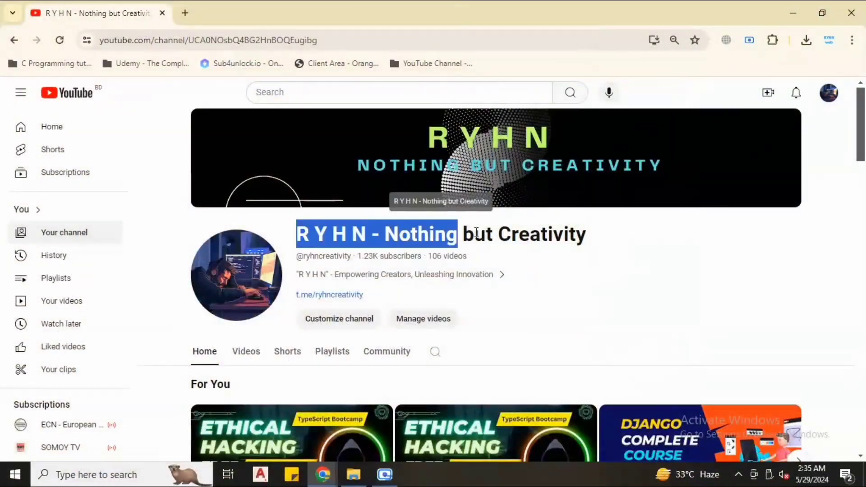
Step: Browse the channel home page and open the QuickHomes script download page in a new tab
left_click(617, 237)
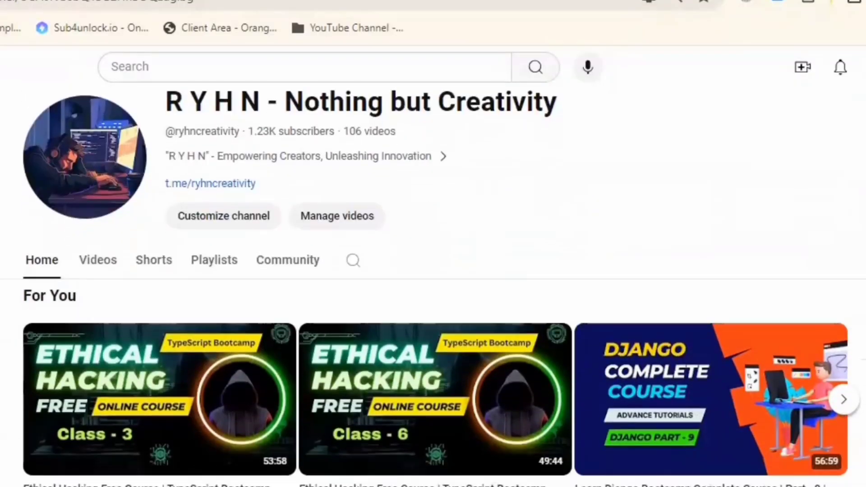
scroll("down", 3)
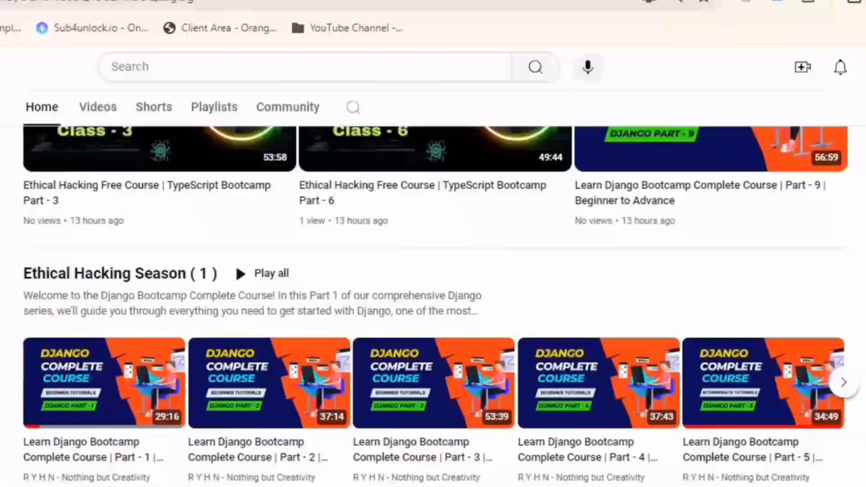
scroll("down", 3)
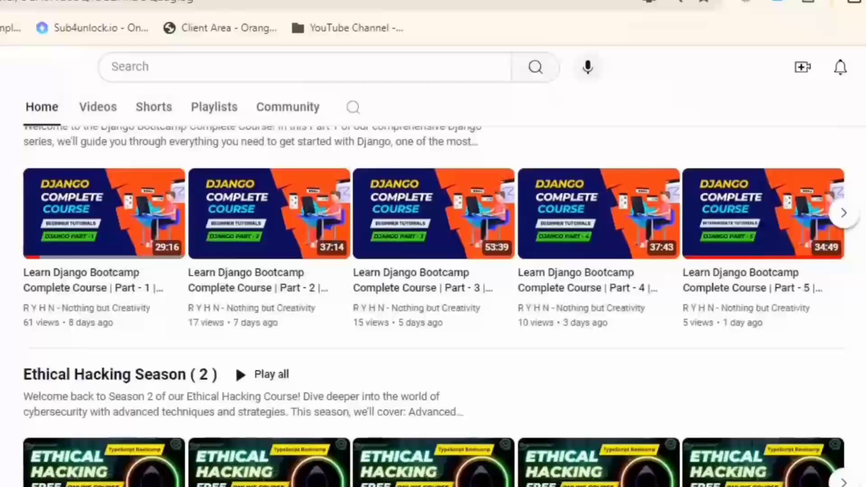
scroll("down", 3)
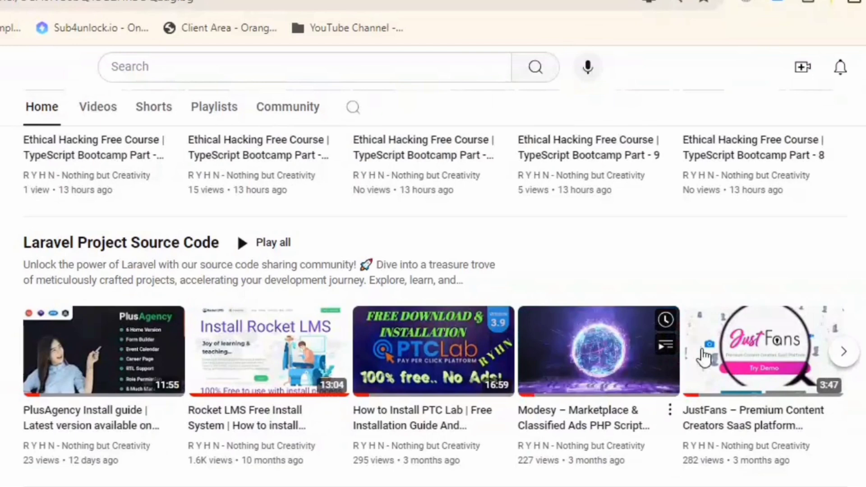
left_click(843, 351)
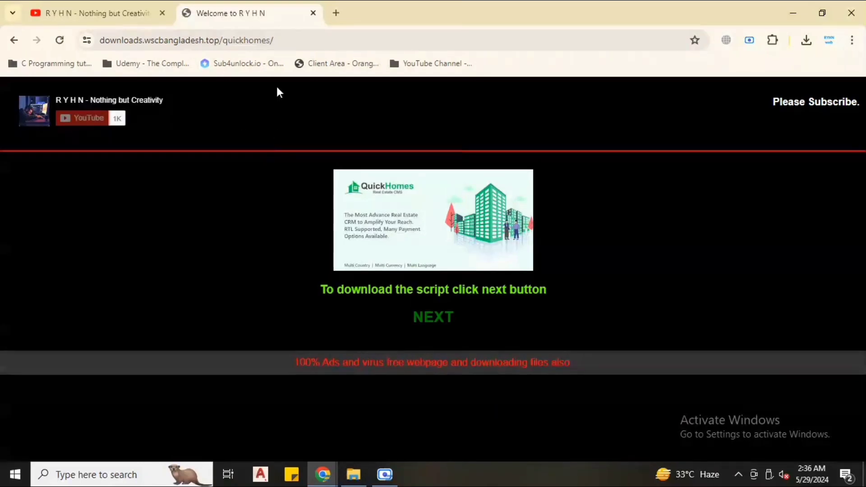
mouse_move(509, 357)
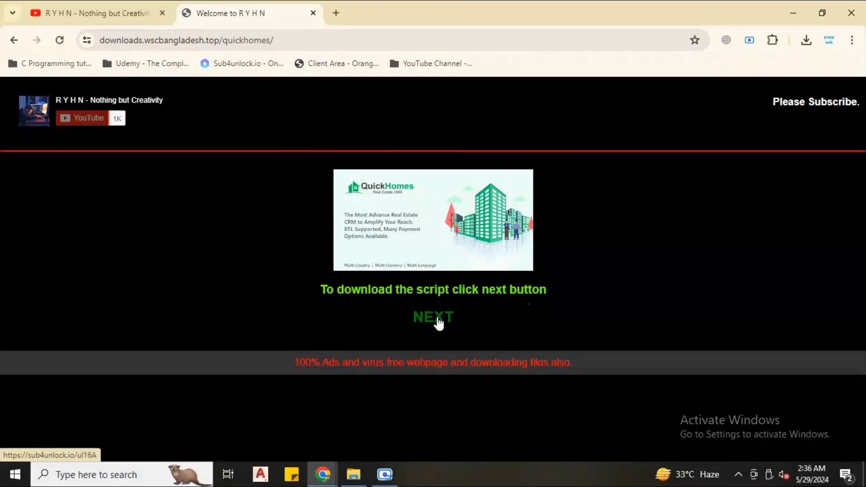
Step: Proceed via NEXT to the link gate, attempt Subscribe On Youtube, and dismiss the self-subscription error
left_click(433, 318)
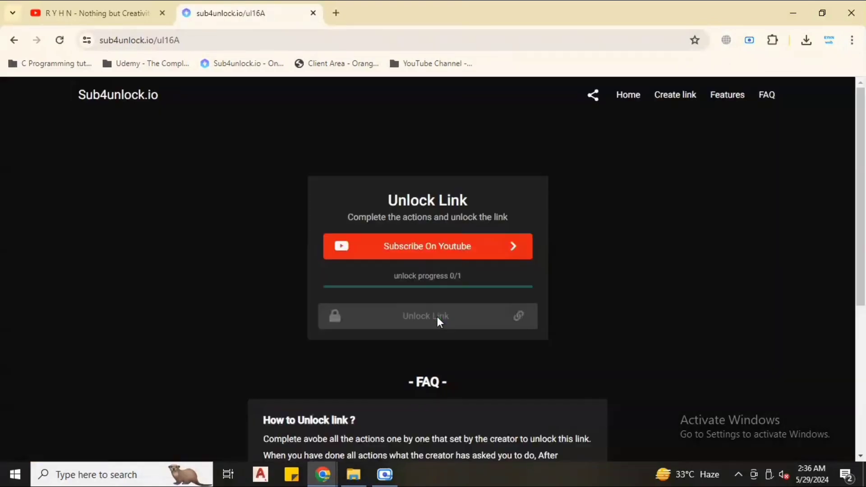
mouse_move(403, 269)
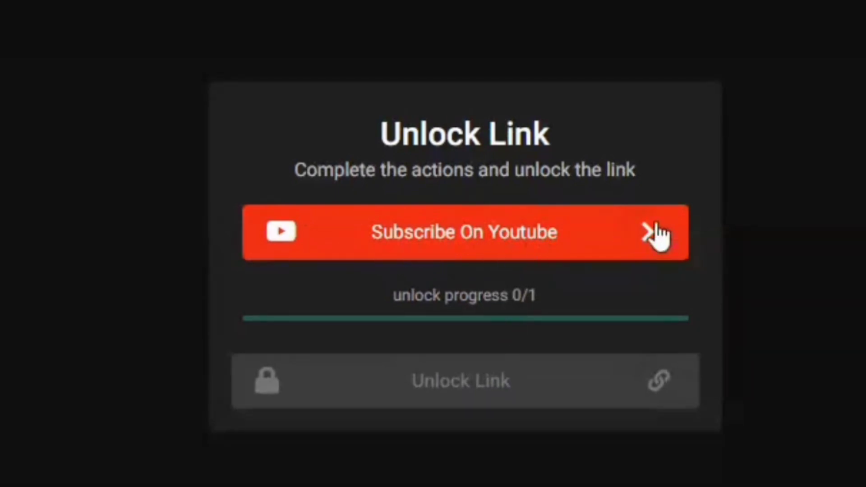
mouse_move(351, 269)
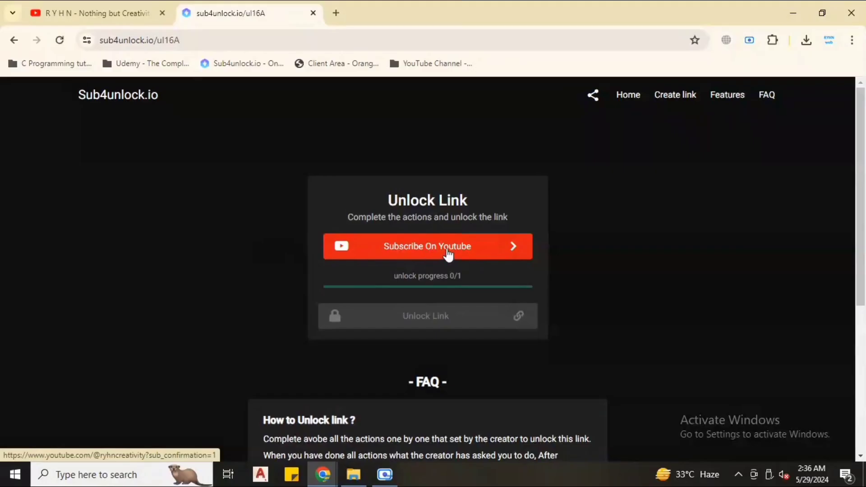
left_click(428, 246)
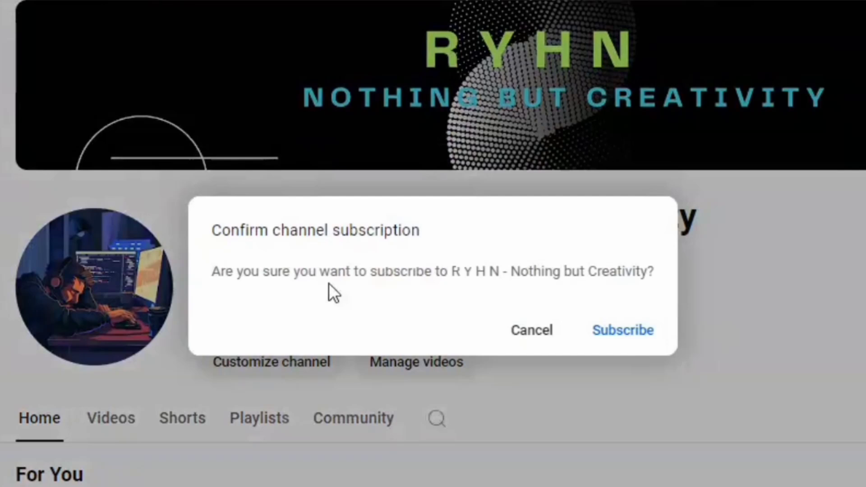
left_click_drag(260, 230, 400, 230)
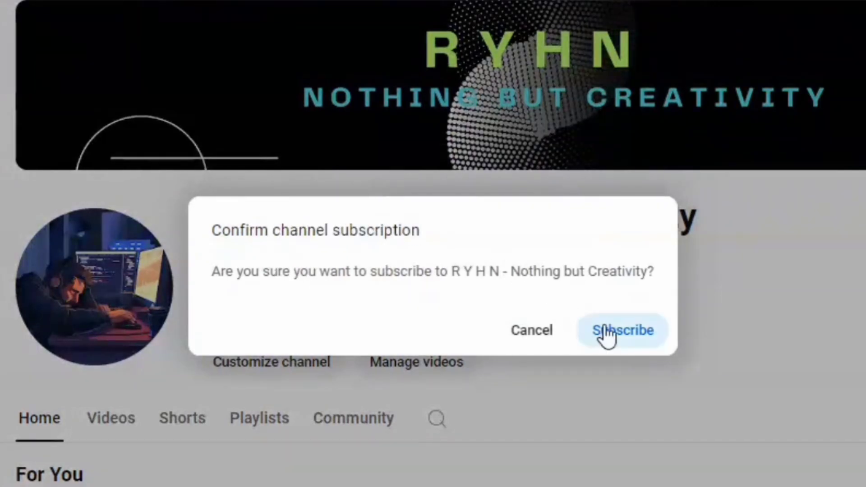
left_click(622, 330)
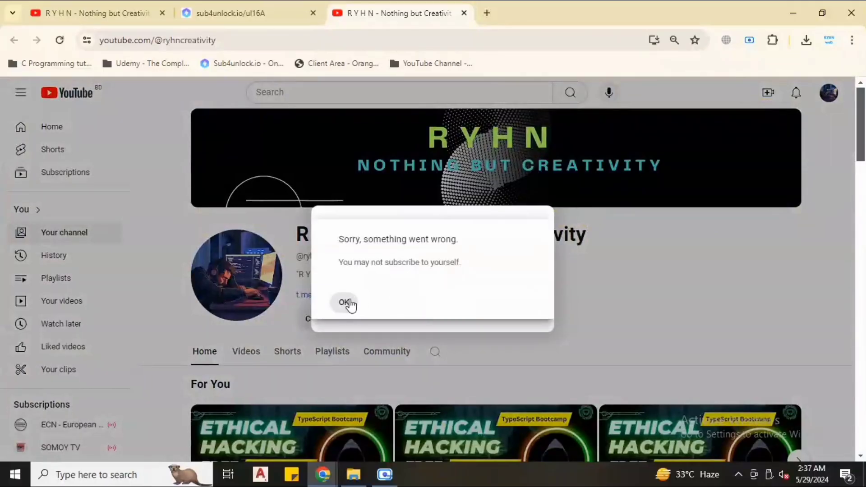
left_click(344, 303)
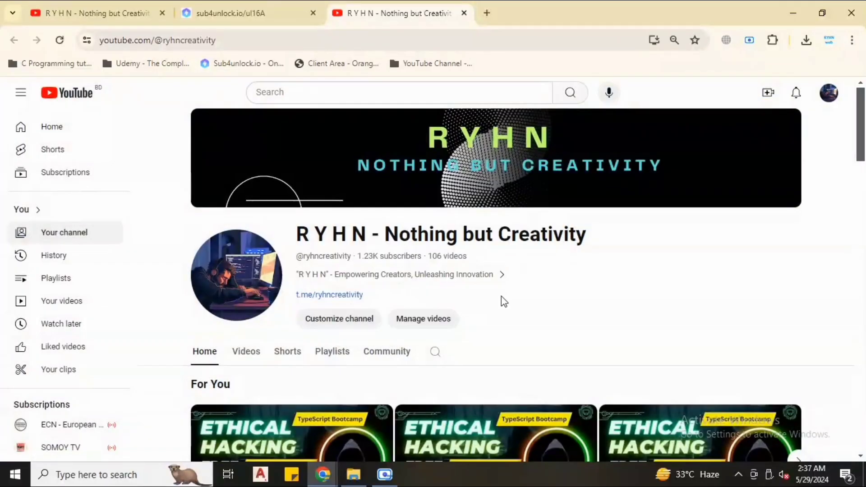
mouse_move(466, 81)
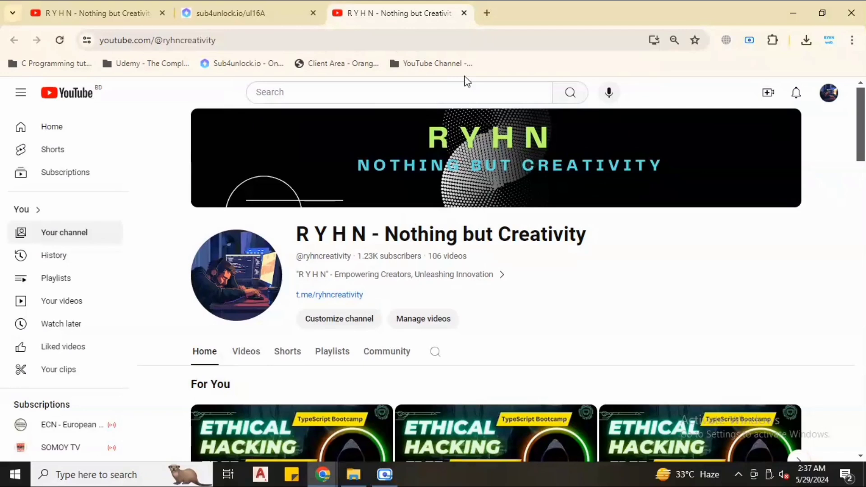
mouse_move(464, 13)
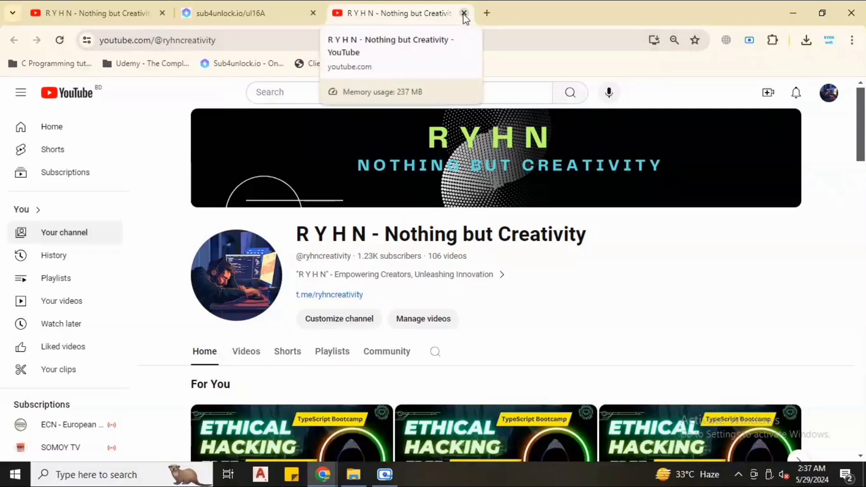
Step: Unlock the link and download QUICKHOMES-CMS-1.3.zip from Google Drive despite the too-large-to-scan warning
left_click(464, 12)
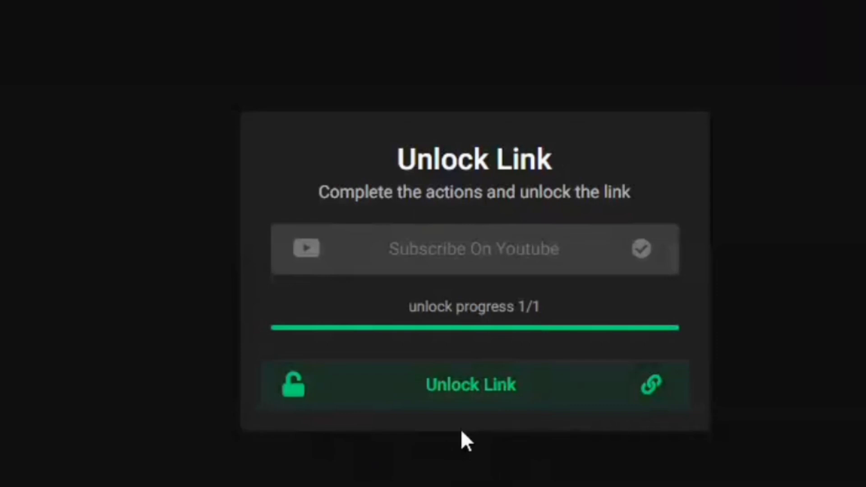
mouse_move(409, 409)
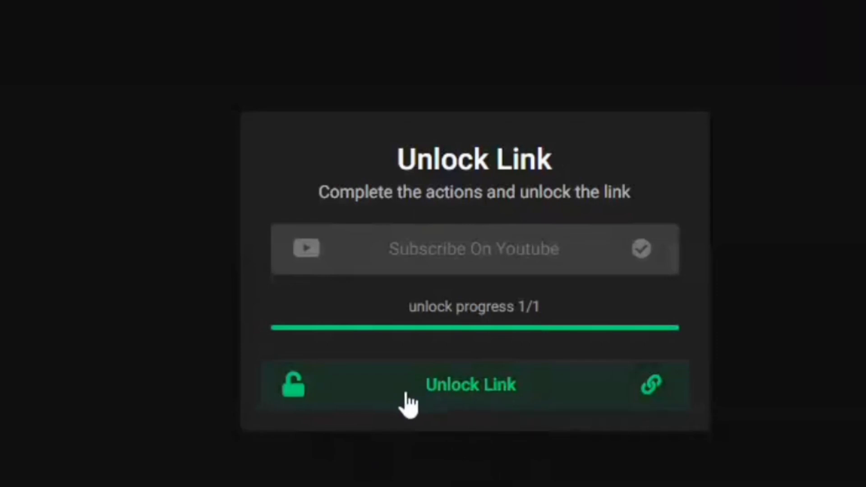
mouse_move(483, 409)
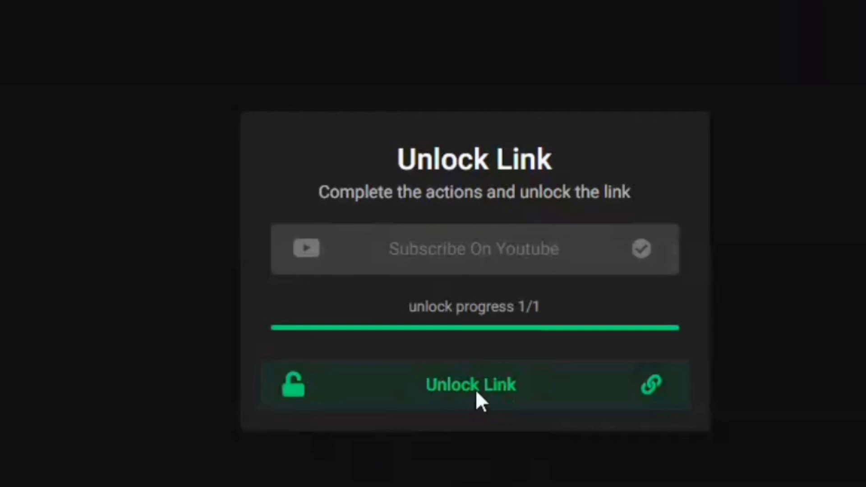
left_click(471, 385)
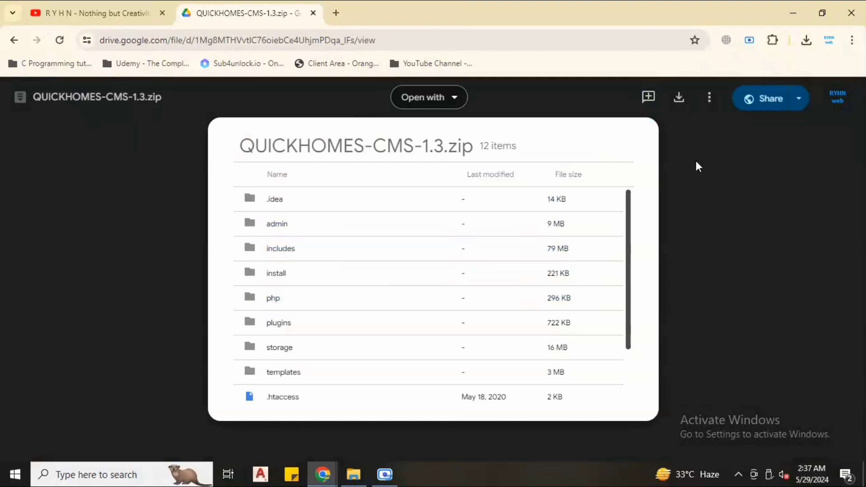
mouse_move(679, 98)
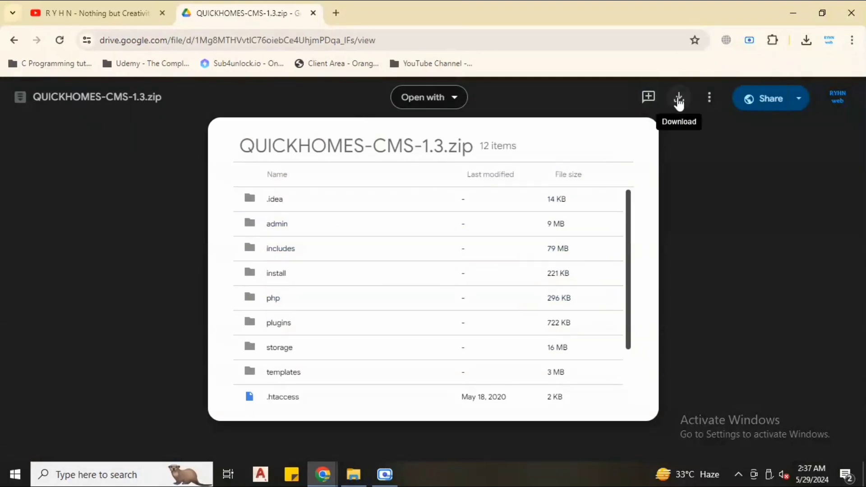
left_click(679, 98)
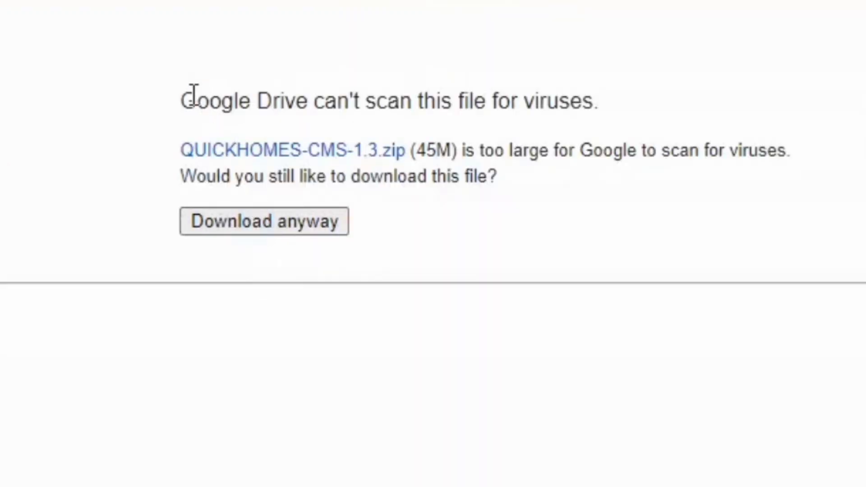
left_click_drag(190, 100, 600, 100)
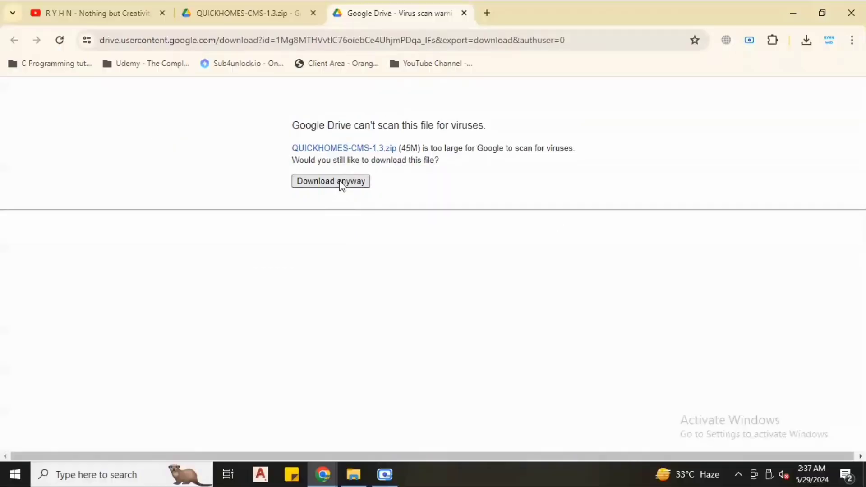
left_click(330, 182)
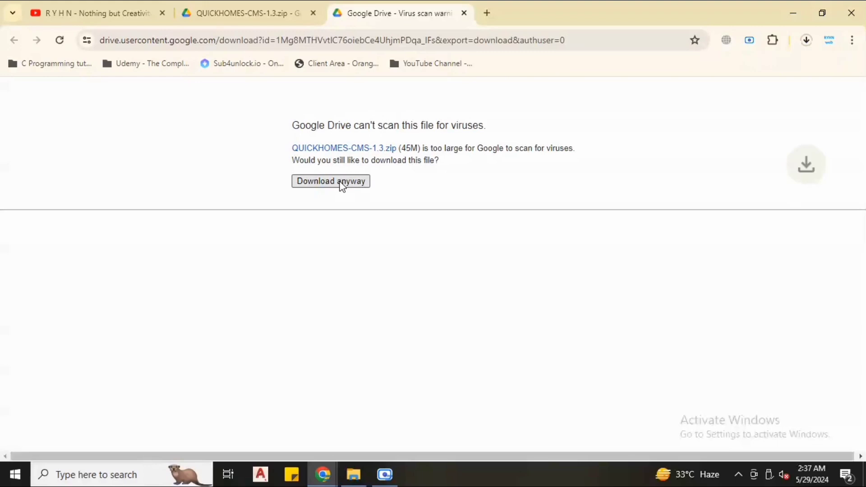
mouse_move(700, 132)
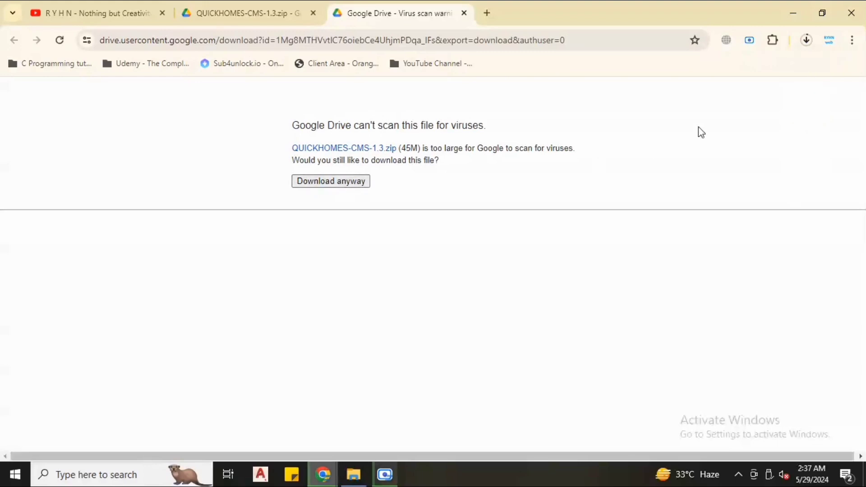
left_click(330, 181)
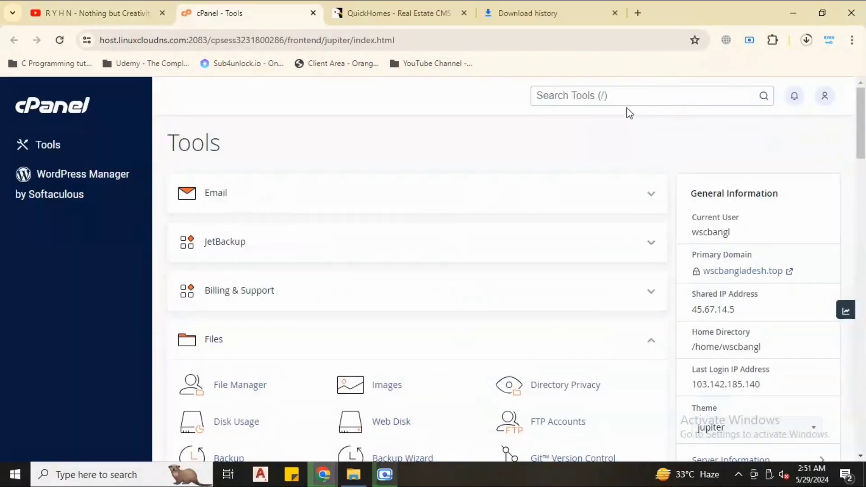
Step: Search the cPanel tools for 'sub' and open the Subdomains tool
left_click(637, 96)
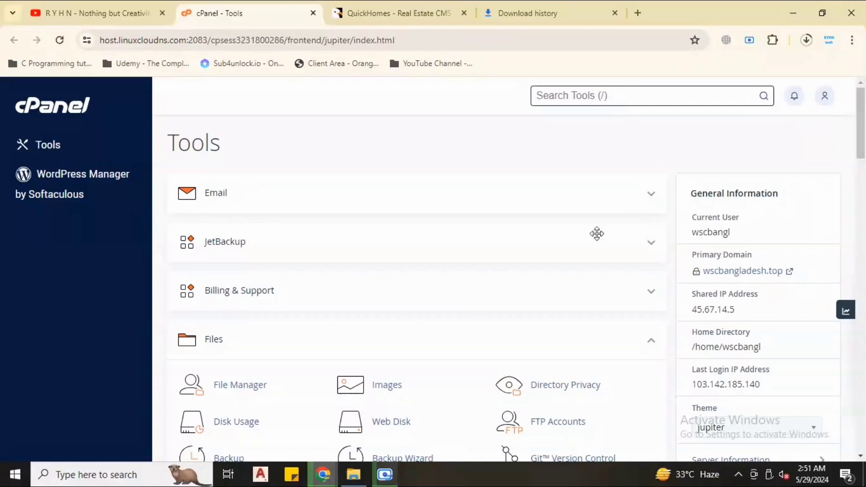
left_click(391, 12)
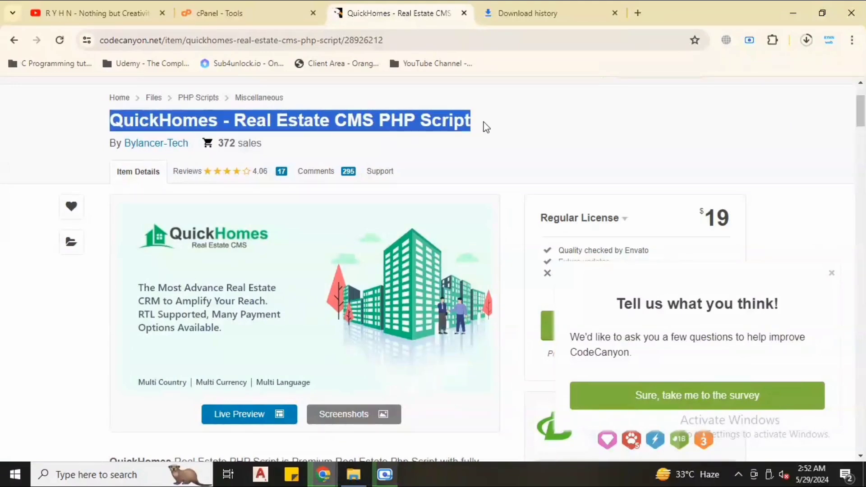
left_click(486, 126)
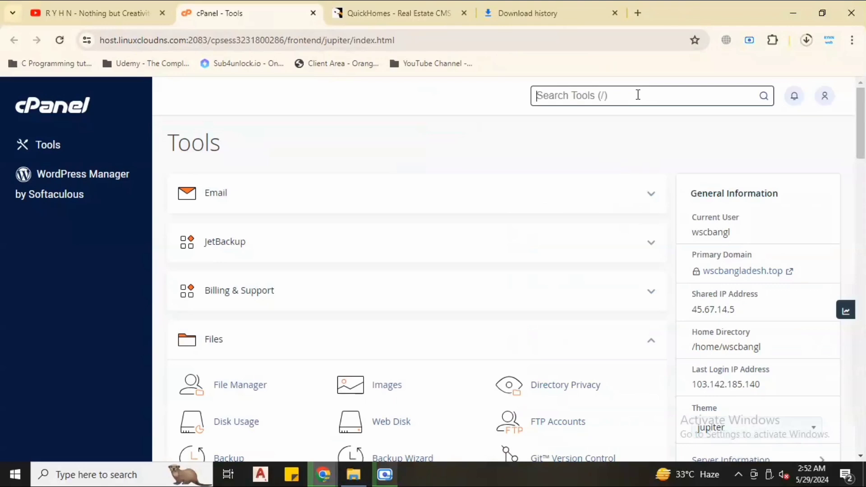
type("sub")
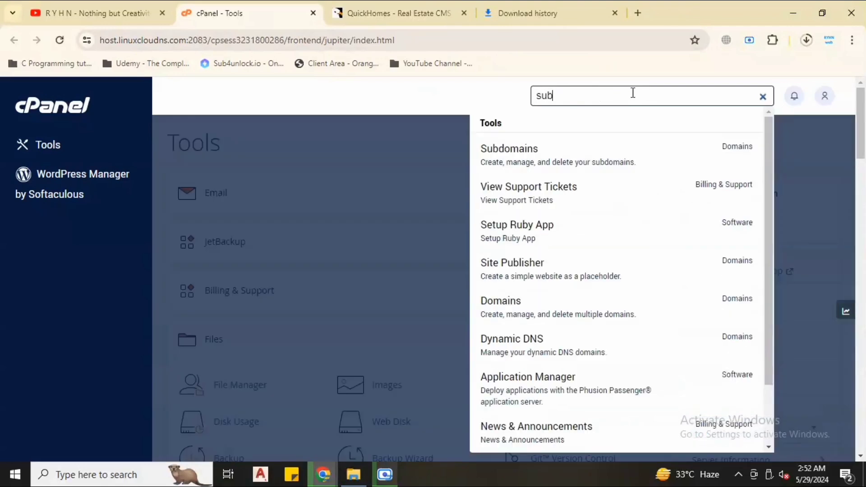
left_click(509, 149)
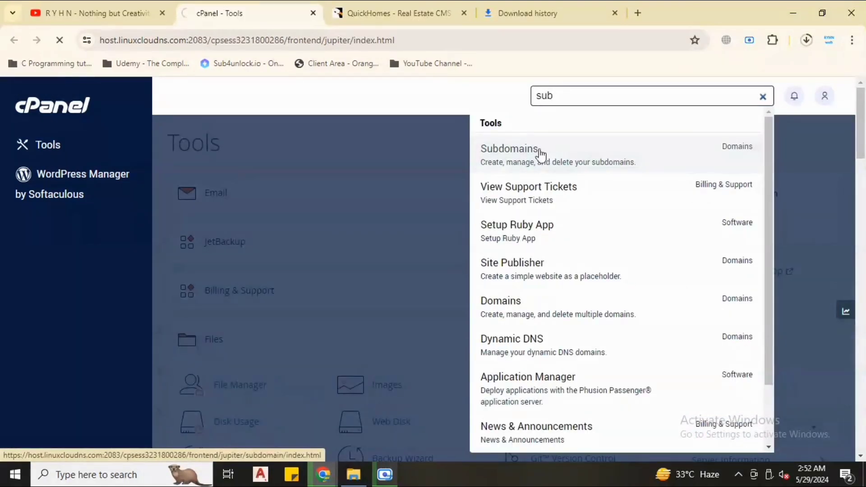
Step: Create a subdomain named homes on the main domain and return to the blank creation form
left_click(509, 149)
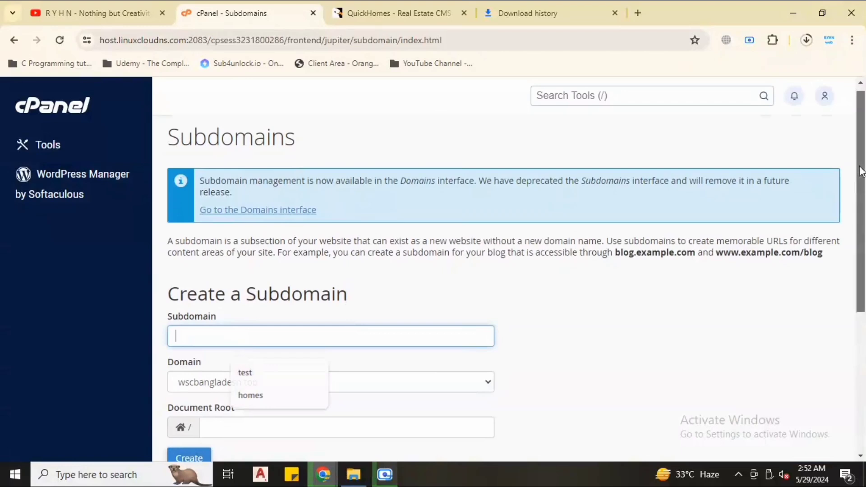
type("homes")
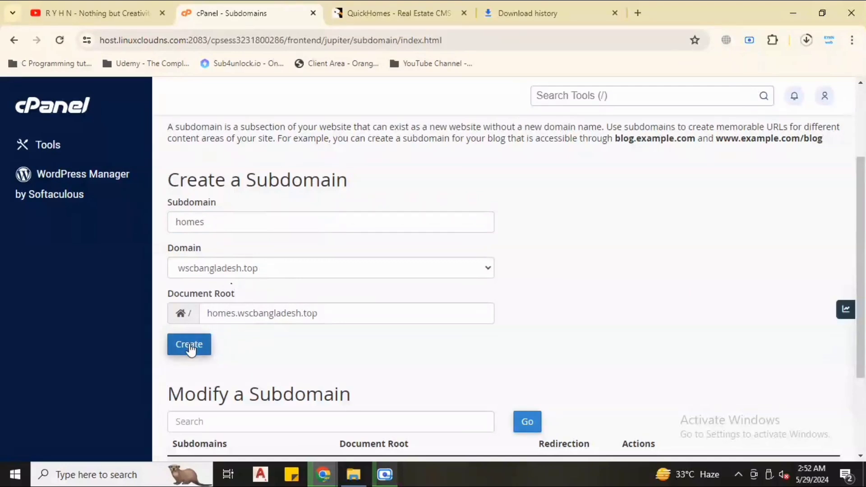
left_click(190, 344)
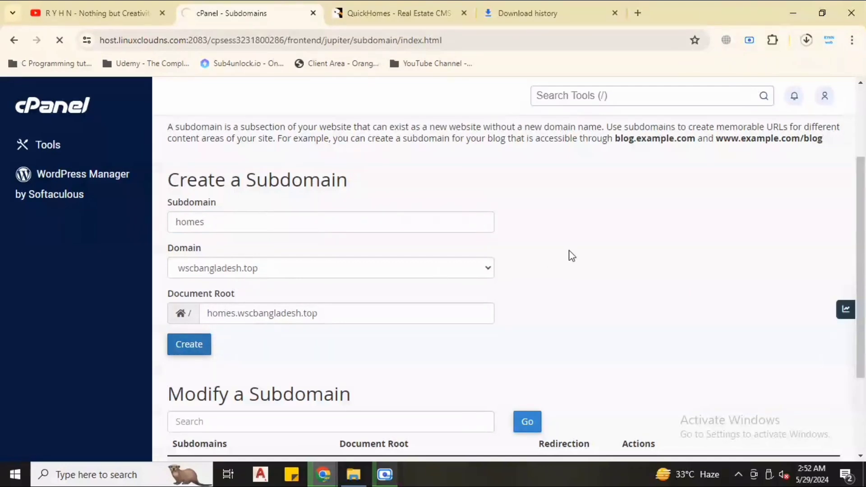
left_click(190, 344)
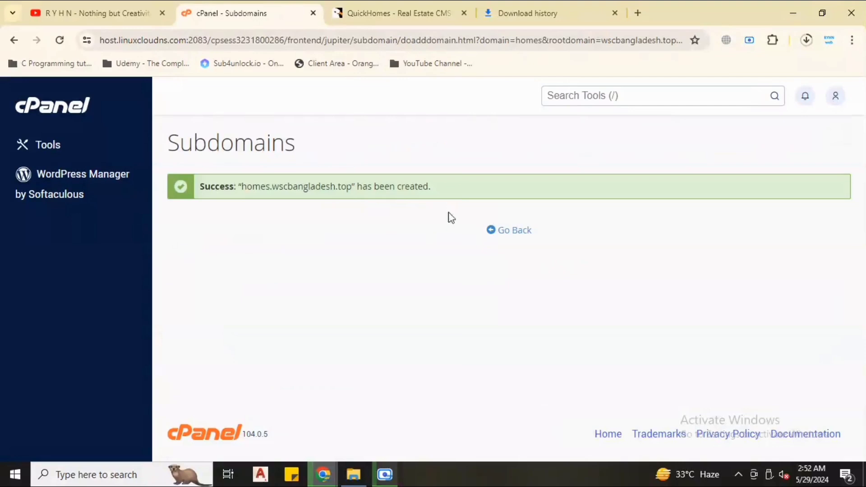
left_click(514, 230)
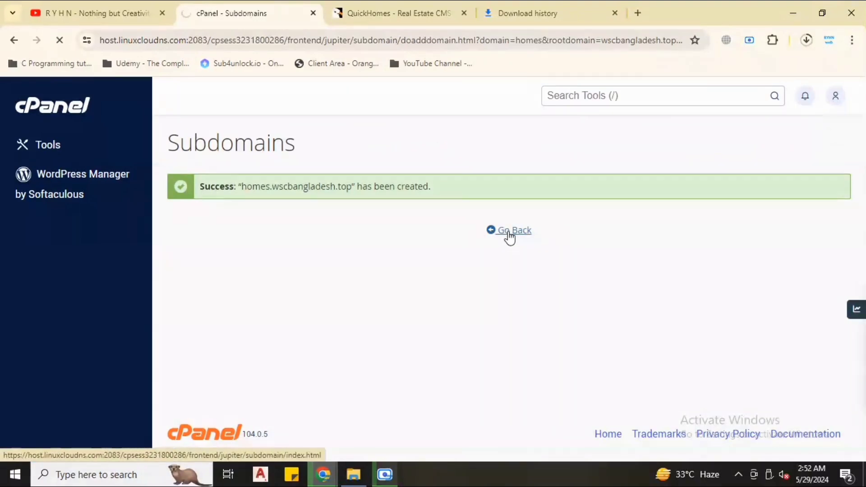
left_click(512, 230)
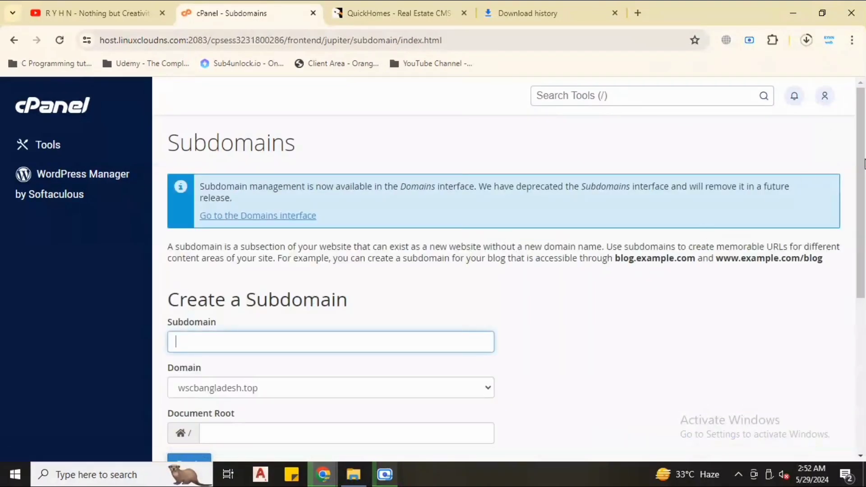
Step: Open the homes document root in File Manager and visit the homes subdomain address in a new tab
scroll("down", 3)
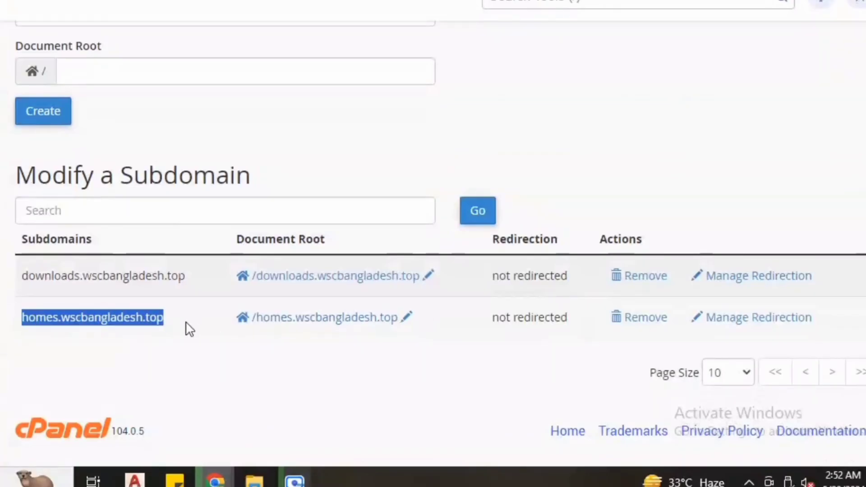
mouse_move(237, 245)
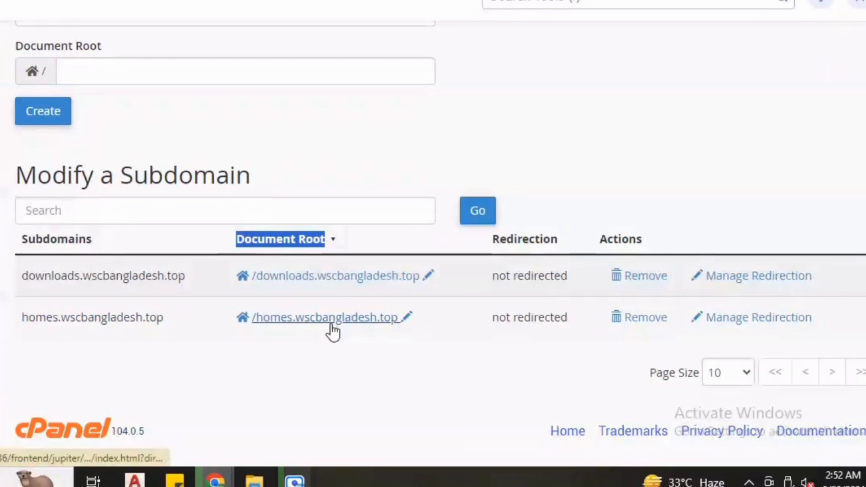
left_click(325, 318)
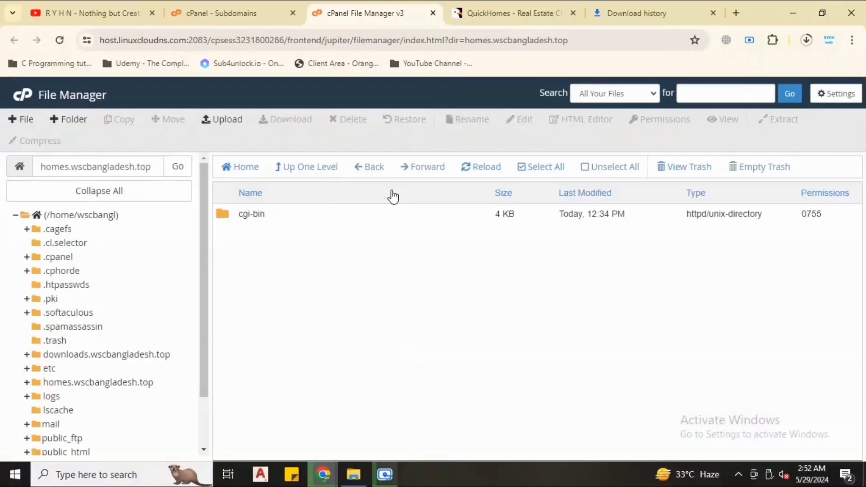
double_click(104, 166)
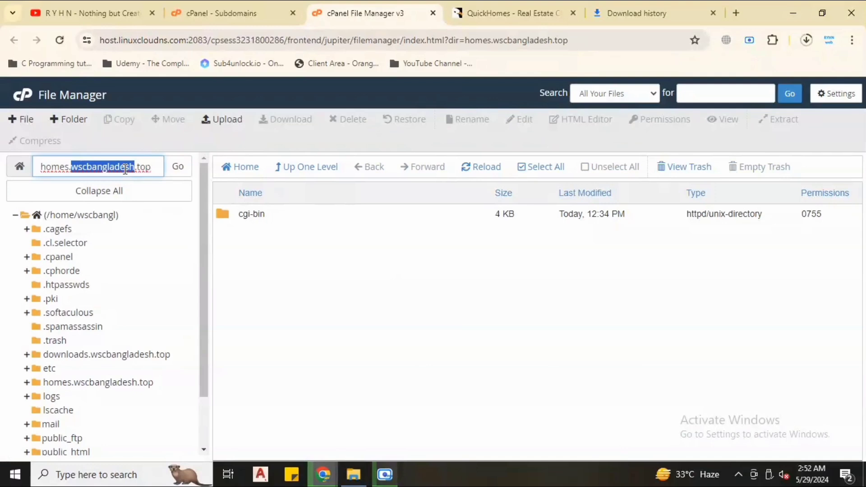
right_click(125, 167)
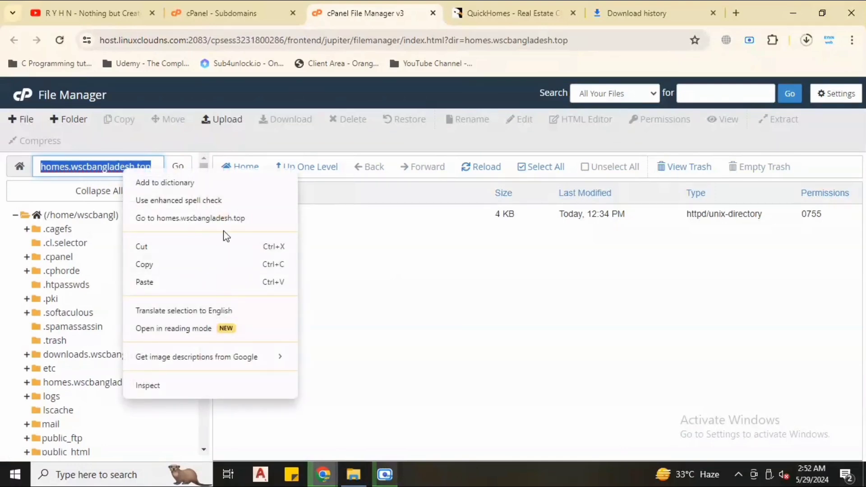
left_click(189, 217)
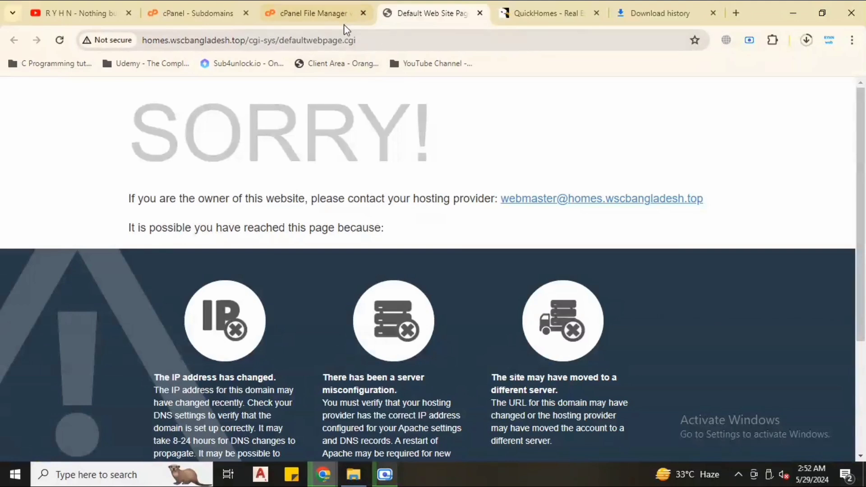
Step: Return to File Manager and bring up the Upload page's file chooser for the homes folder
left_click(312, 14)
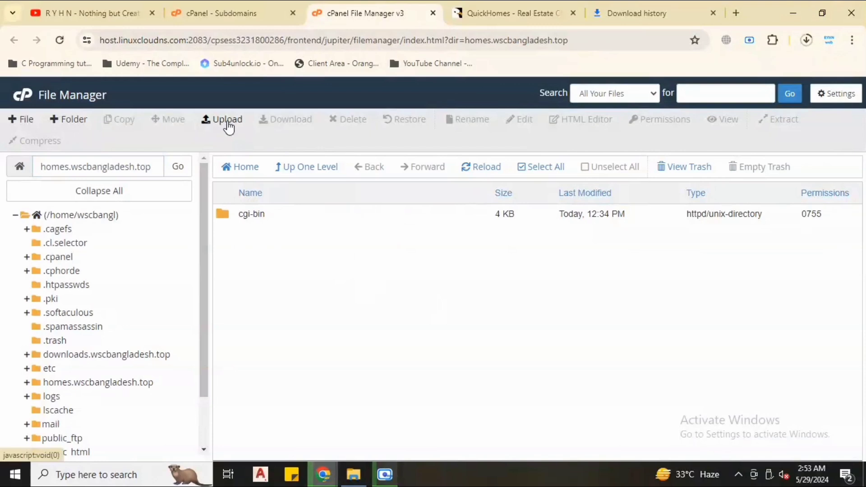
left_click(226, 119)
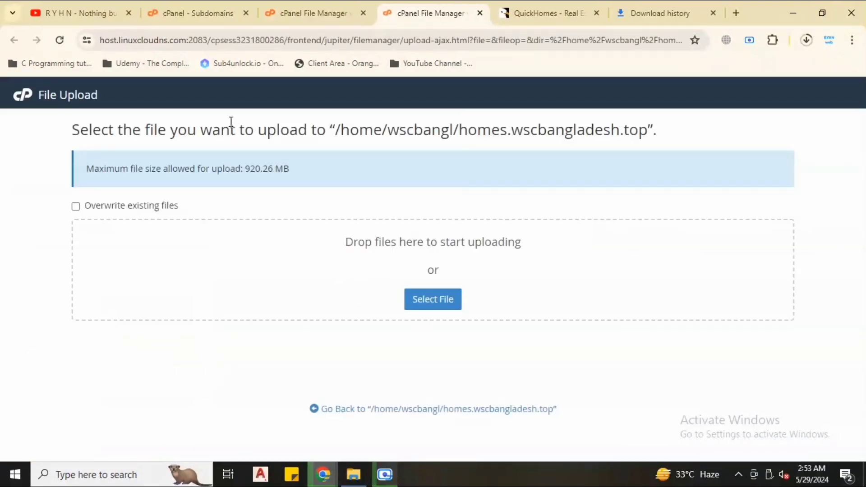
left_click(434, 299)
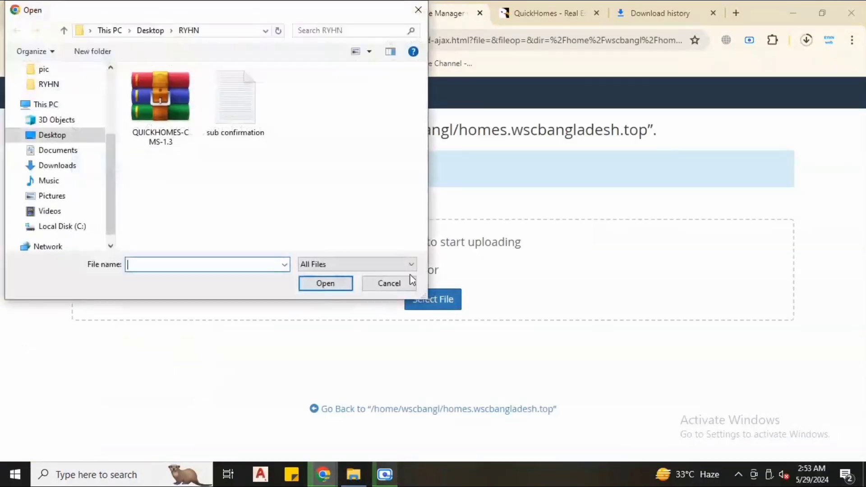
left_click(160, 95)
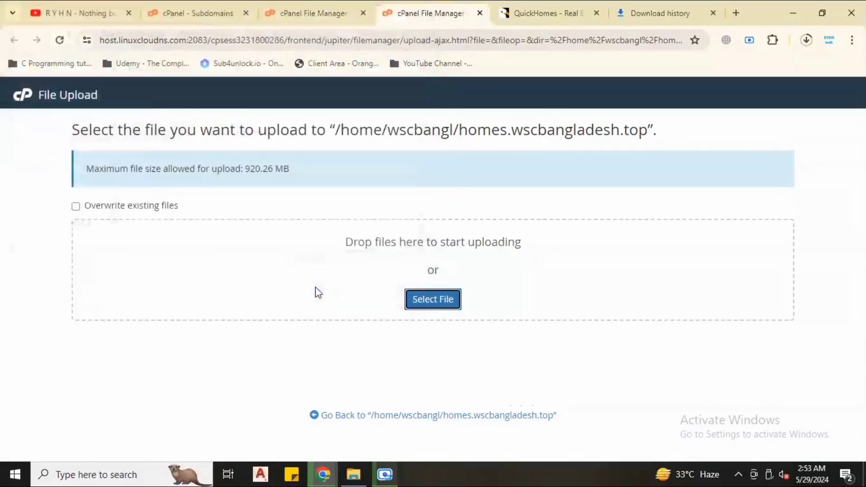
Step: Upload QUICKHOMES-CMS-1.3.zip into the homes subdomain folder and wait for 100% completion
left_click(433, 299)
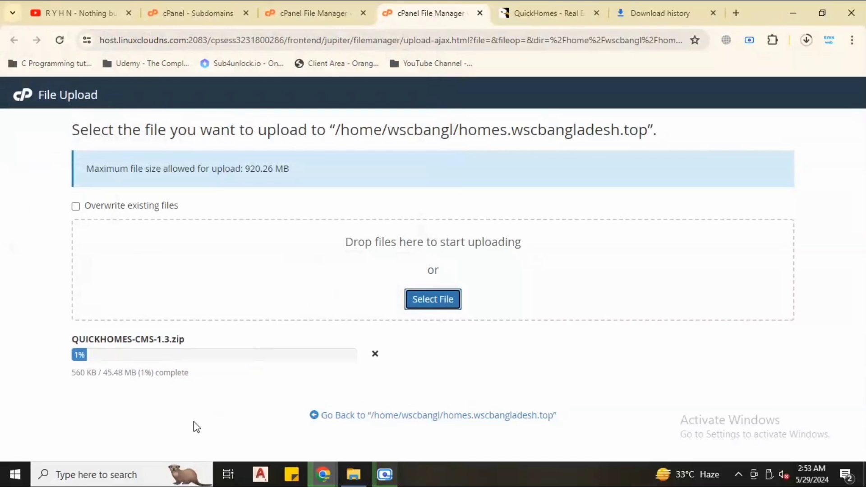
mouse_move(235, 428)
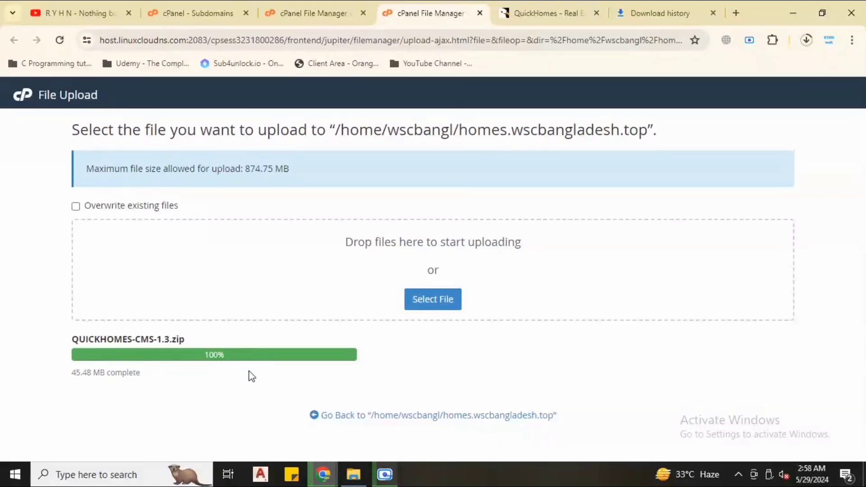
mouse_move(468, 418)
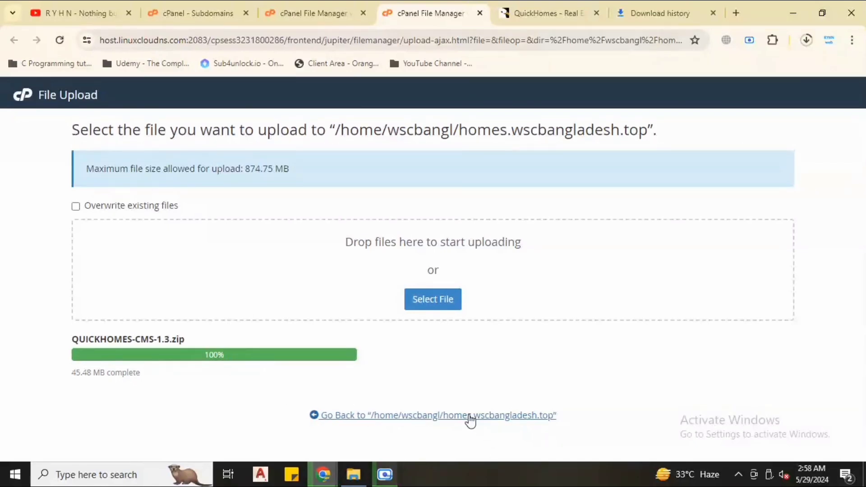
Step: Extract the uploaded QUICKHOMES-CMS-1.3.zip into the homes subdomain folder
left_click(441, 416)
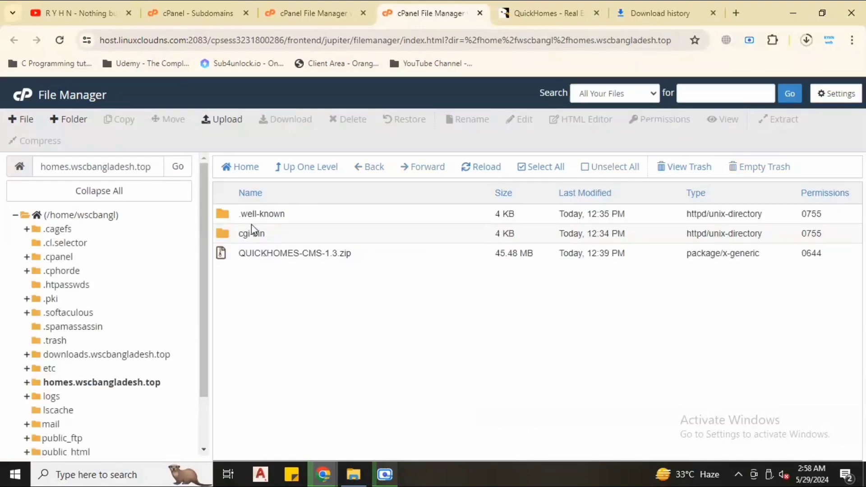
mouse_move(279, 235)
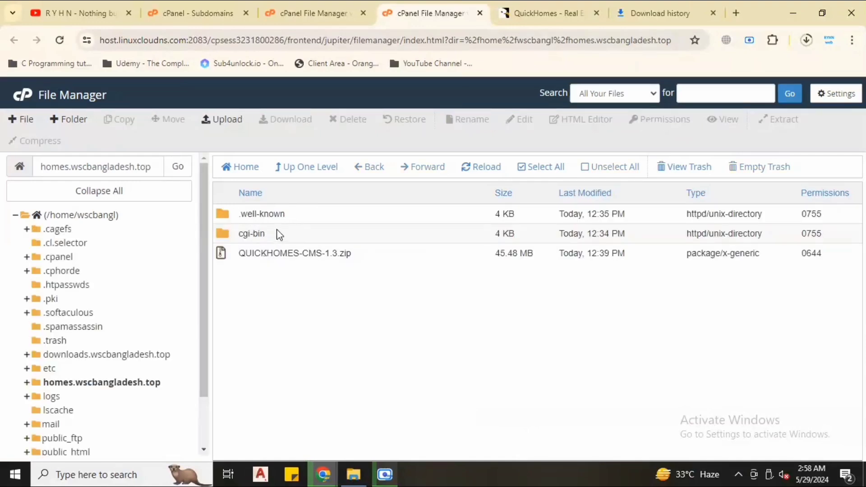
left_click(251, 233)
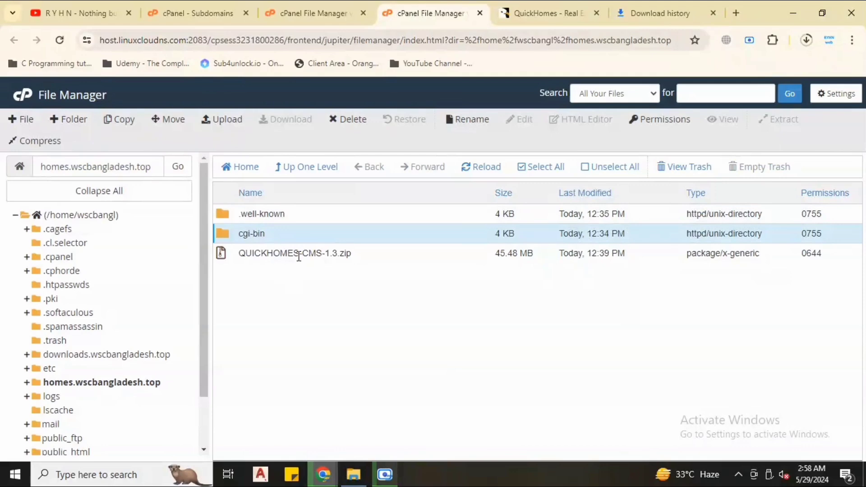
left_click(302, 253)
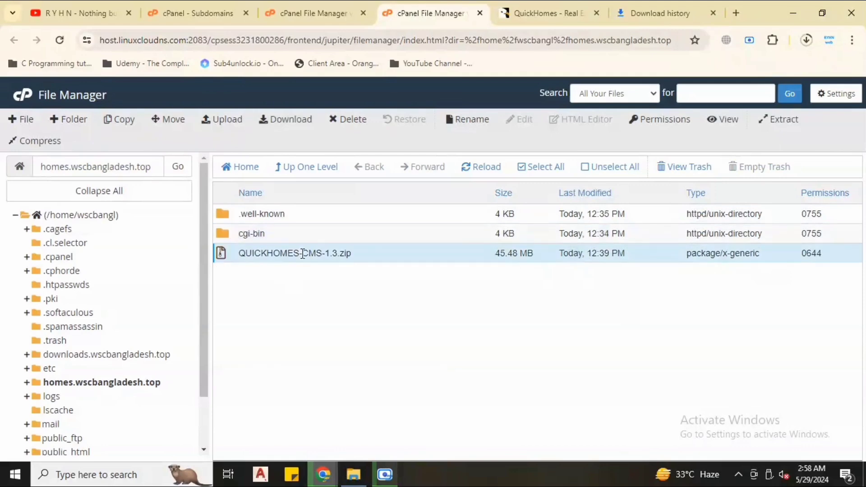
right_click(303, 253)
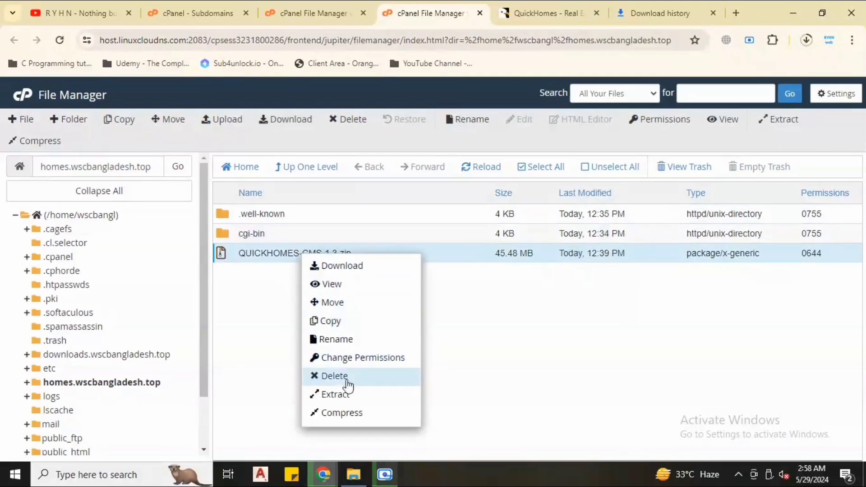
left_click(336, 395)
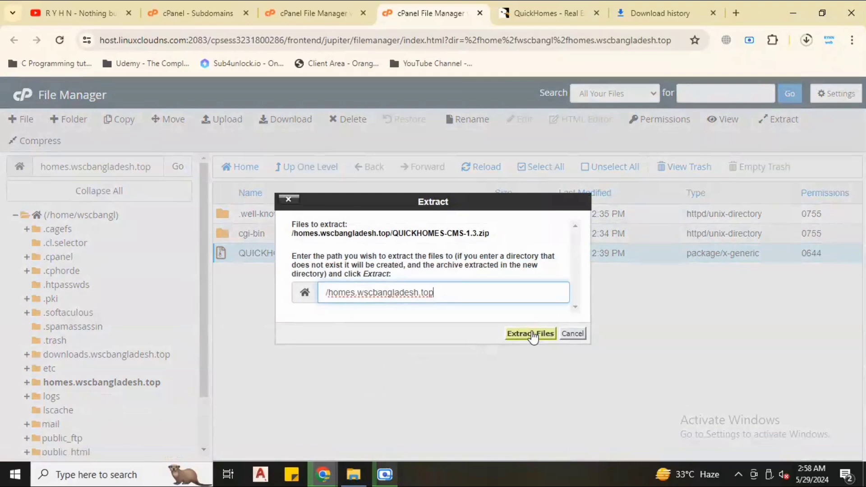
triple_click(378, 293)
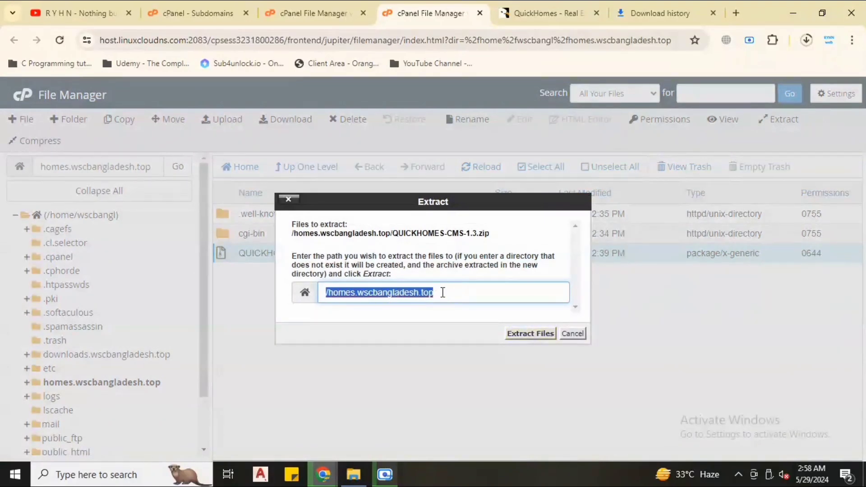
mouse_move(574, 334)
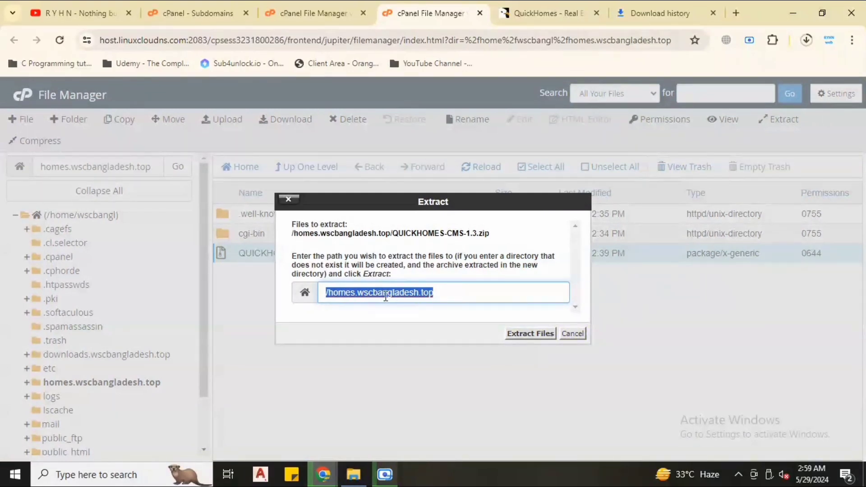
mouse_move(494, 325)
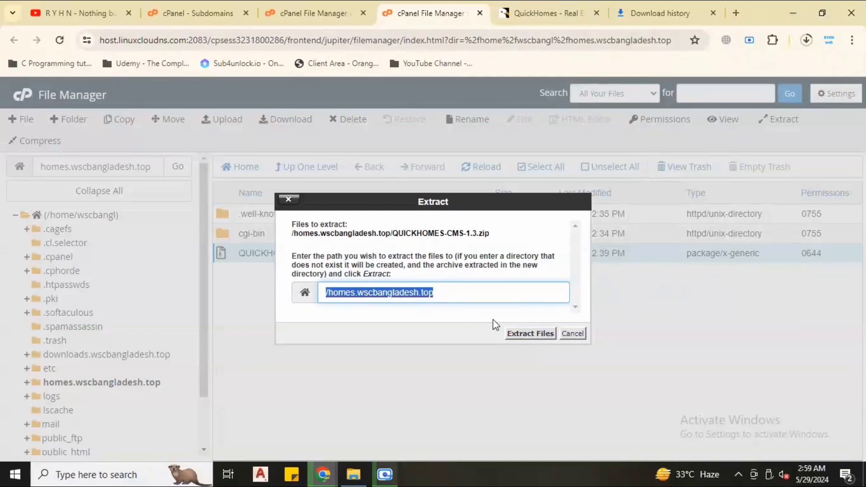
left_click(531, 334)
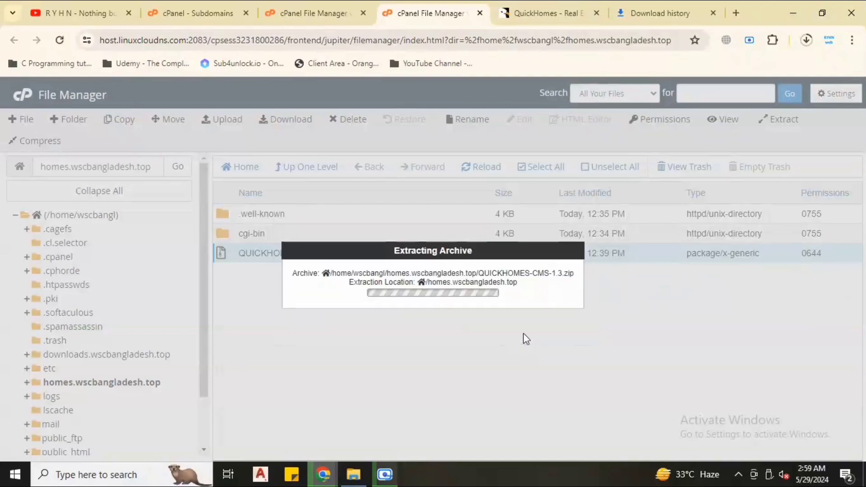
mouse_move(460, 329)
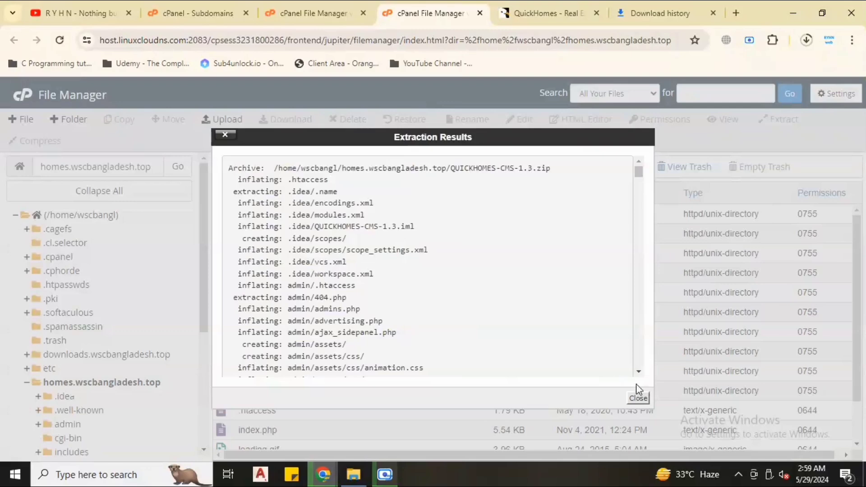
Step: Close the extraction results and permanently delete QUICKHOMES-CMS-1.3.zip, skipping the trash
left_click(638, 399)
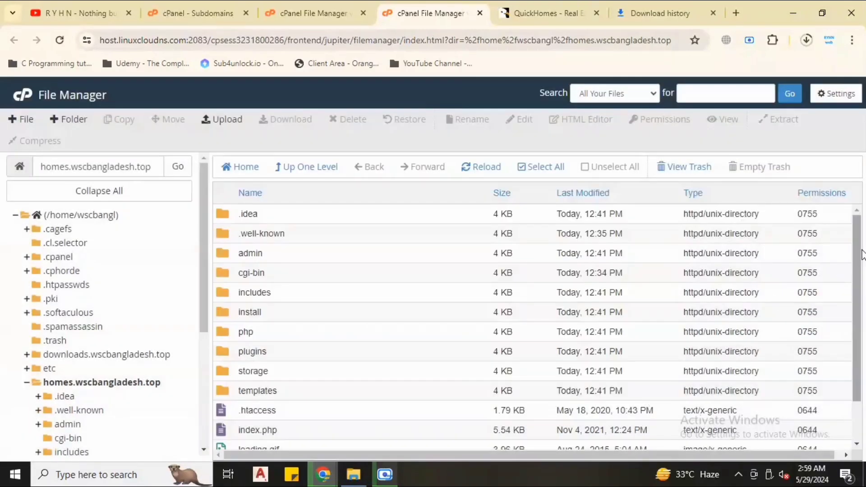
scroll("down", 3)
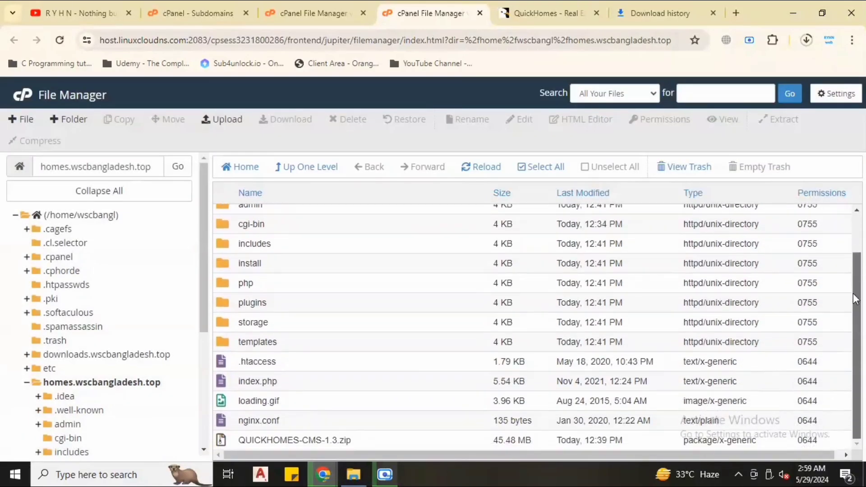
mouse_move(351, 447)
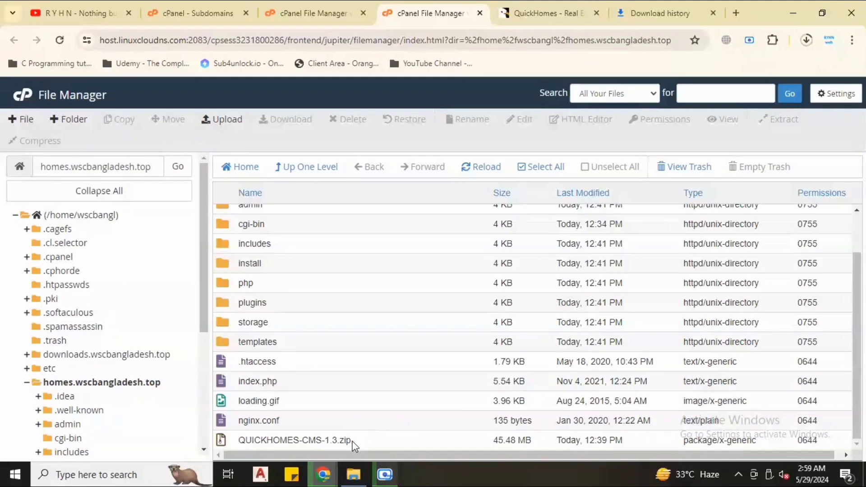
left_click(295, 440)
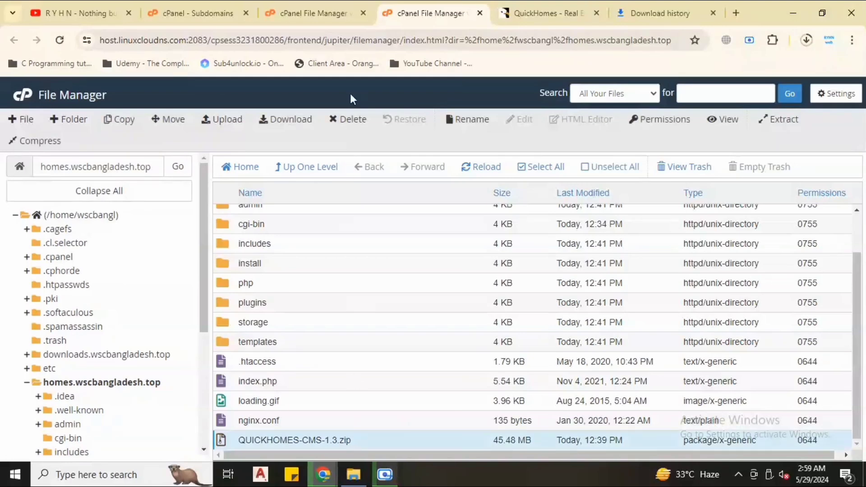
left_click(347, 119)
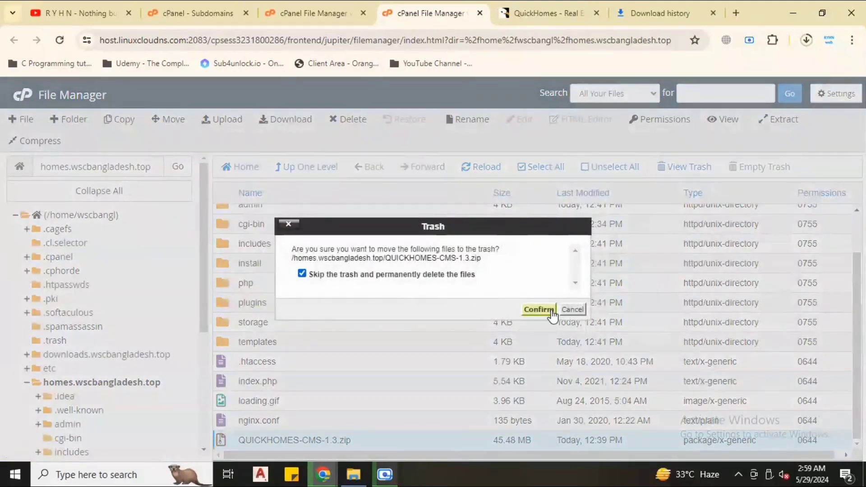
left_click(538, 309)
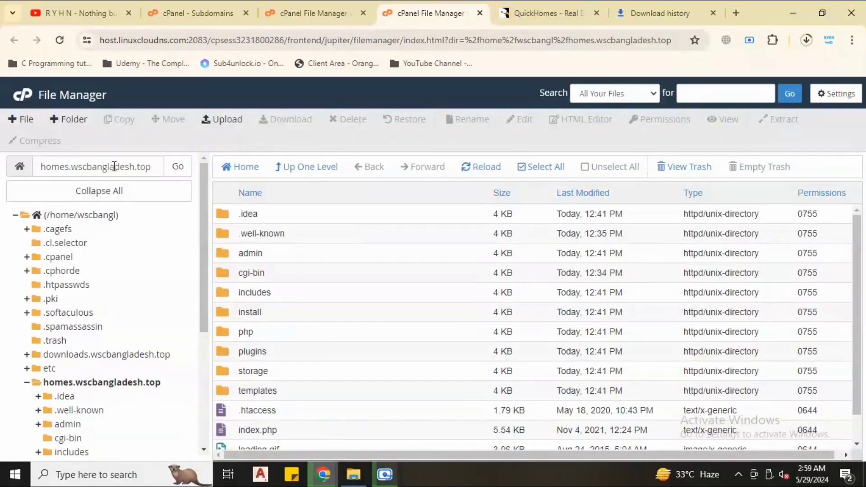
Step: Visit homes.wscbangladesh.top in a new tab, then return to File Manager and select the install folder
right_click(96, 166)
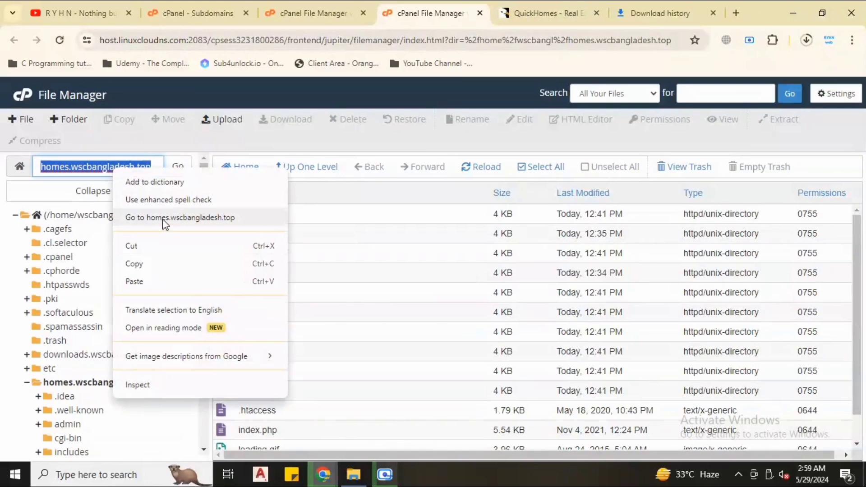
left_click(180, 217)
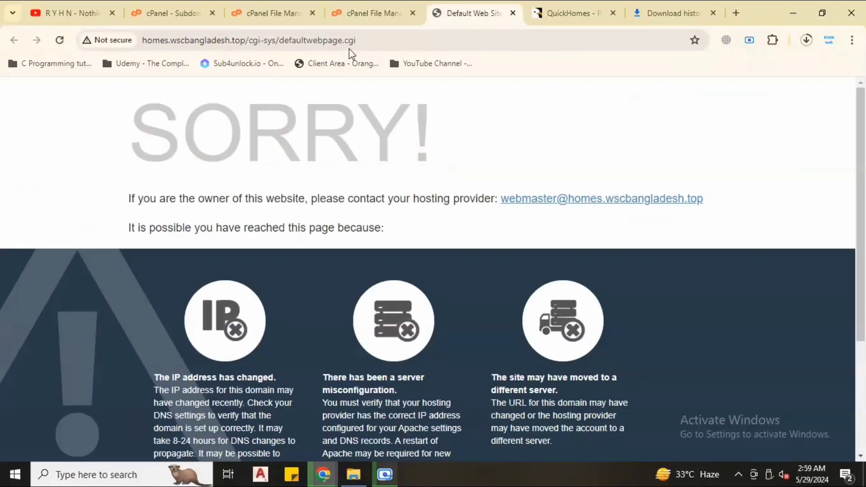
left_click(370, 13)
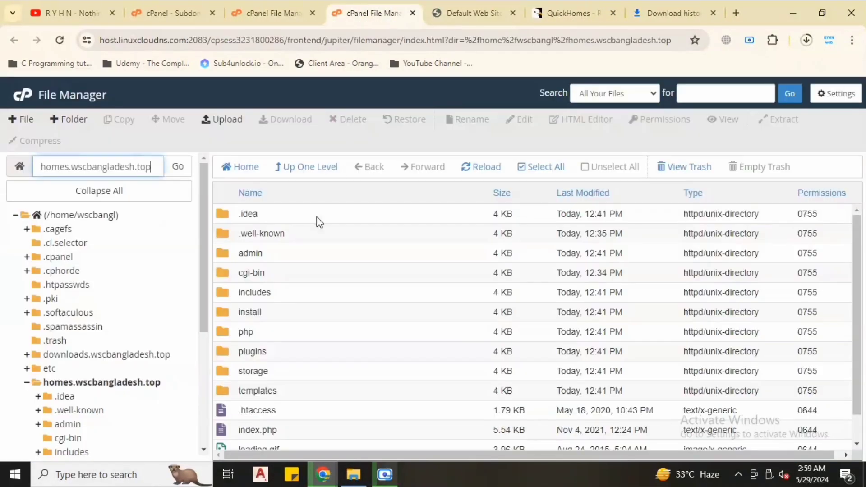
left_click(249, 313)
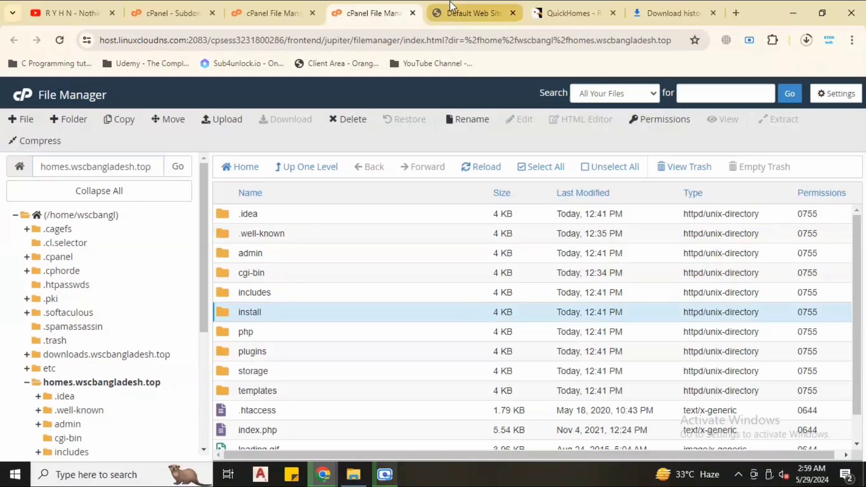
Step: Load homes.wscbangladesh.top/install/ and choose English as the installer language
left_click(472, 13)
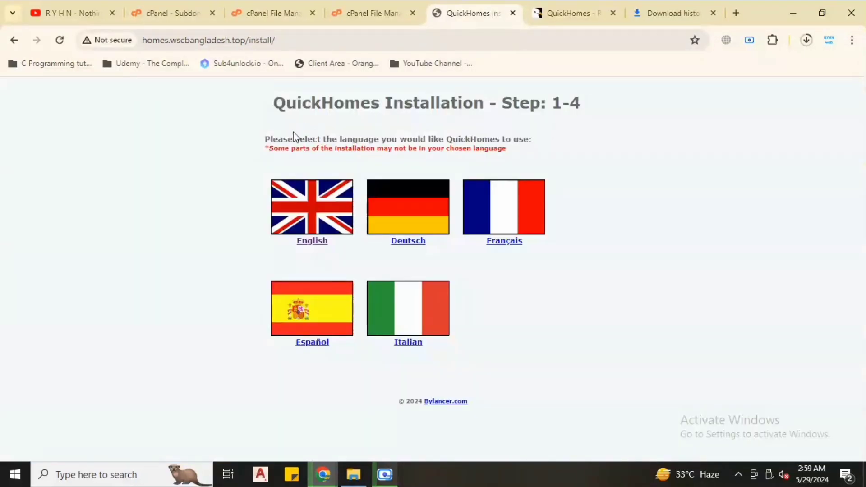
left_click_drag(274, 103, 486, 103)
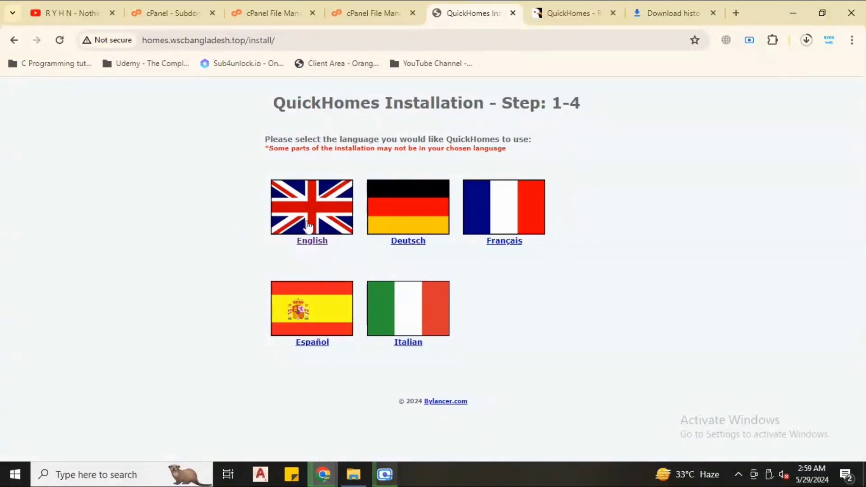
left_click(312, 214)
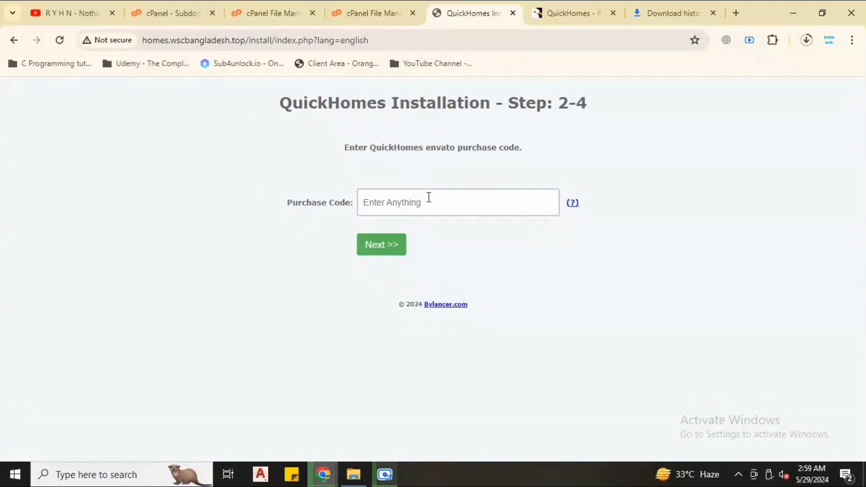
mouse_move(353, 152)
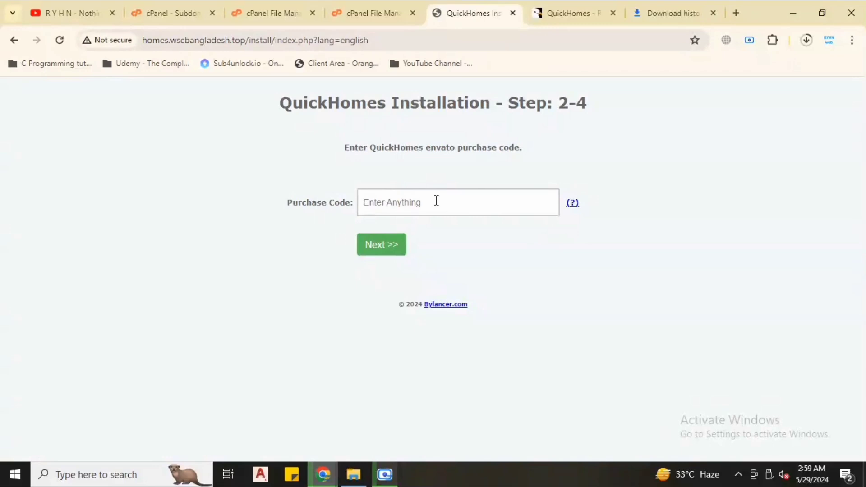
Step: Enter a purchase code and proceed with Next >> to the MySQL database details step
type("ryhn")
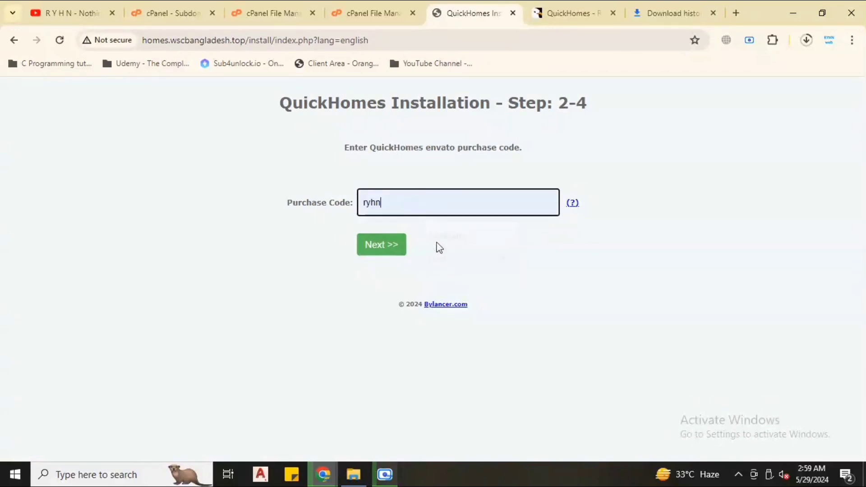
left_click(381, 245)
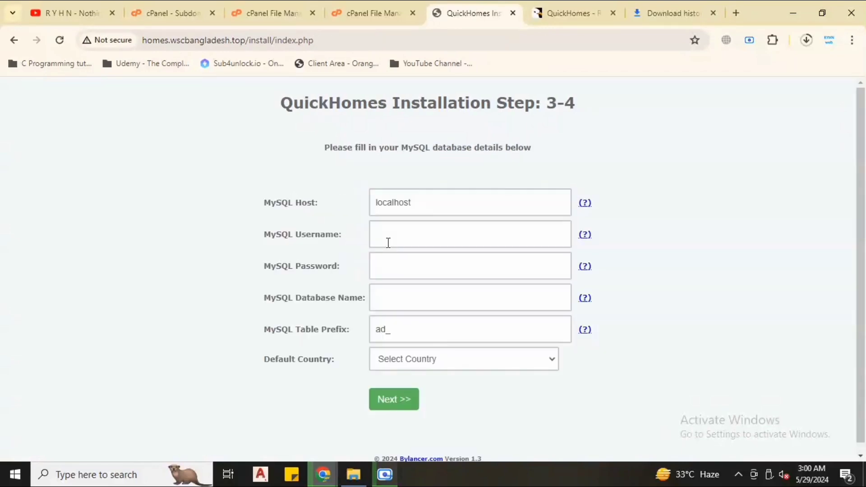
left_click_drag(331, 147, 502, 147)
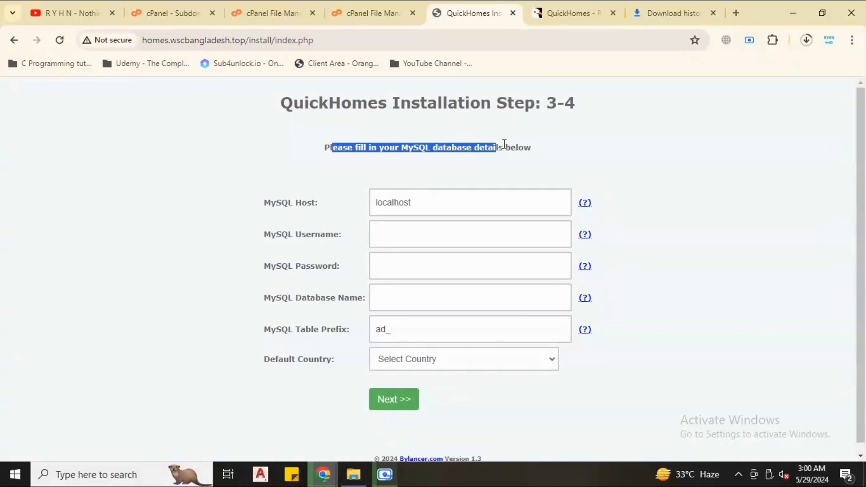
left_click(474, 234)
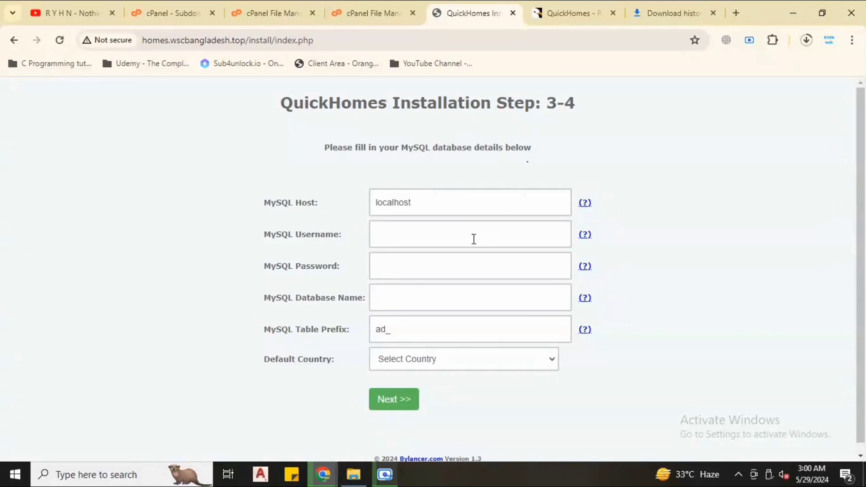
mouse_move(363, 144)
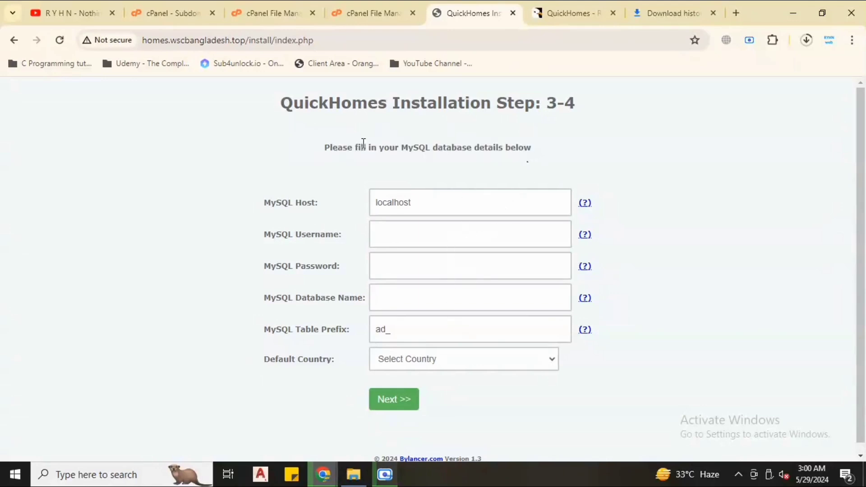
mouse_move(259, 13)
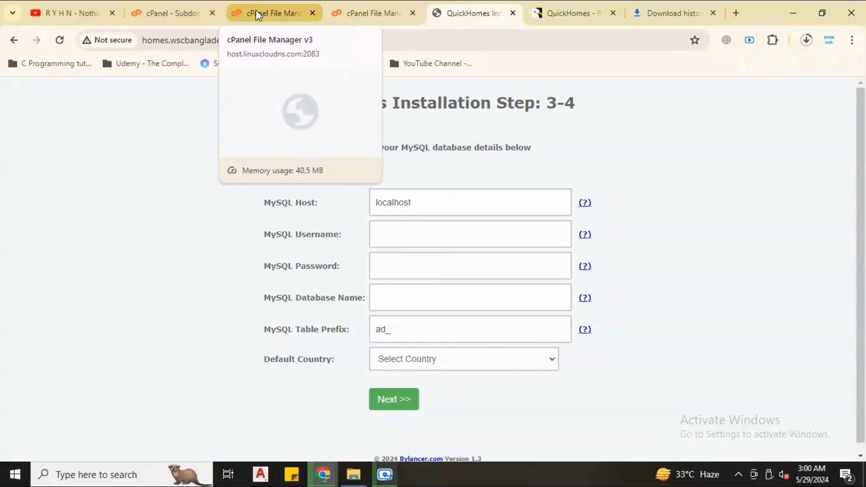
Step: In cPanel, start the MySQL Database Wizard and create a database named homes
left_click(172, 13)
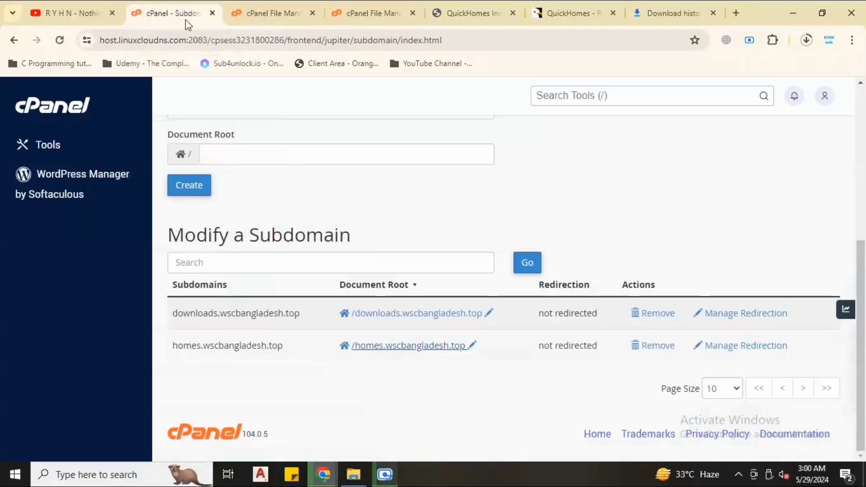
type("d")
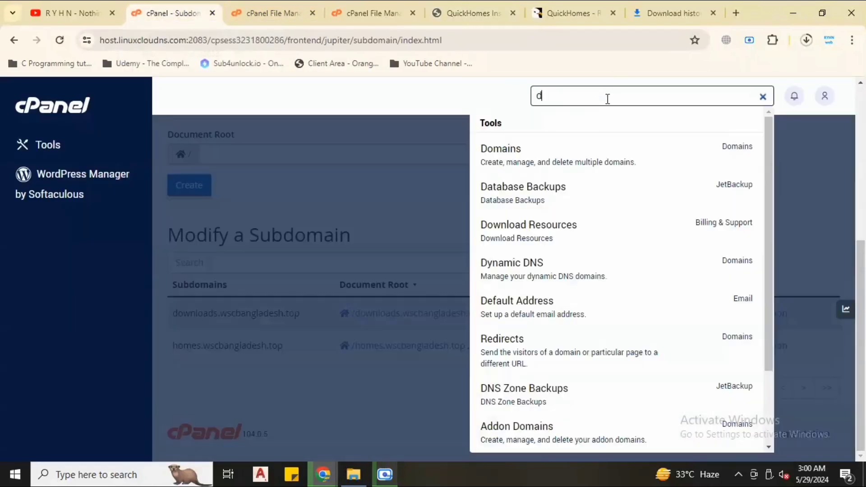
type("ata")
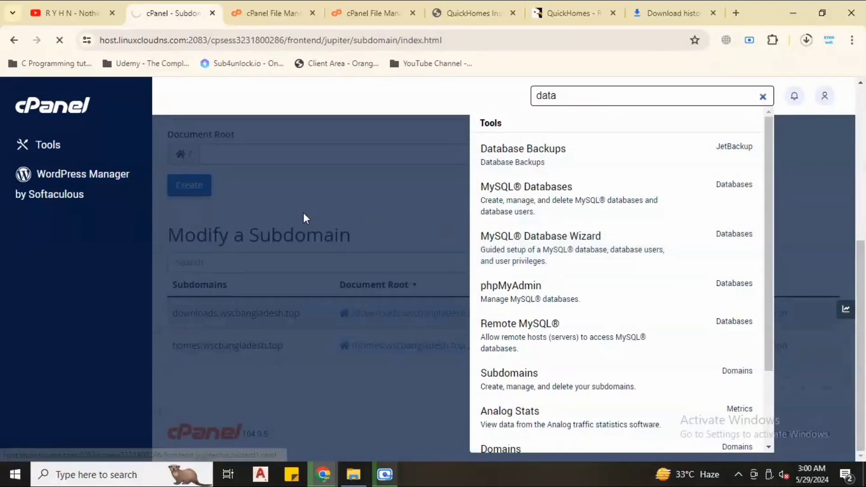
left_click(534, 237)
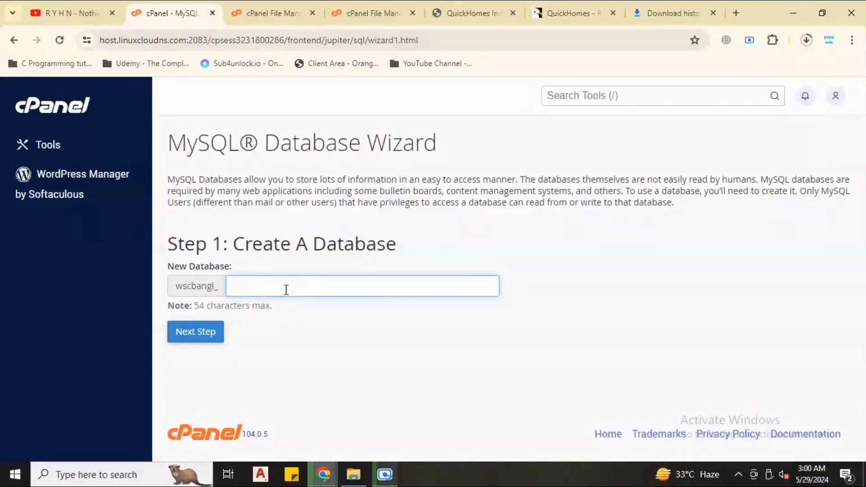
left_click(363, 286)
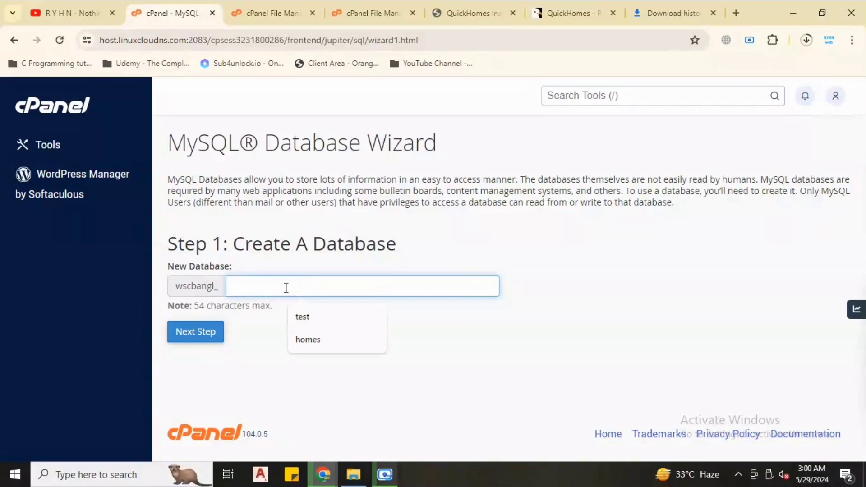
type("homes")
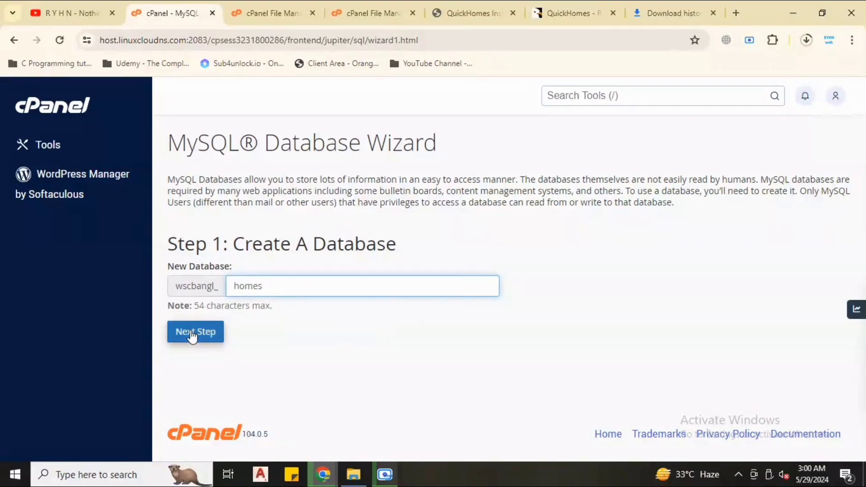
left_click(195, 332)
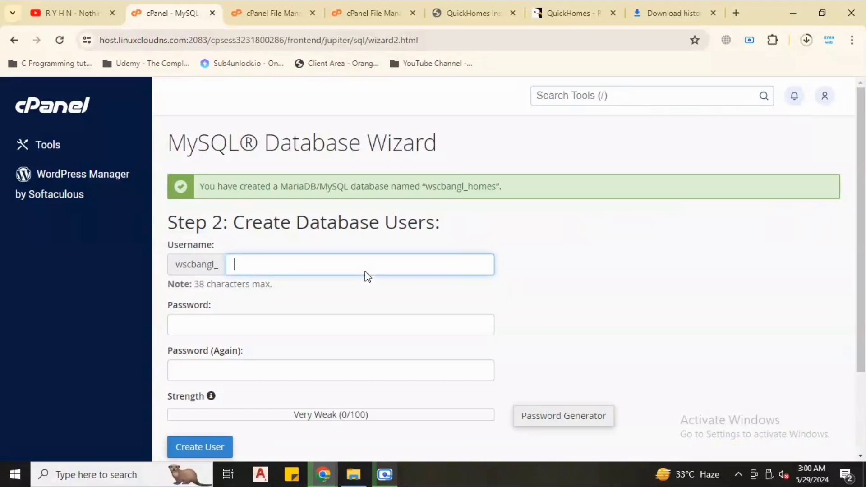
Step: Enter homes as the new database user's name, ready for a password
type("h")
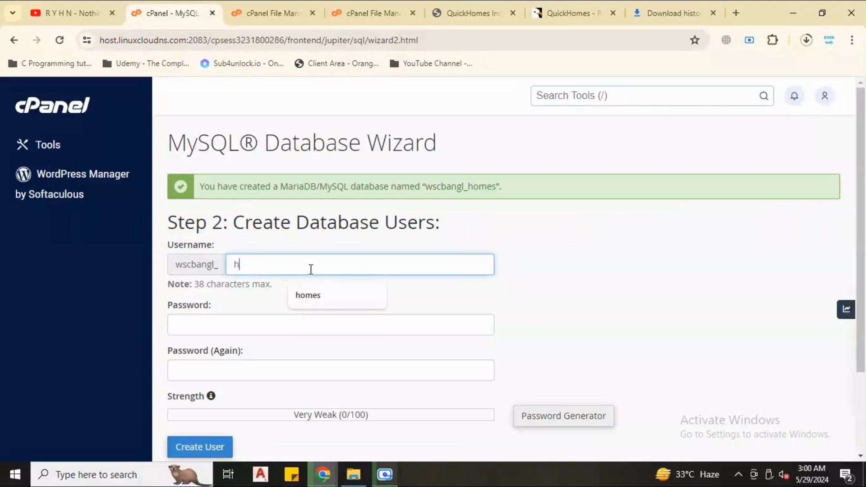
left_click(307, 295)
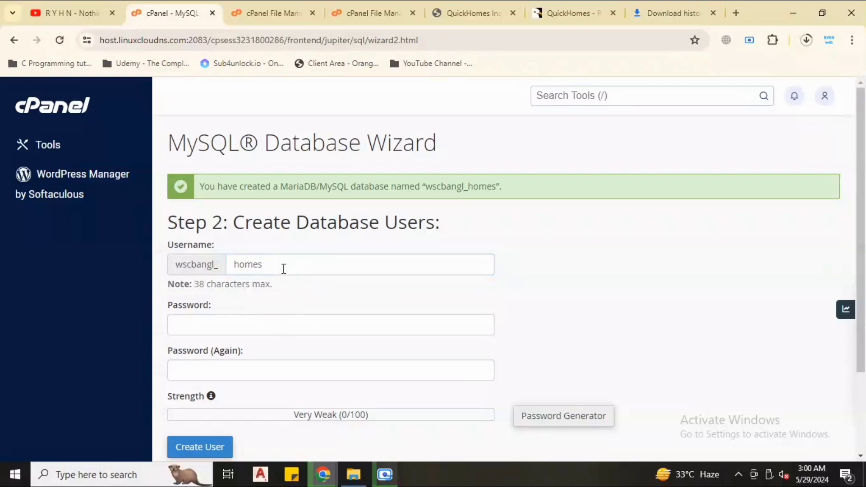
mouse_move(299, 295)
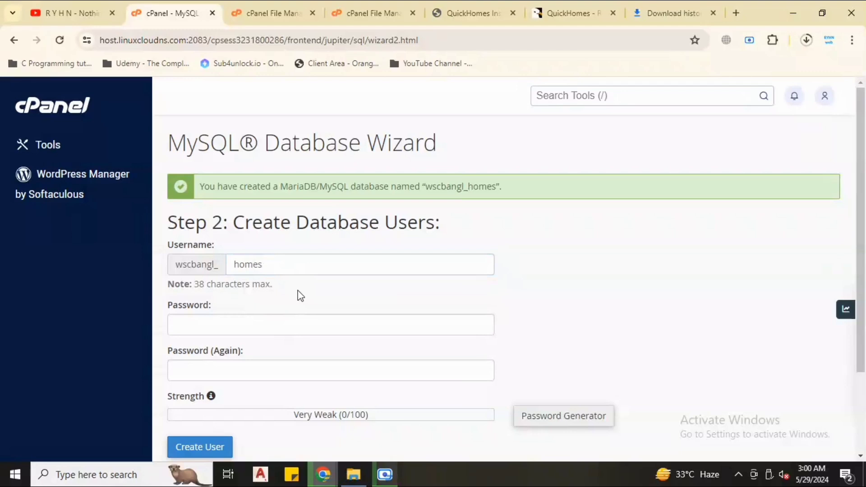
mouse_move(854, 247)
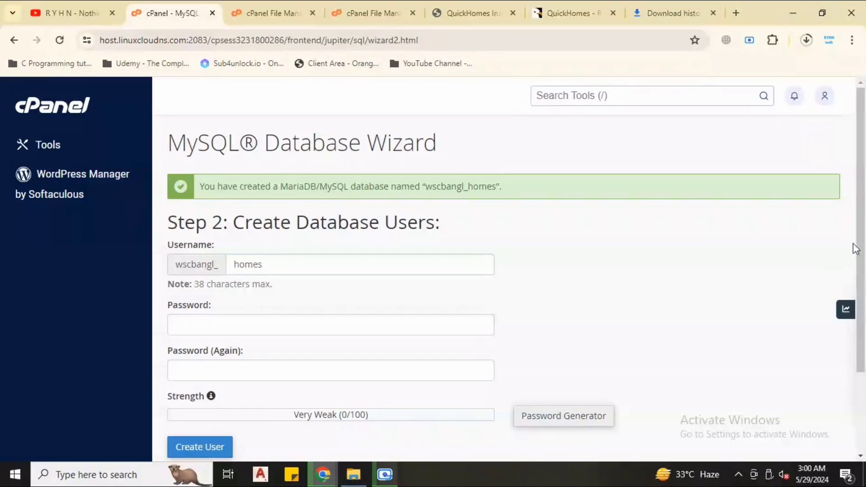
scroll("down", 3)
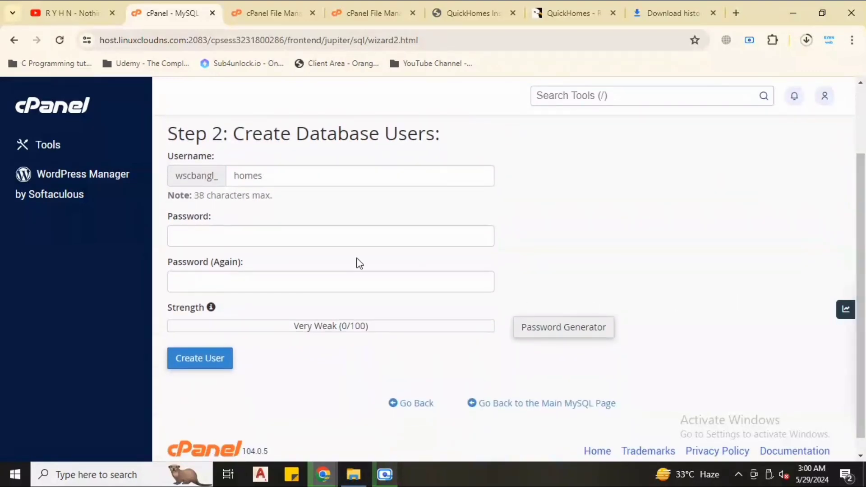
Step: Generate a very strong random password for the user and copy it to the clipboard
left_click(325, 282)
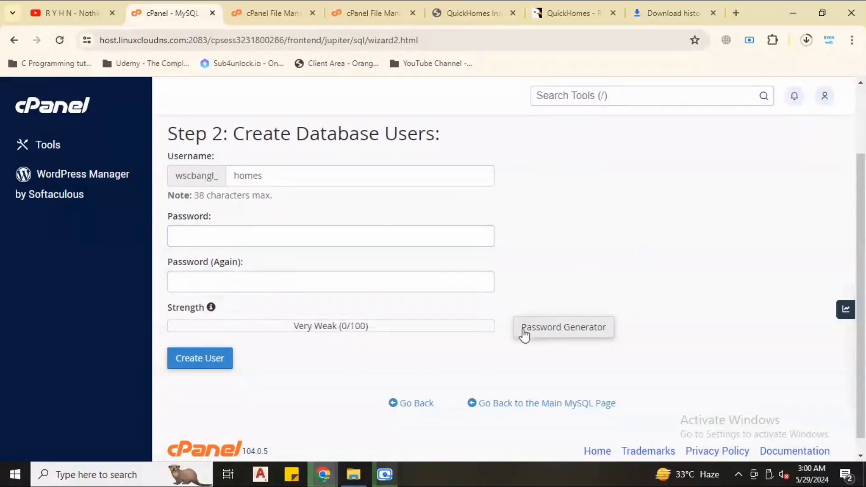
left_click(564, 328)
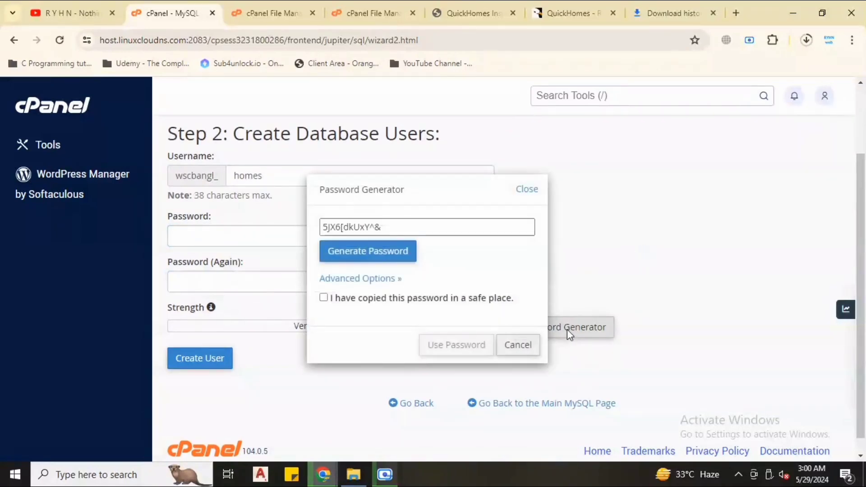
left_click(368, 251)
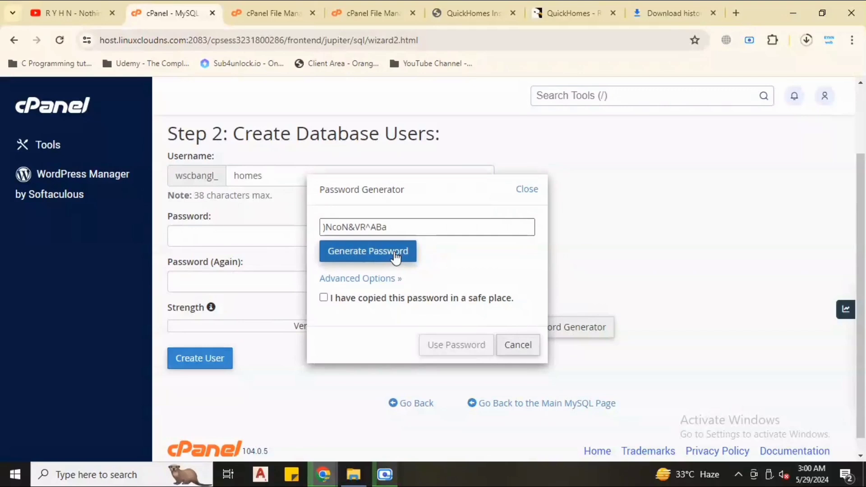
left_click(368, 251)
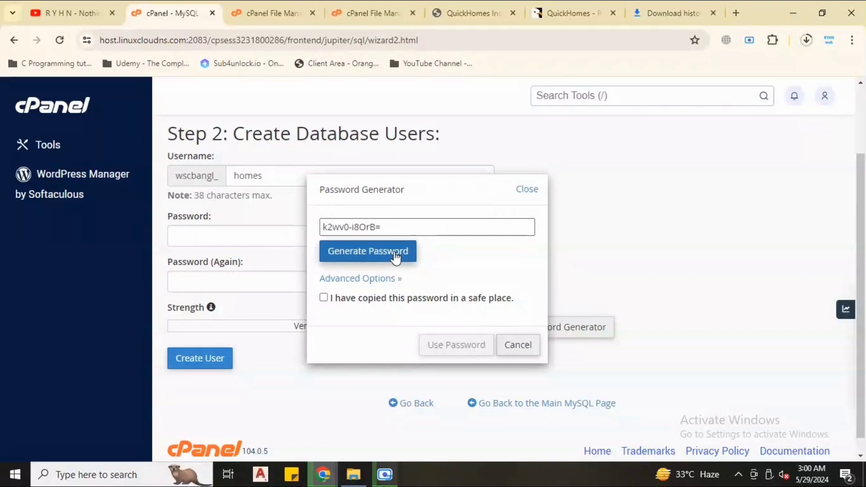
double_click(360, 227)
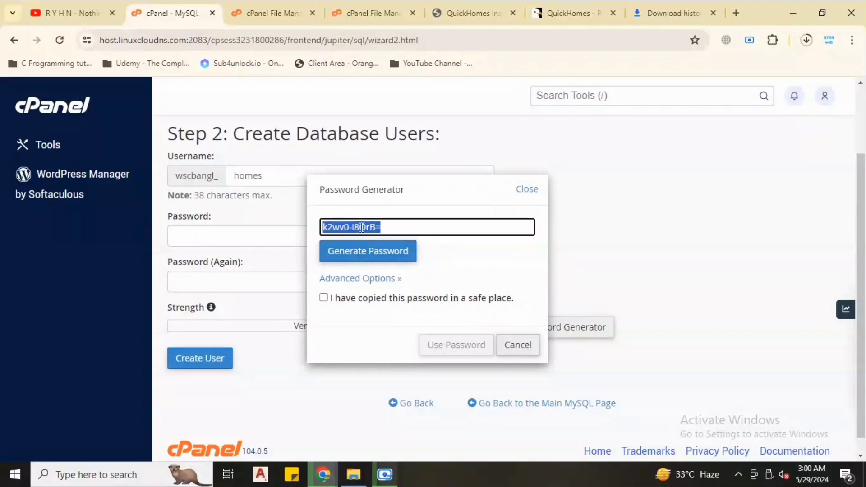
right_click(361, 227)
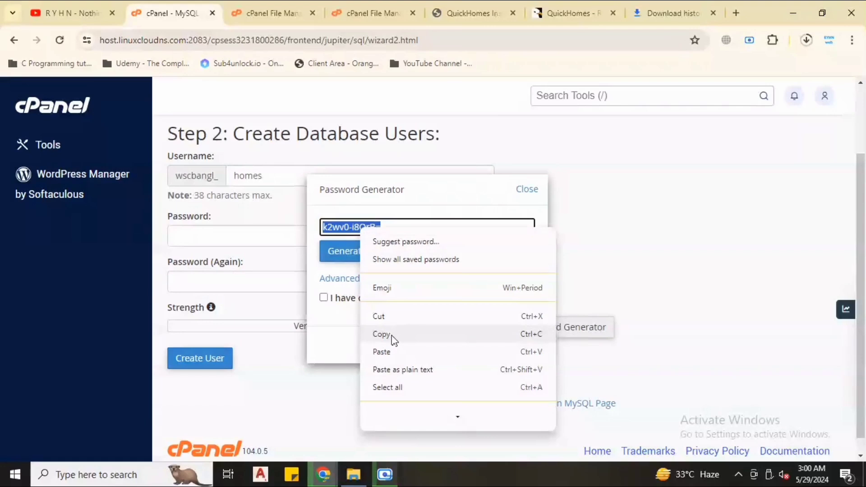
left_click(381, 334)
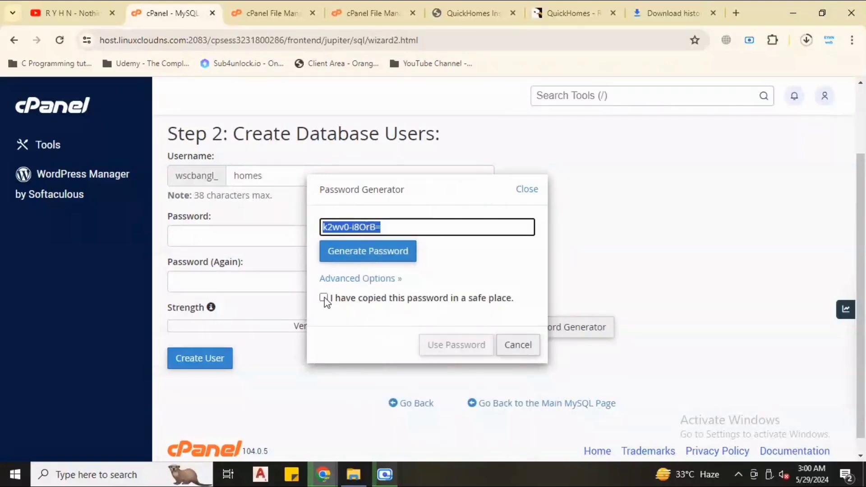
Step: Confirm the password is saved, apply it and create the user wscbangl_homes
left_click(323, 297)
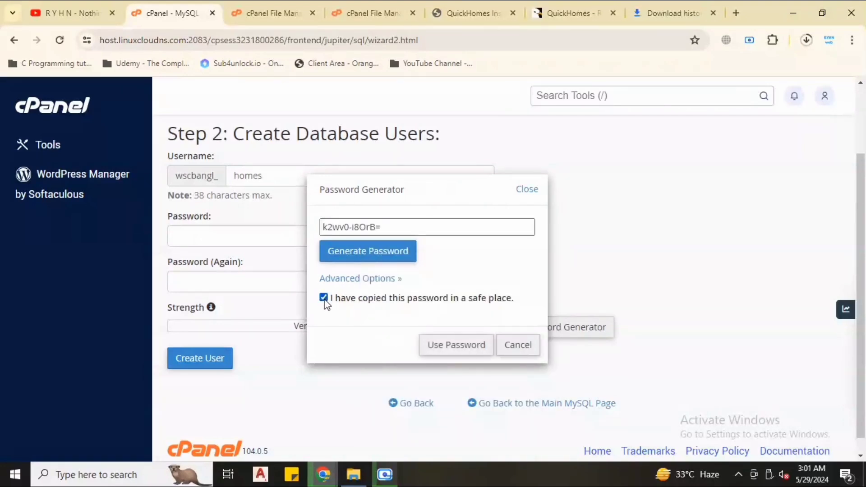
left_click(456, 345)
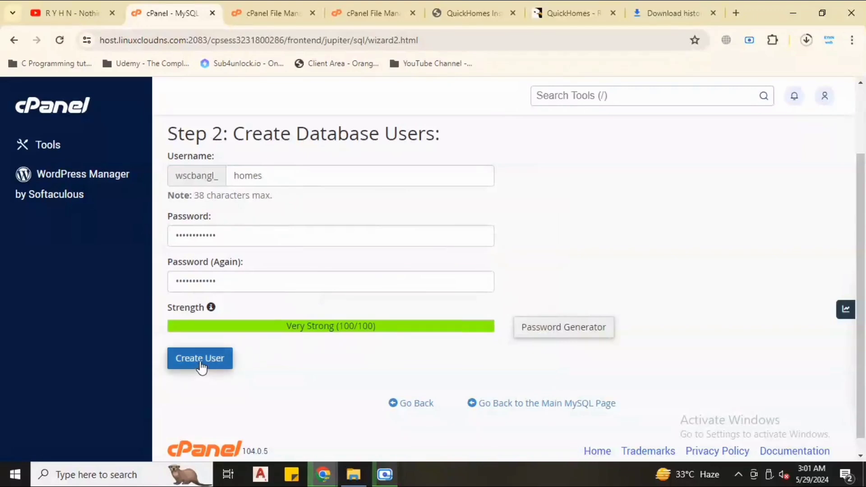
left_click(199, 358)
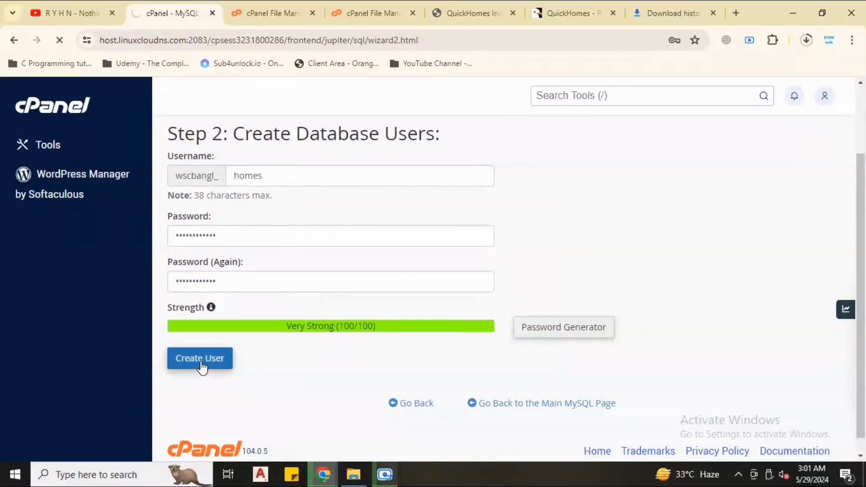
left_click(200, 358)
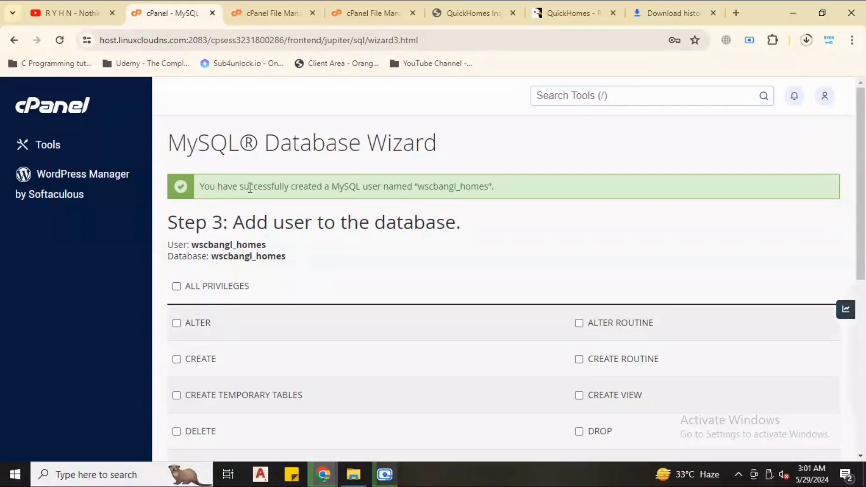
Step: Grant user wscbangl_homes ALL PRIVILEGES on the wscbangl_homes database and save the changes
left_click_drag(249, 186, 444, 186)
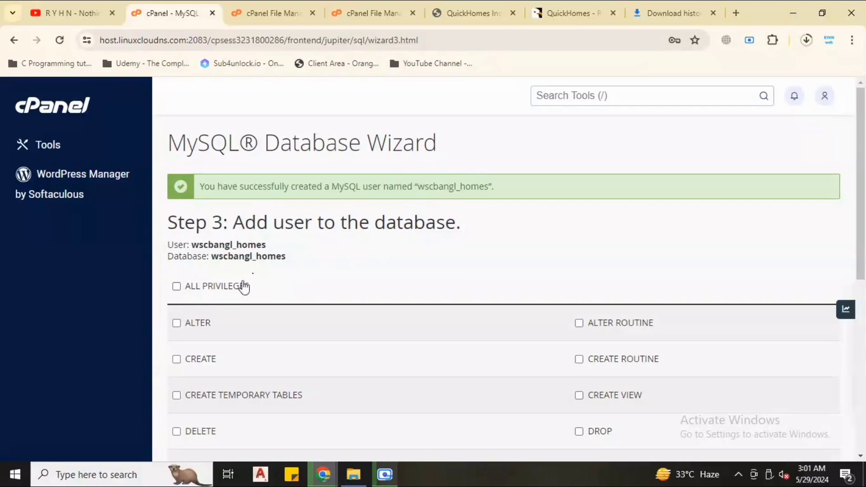
left_click(176, 286)
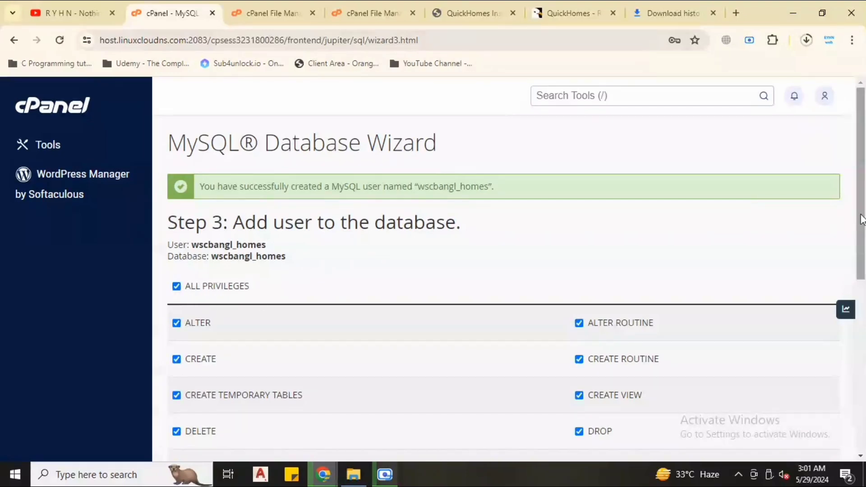
scroll("down", 3)
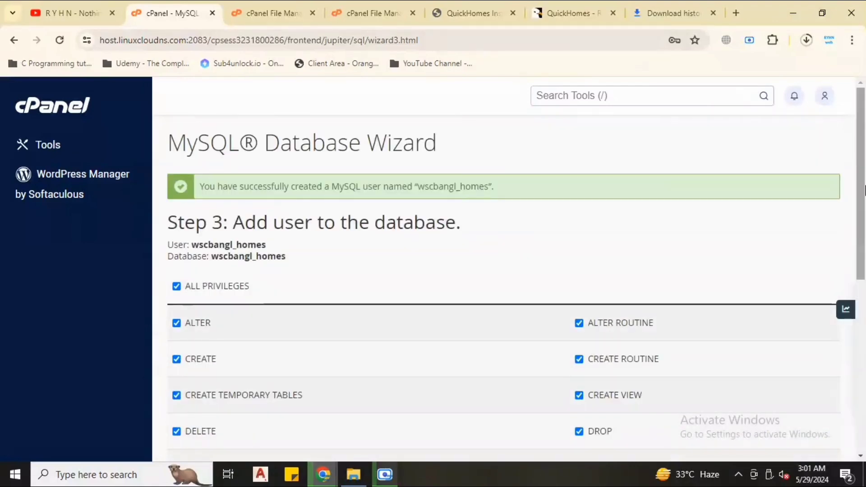
scroll("down", 3)
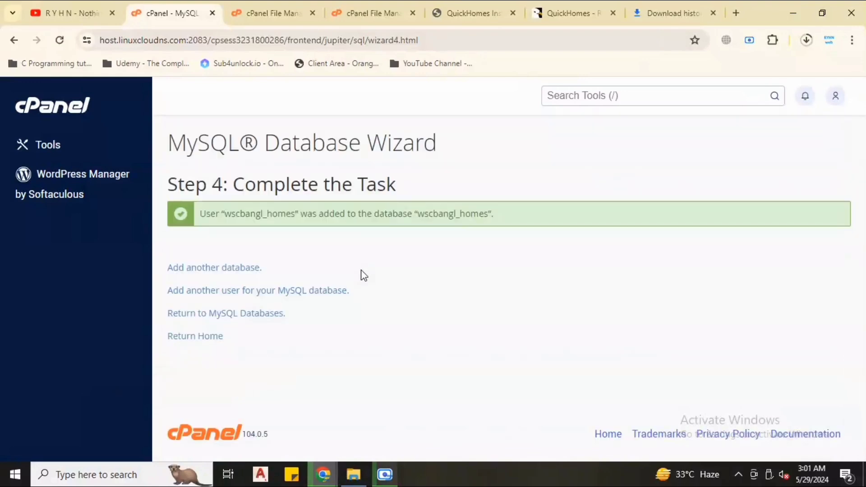
Step: Select the user name in cPanel's success message and return to the QuickHomes installer
double_click(259, 214)
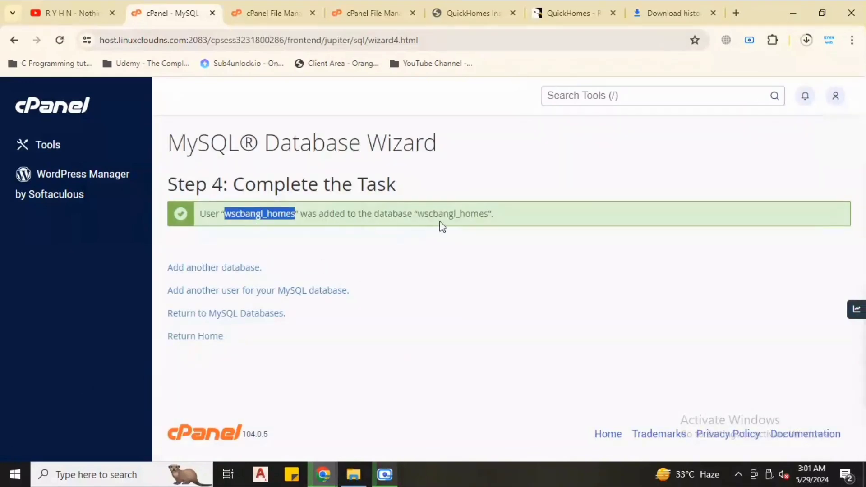
double_click(453, 214)
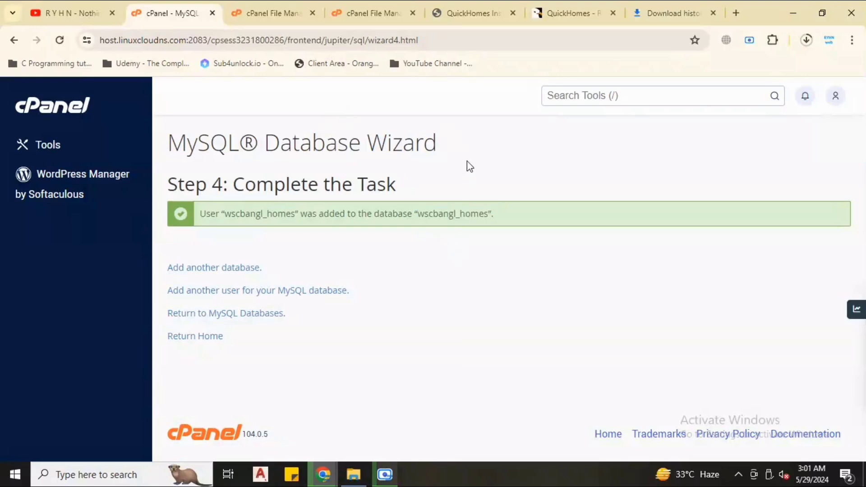
left_click(472, 13)
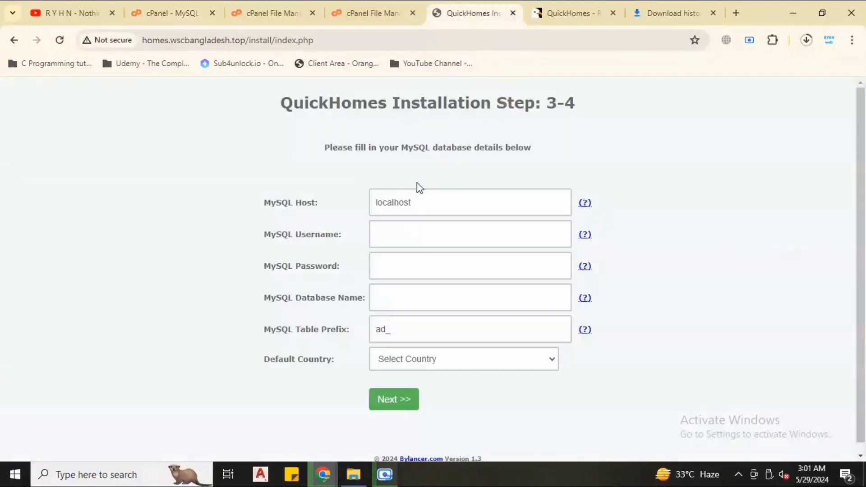
Step: Paste the generated password into the installer's MySQL password field and fetch the database name from cPanel
left_click(470, 265)
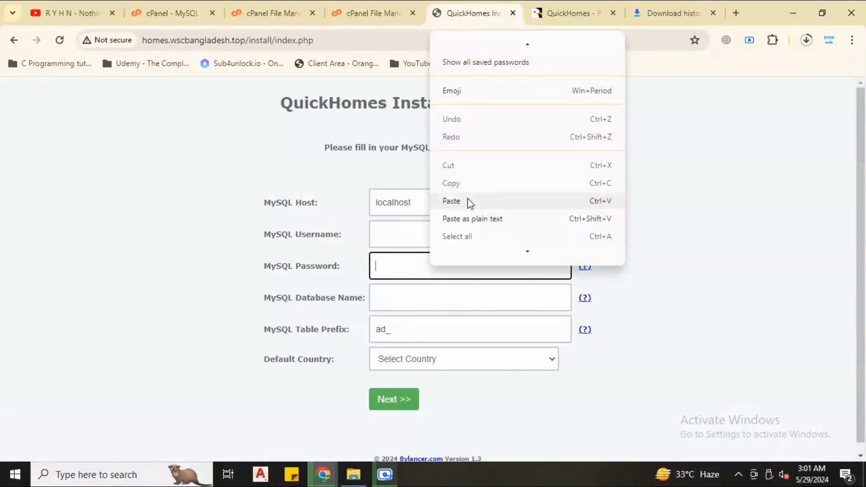
left_click(452, 200)
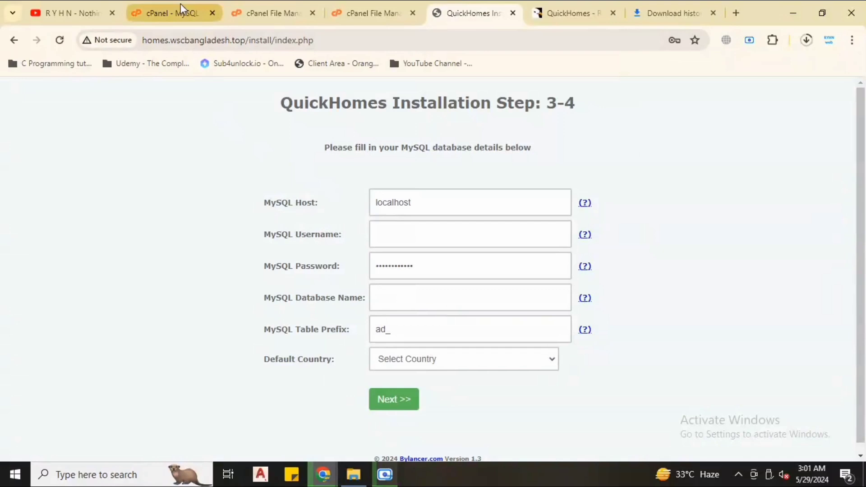
left_click(171, 13)
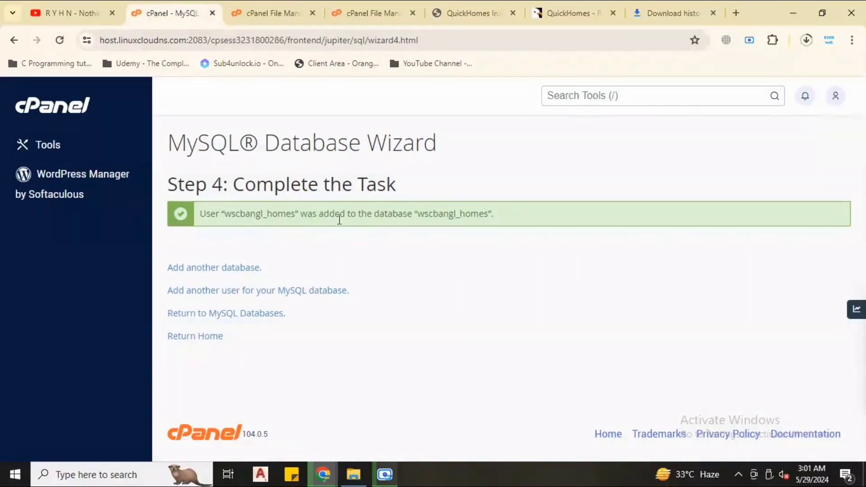
double_click(453, 214)
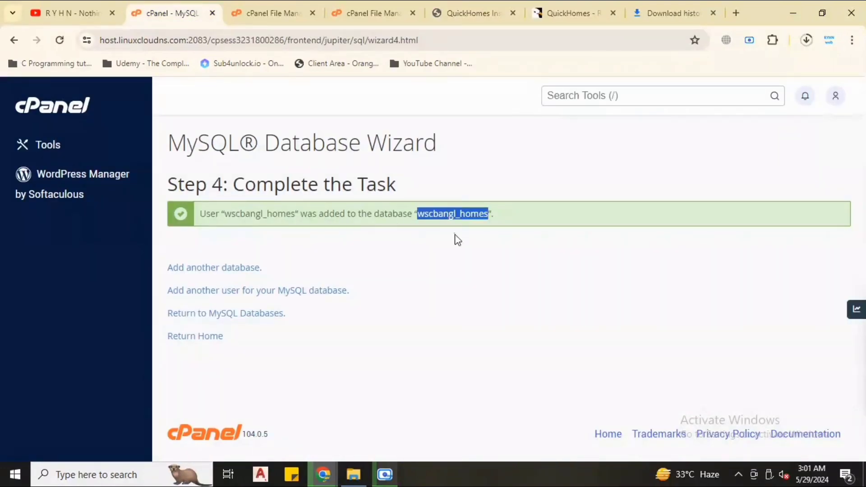
mouse_move(487, 115)
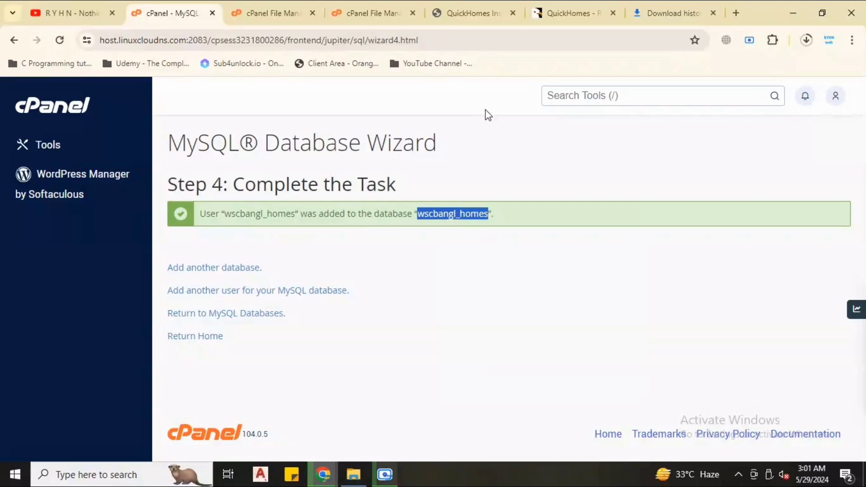
left_click(471, 12)
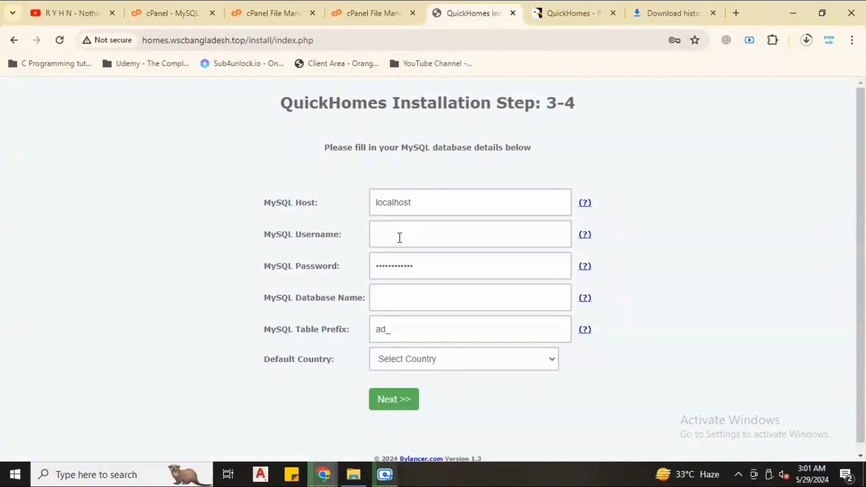
Step: Fill wscbangl_homes as both MySQL username and database name and review the entries
left_click(470, 298)
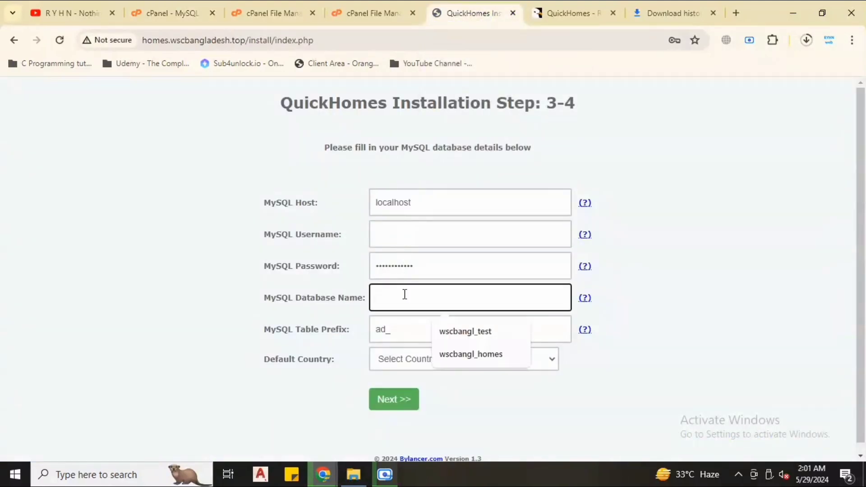
left_click(472, 353)
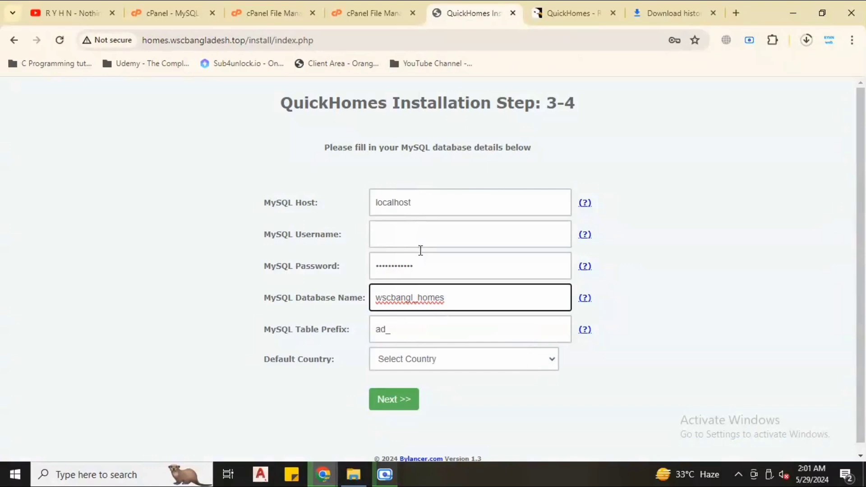
type("wscbangl_homes")
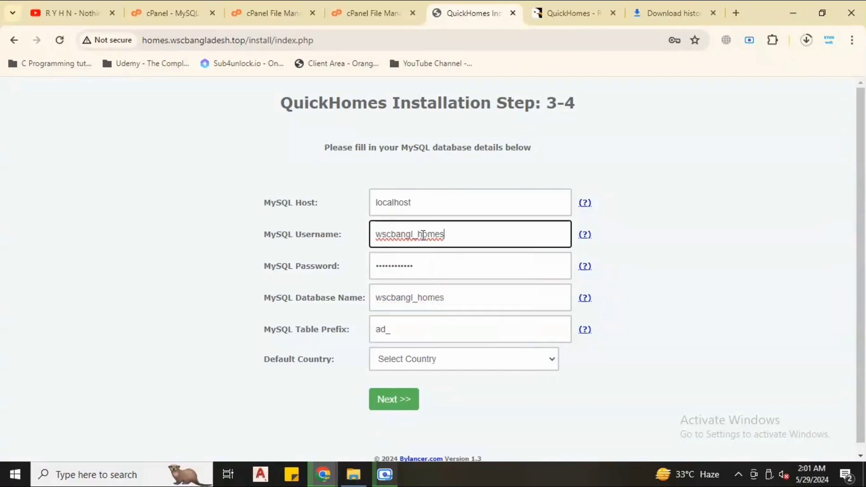
left_click(472, 298)
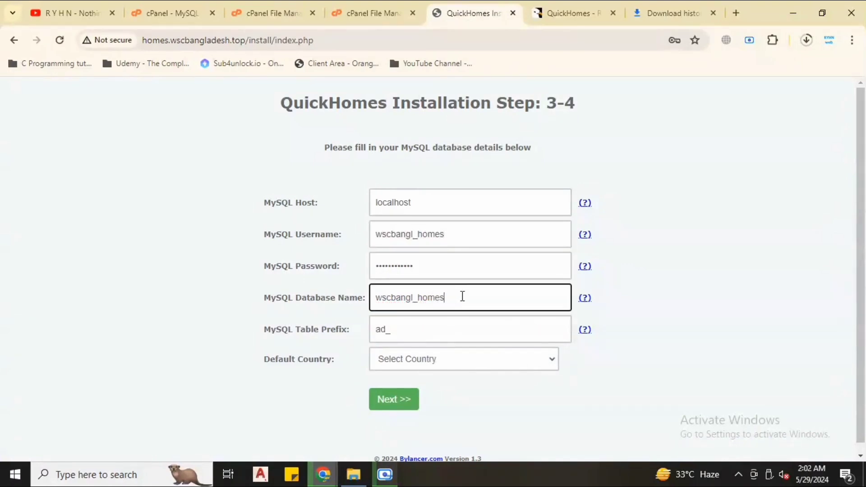
left_click(471, 234)
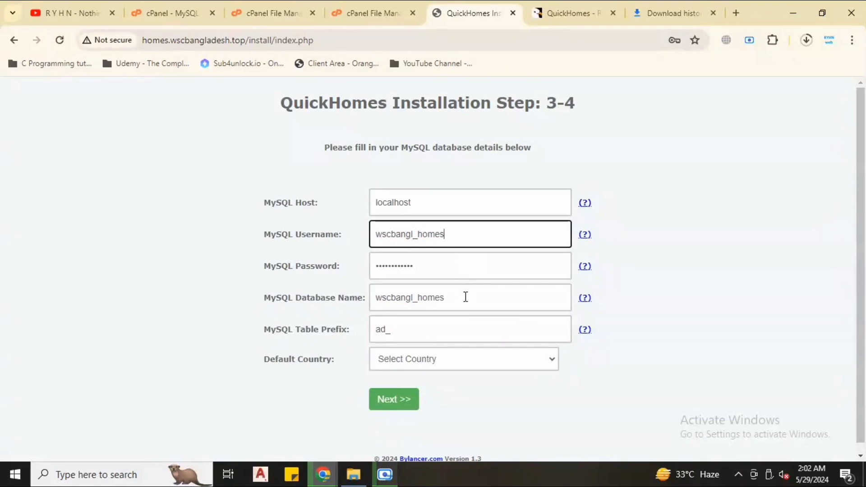
left_click(443, 329)
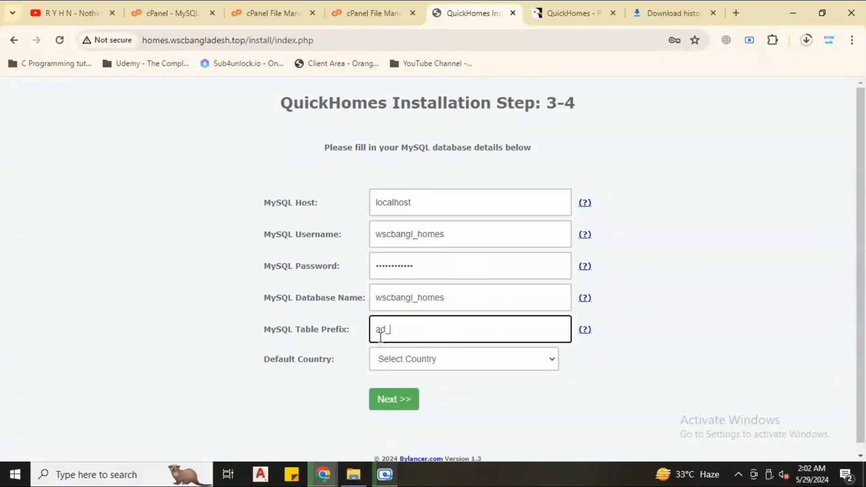
mouse_move(616, 377)
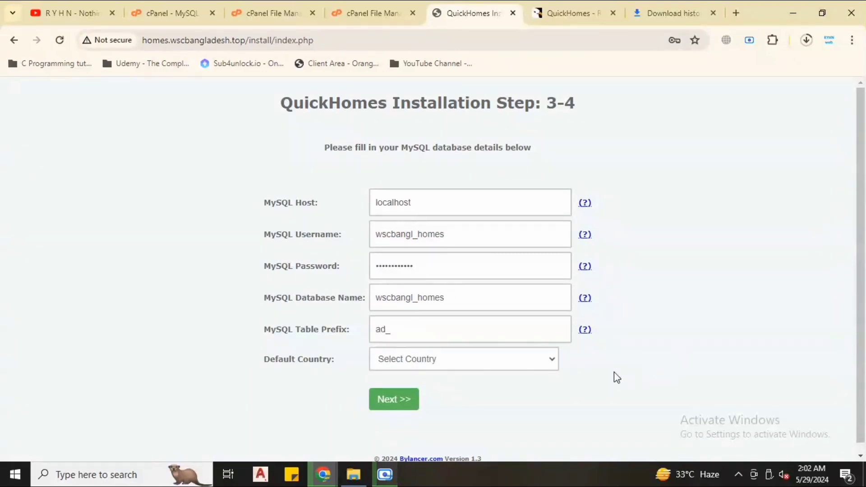
Step: Set the default country to United States and continue to the admin account step
left_click(464, 359)
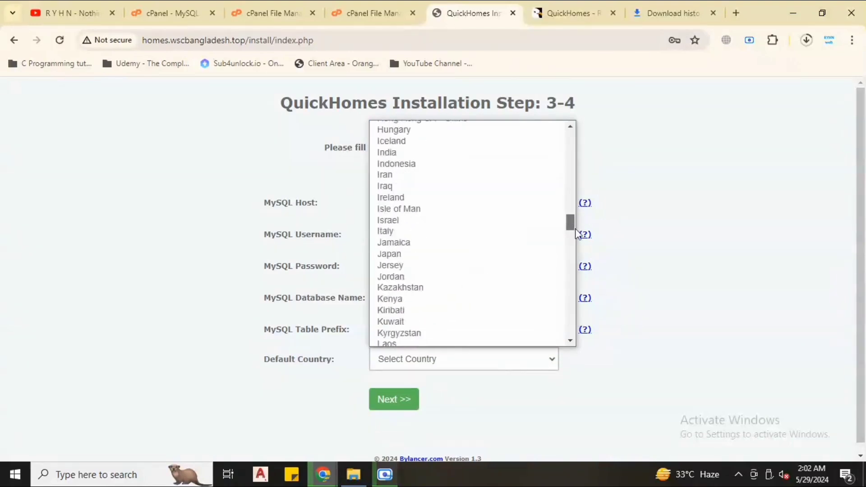
scroll("down", 3)
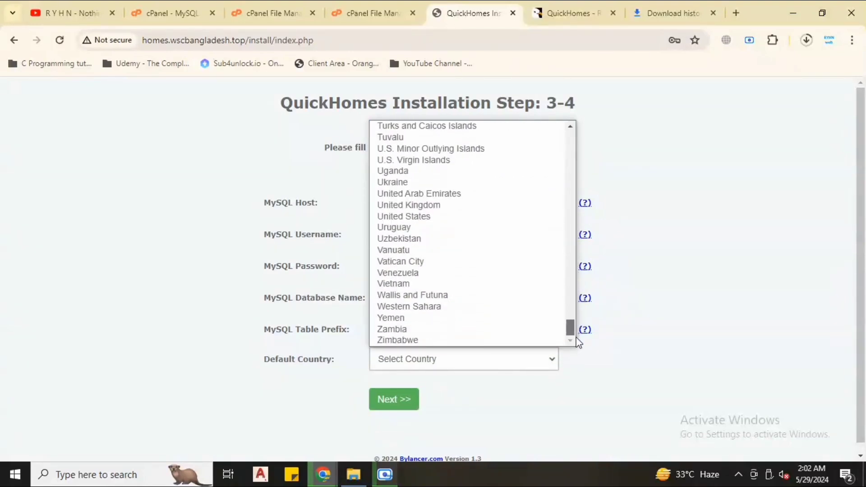
mouse_move(432, 238)
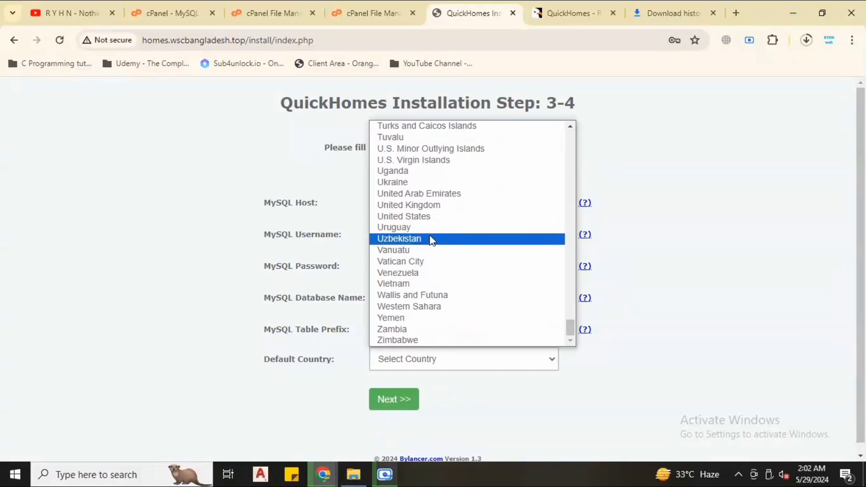
left_click(403, 217)
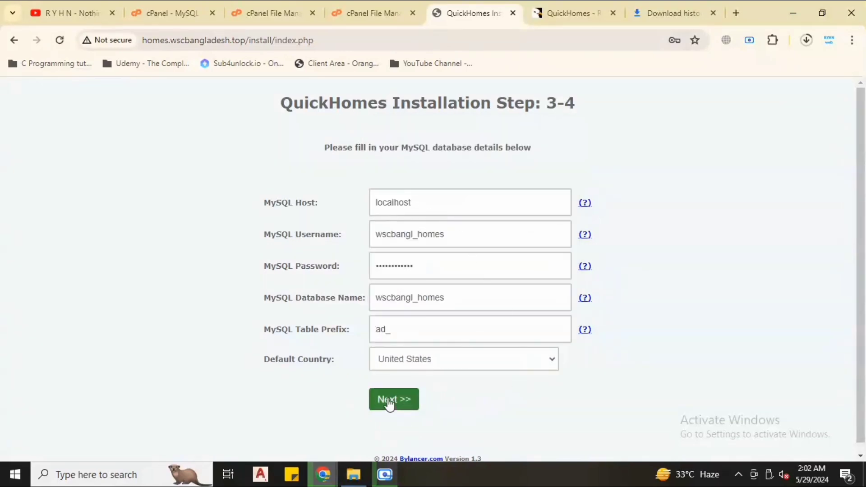
left_click(394, 399)
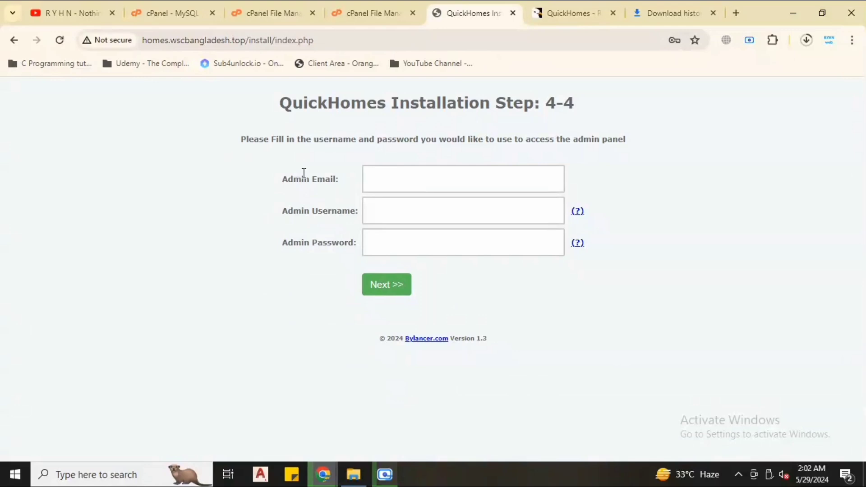
mouse_move(548, 103)
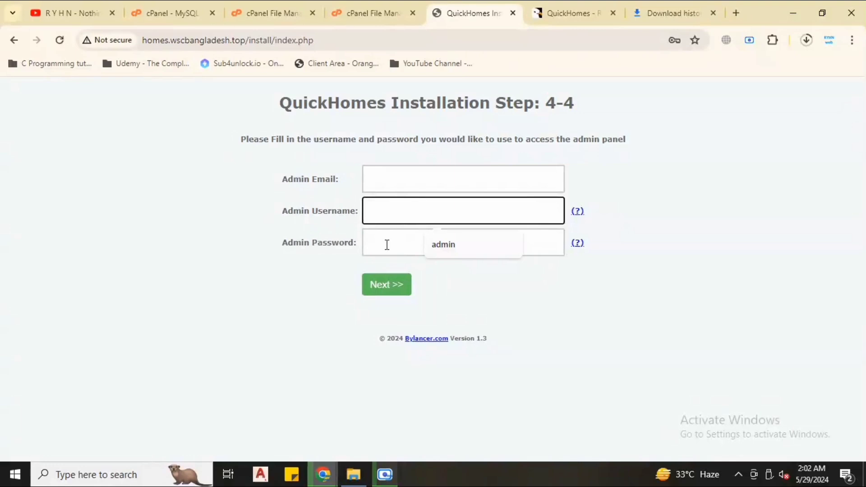
Step: Enter the admin email address and admin as the Admin Username
left_click(463, 178)
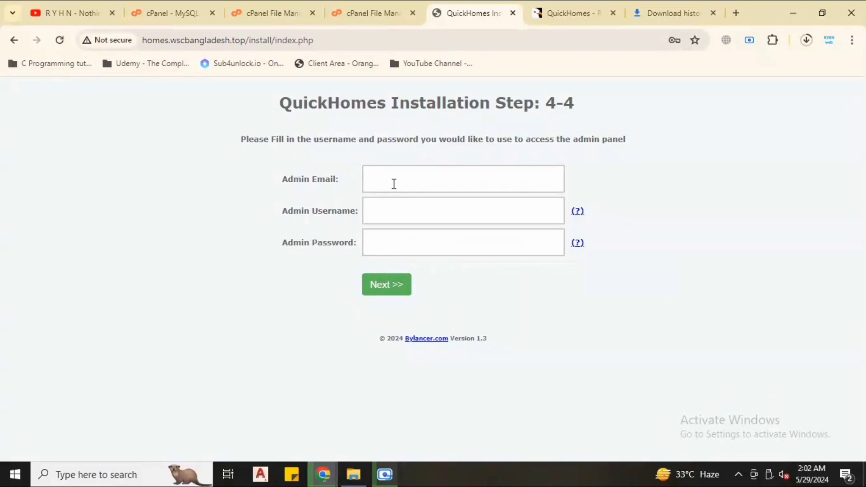
left_click(463, 179)
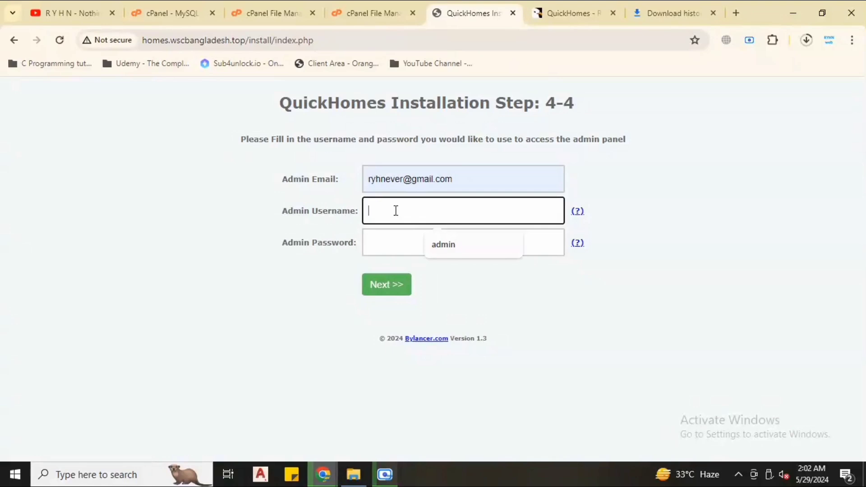
type("admin")
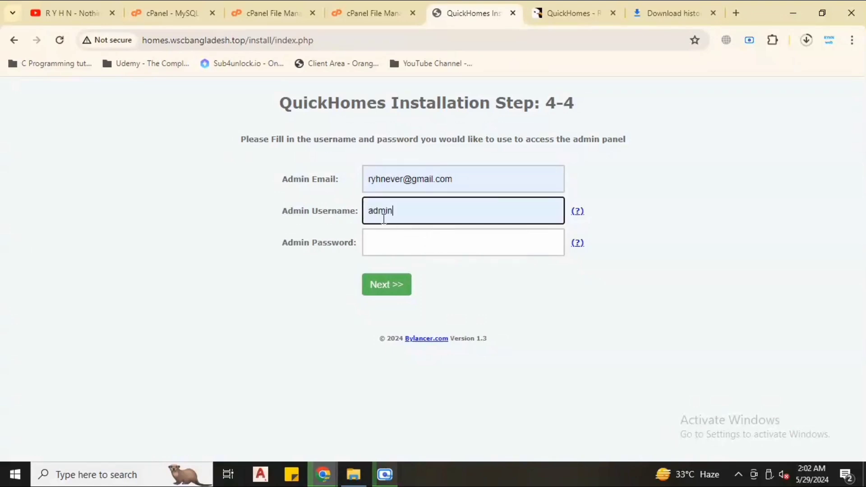
Step: Type a masked password into the Admin Password box
left_click(463, 242)
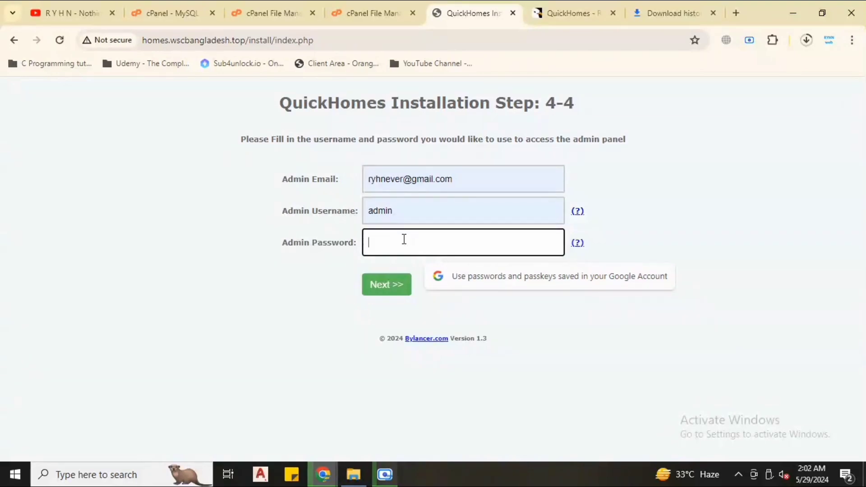
type("•")
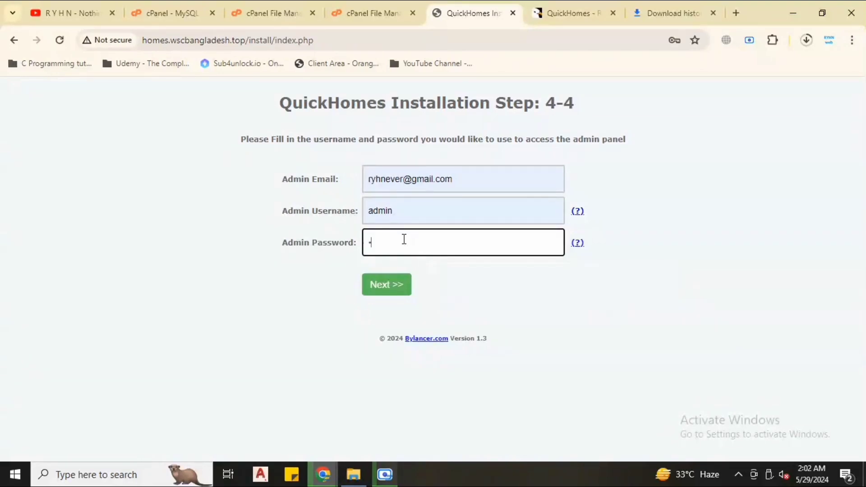
type("*")
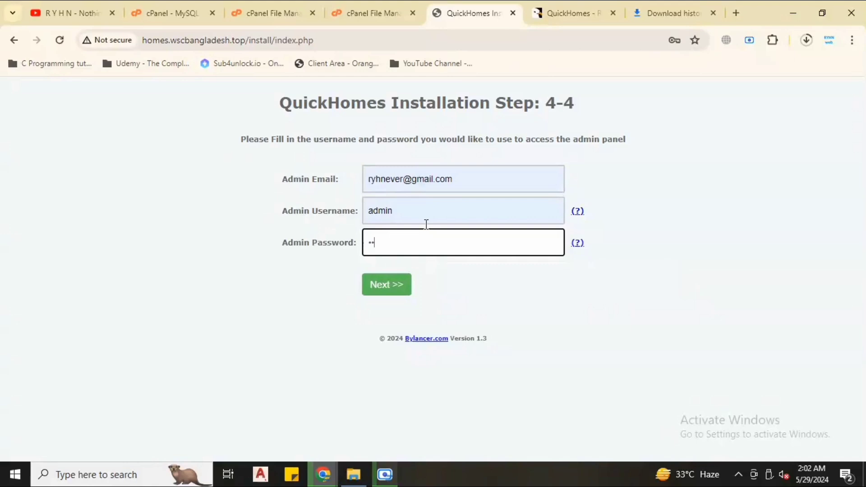
type("••")
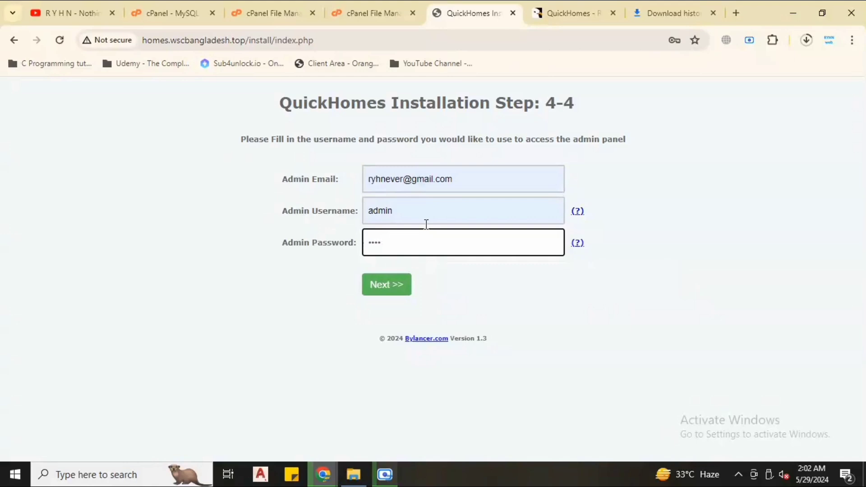
type("*")
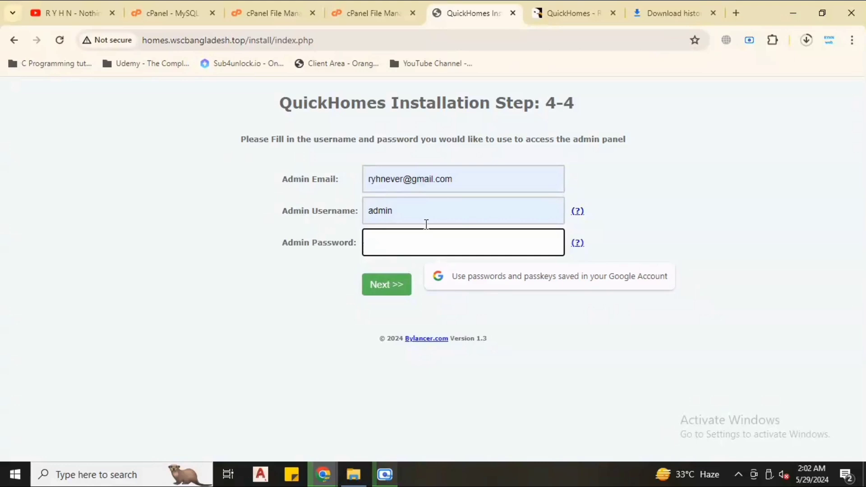
type("••••")
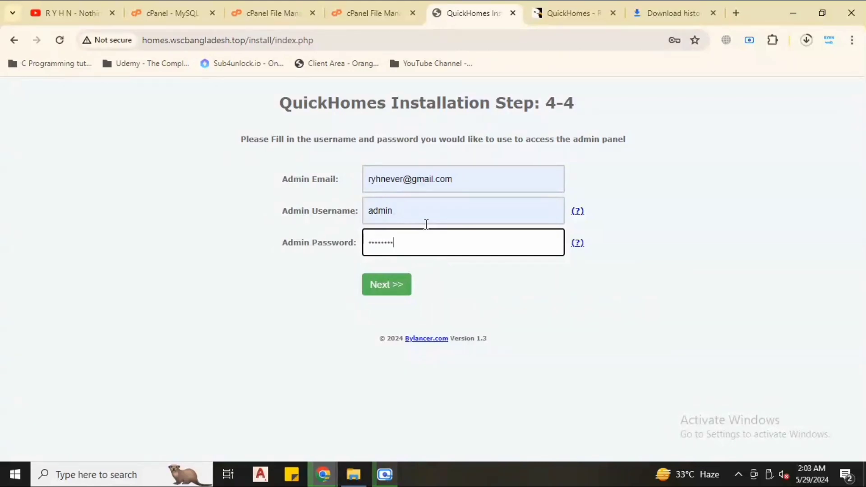
mouse_move(445, 250)
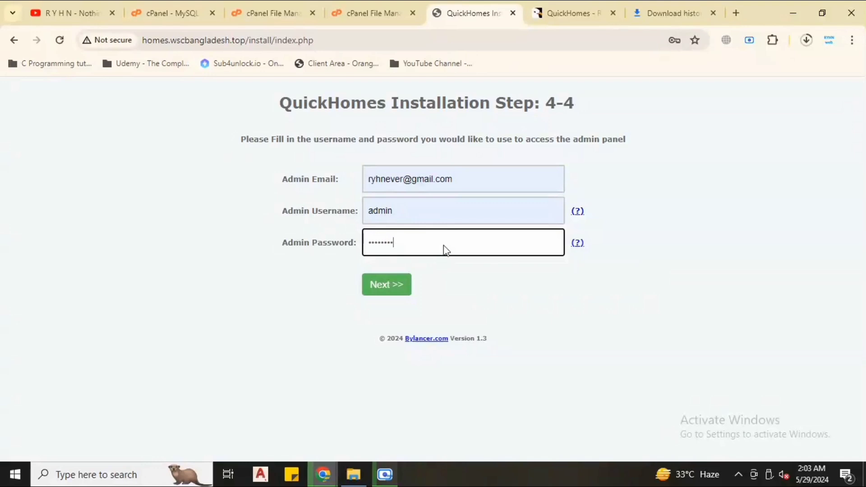
right_click(446, 249)
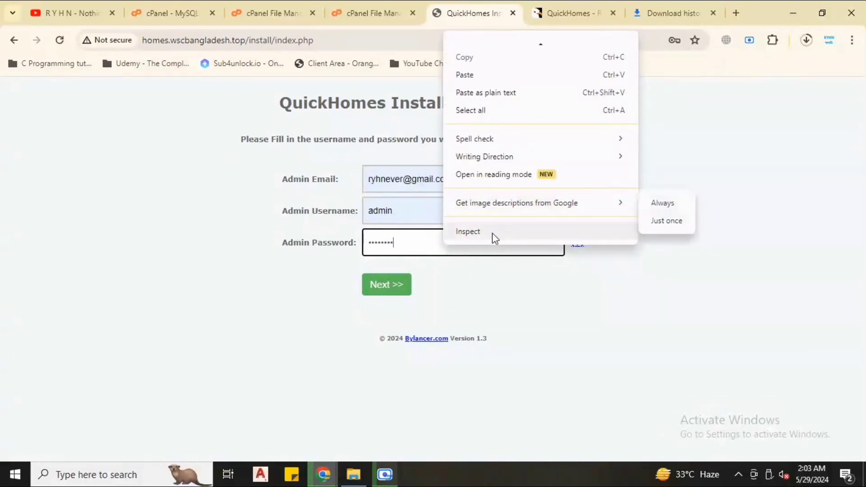
Step: Inspect the admin password box's HTML in the browser developer tools to reveal it as plain text
left_click(468, 231)
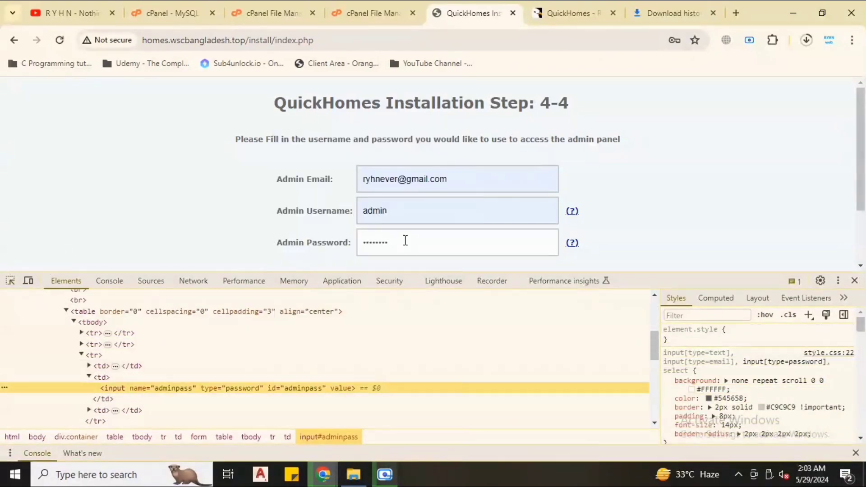
mouse_move(246, 393)
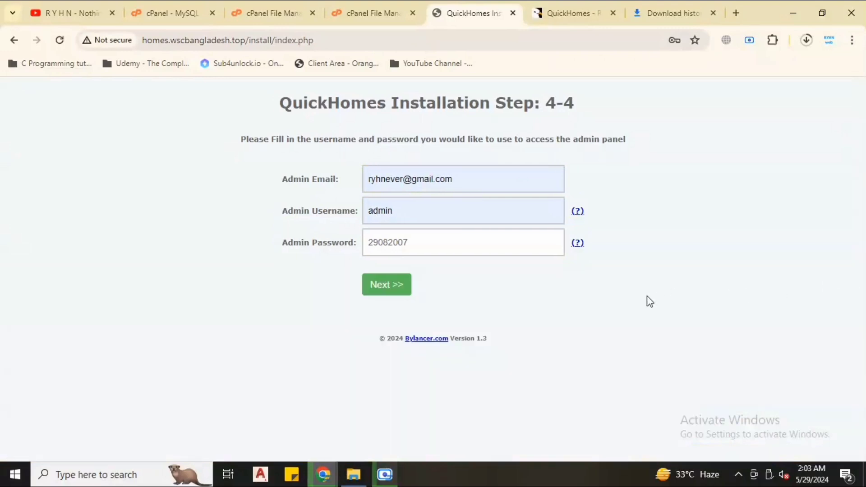
Step: Submit the admin credentials with Next >> to reach the installation thank-you page
left_click(386, 284)
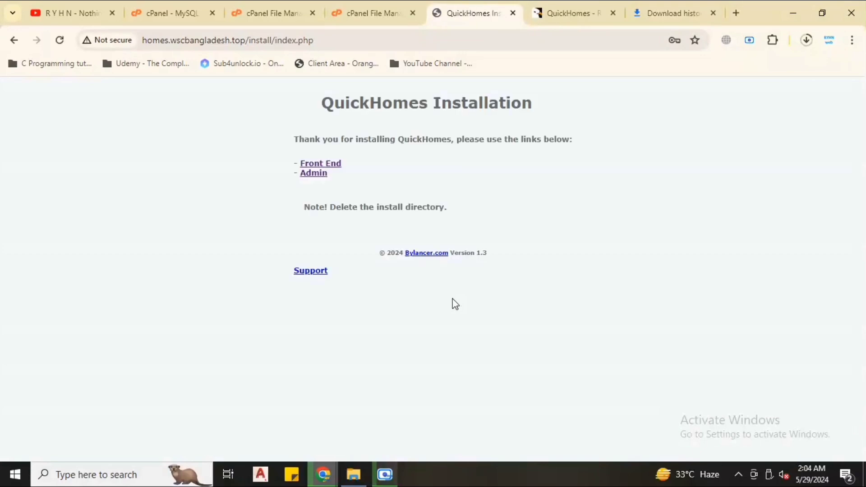
mouse_move(314, 105)
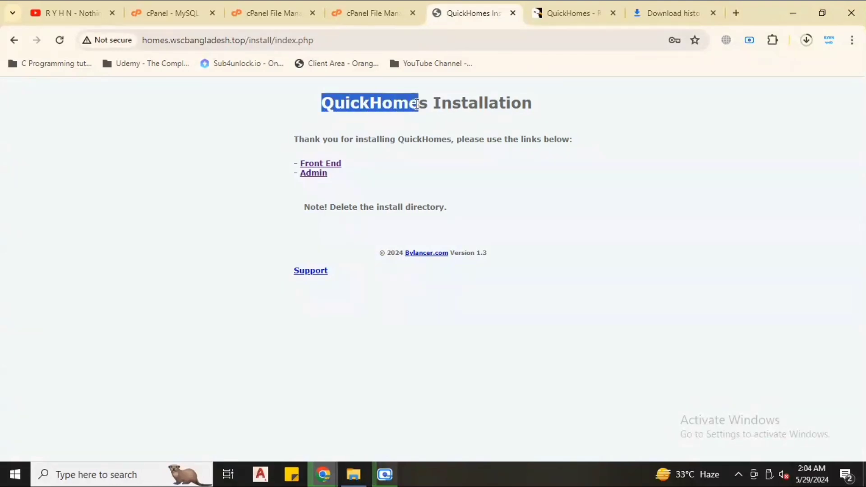
left_click(274, 139)
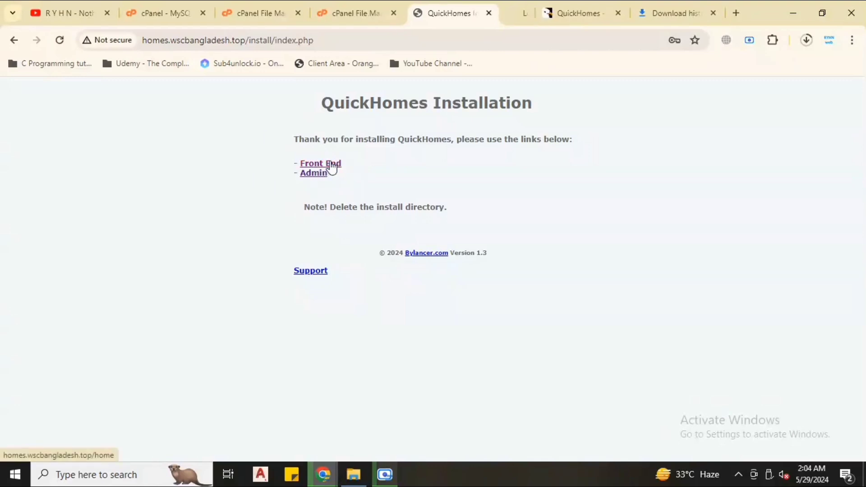
Step: Load the site's Front End from the installer and choose United States as the site country
left_click(320, 163)
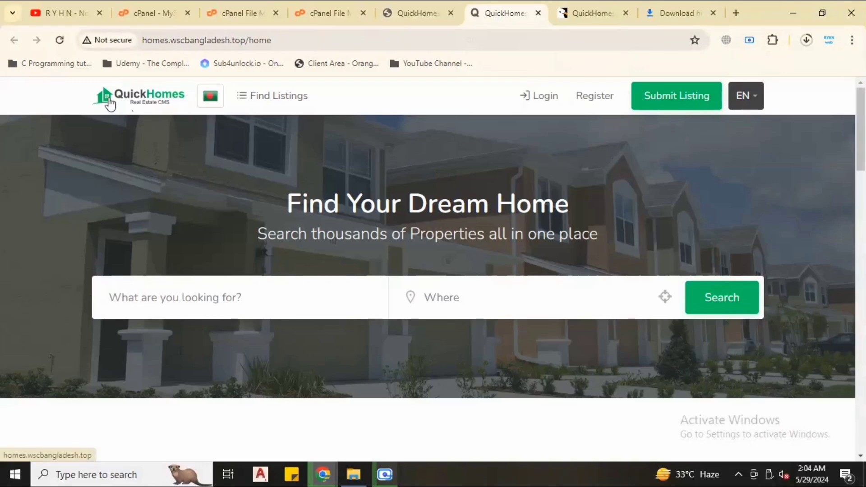
mouse_move(211, 98)
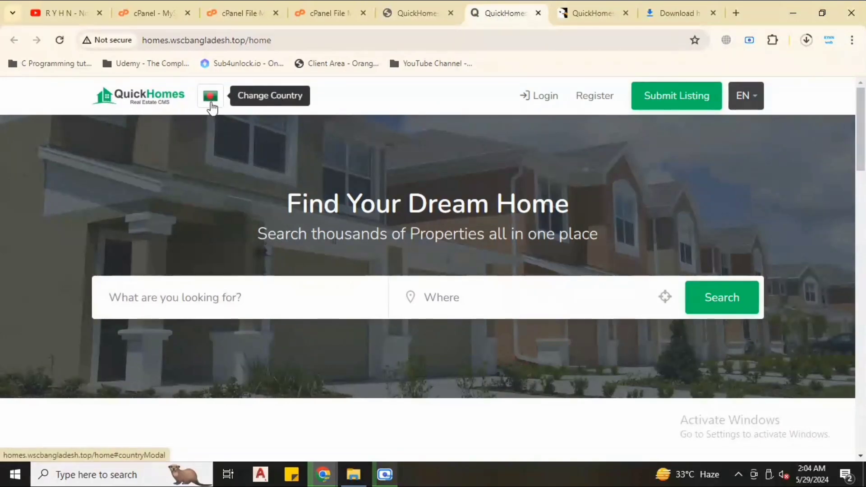
left_click(210, 95)
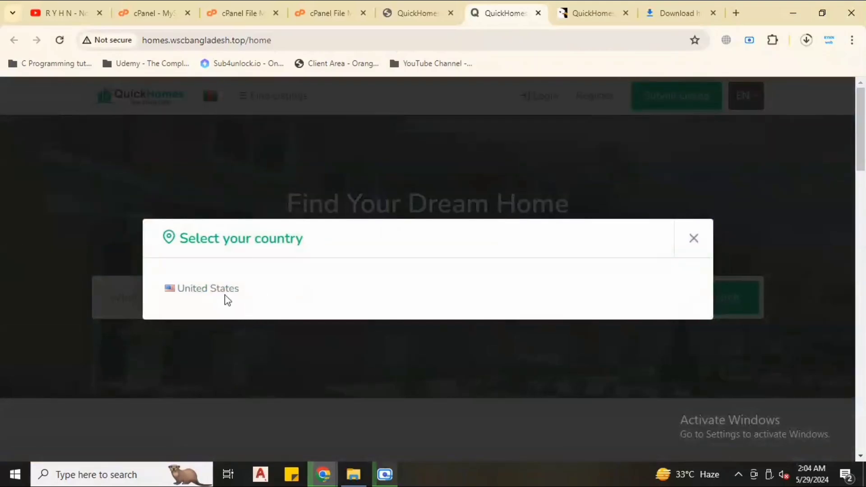
left_click(207, 289)
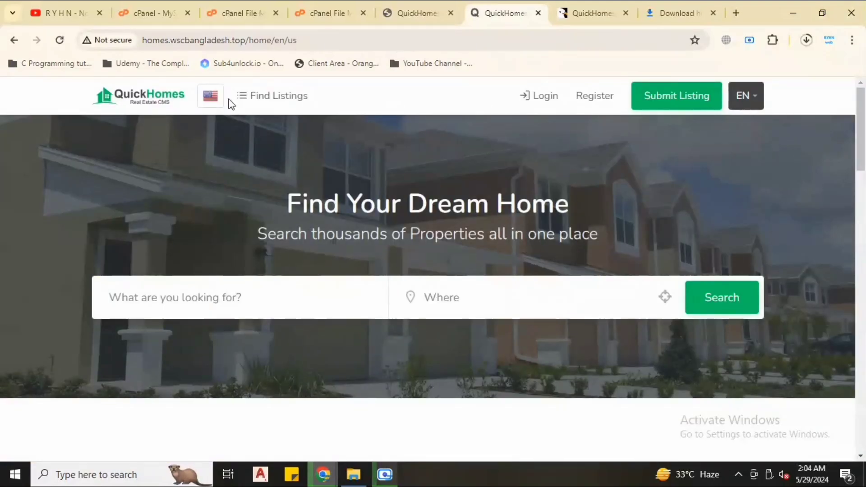
mouse_move(843, 144)
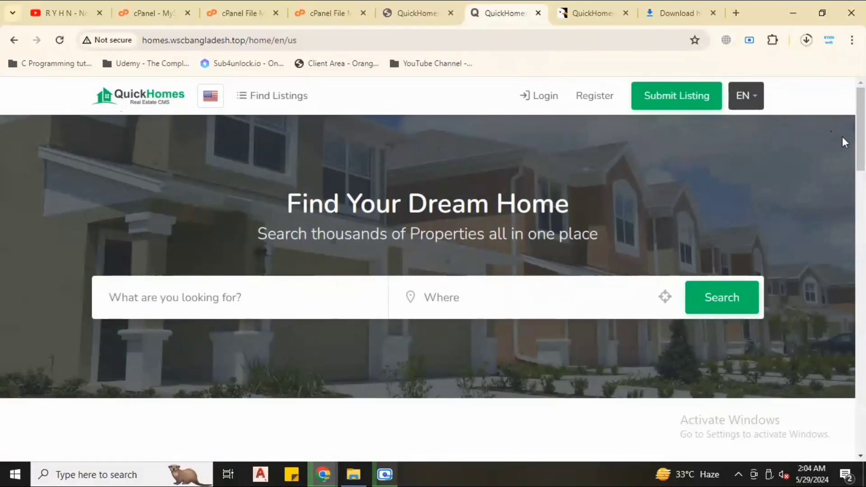
Step: Scroll through the QuickHomes home page's search and empty listing sections
scroll("down", 3)
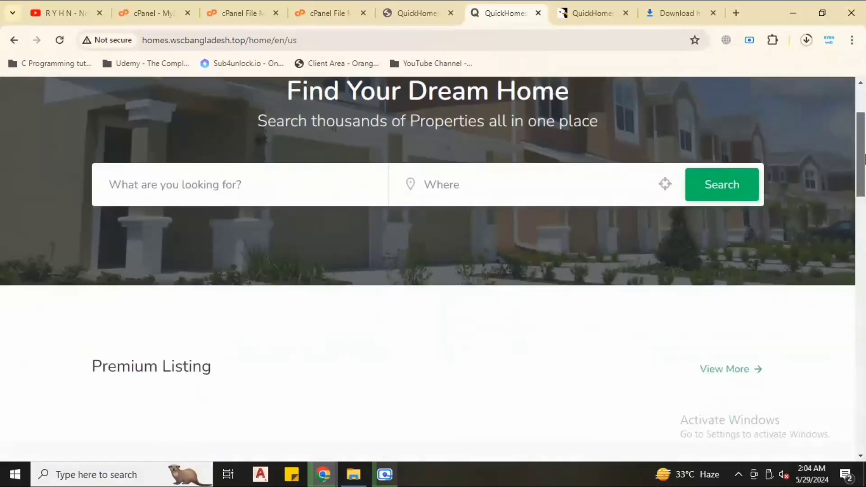
scroll("down", 3)
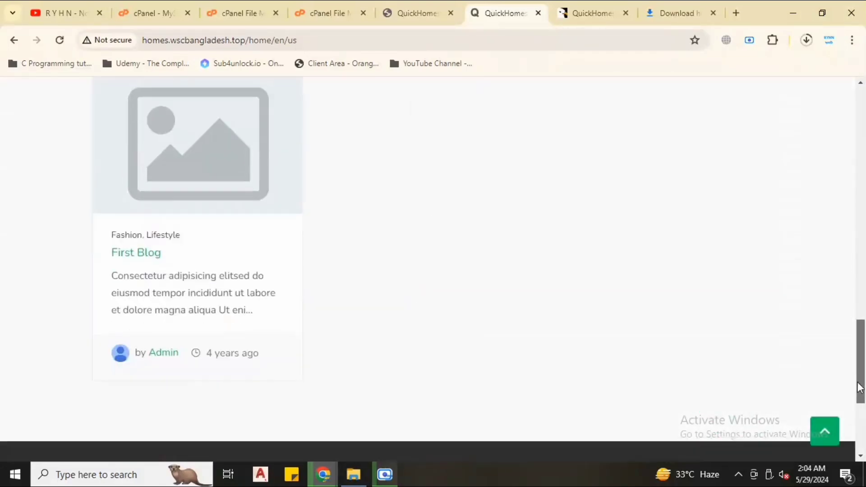
scroll("up", 3)
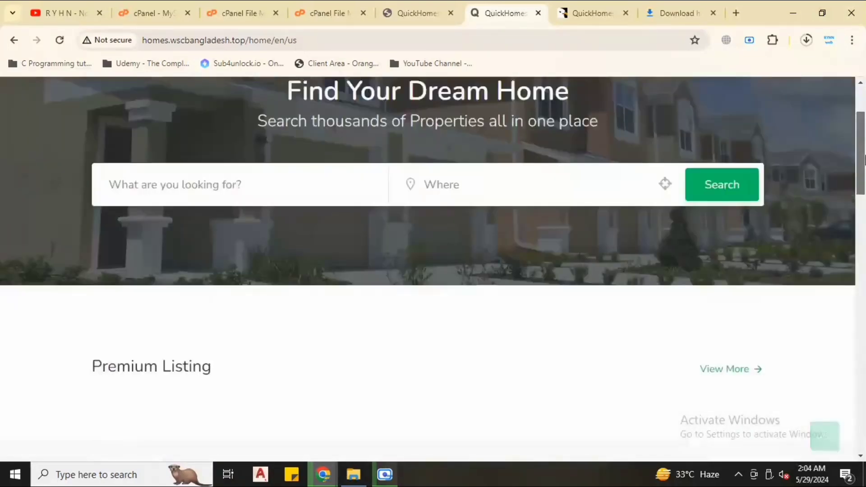
scroll("down", 3)
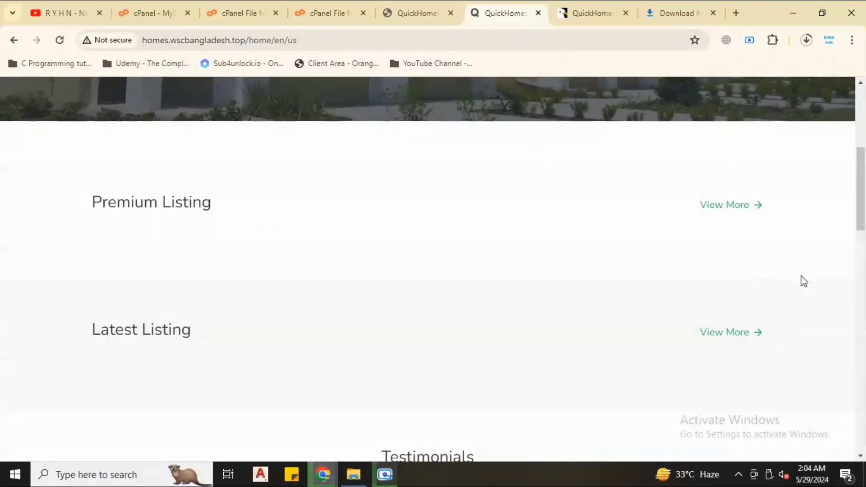
scroll("up", 3)
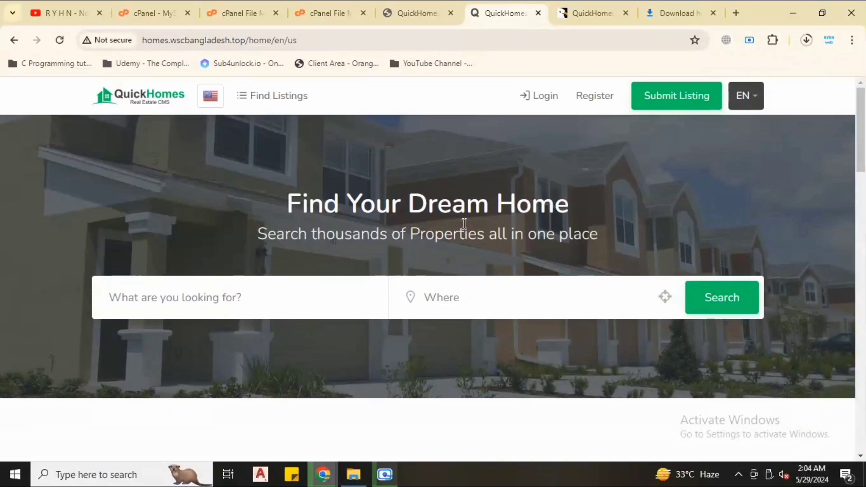
mouse_move(584, 130)
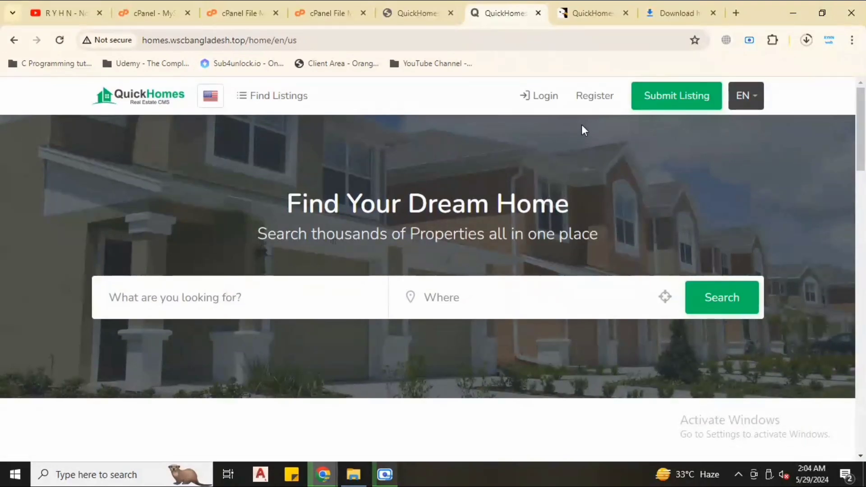
mouse_move(588, 133)
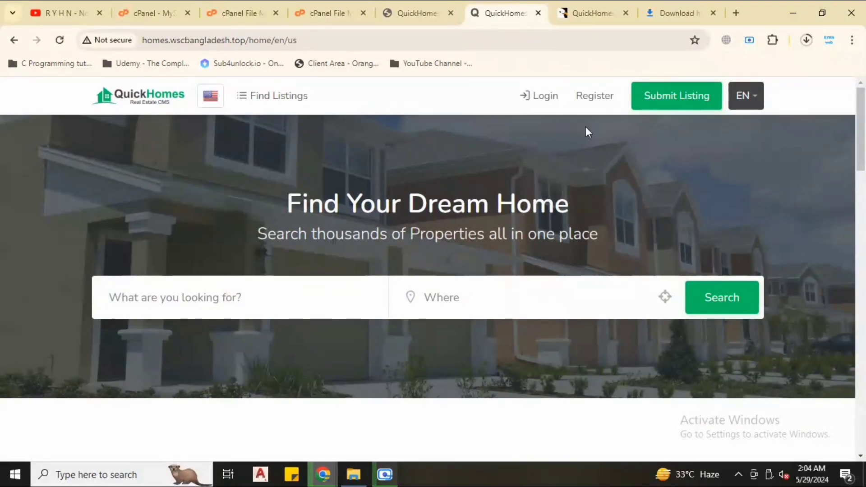
mouse_move(552, 151)
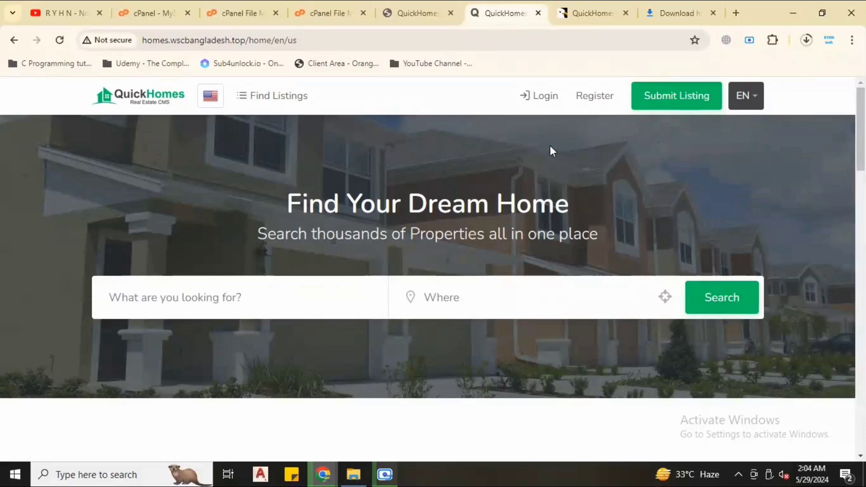
mouse_move(676, 110)
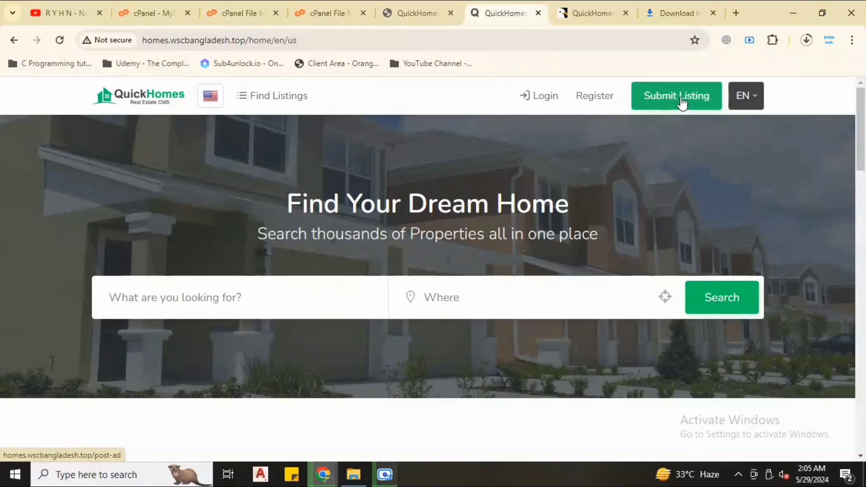
mouse_move(687, 138)
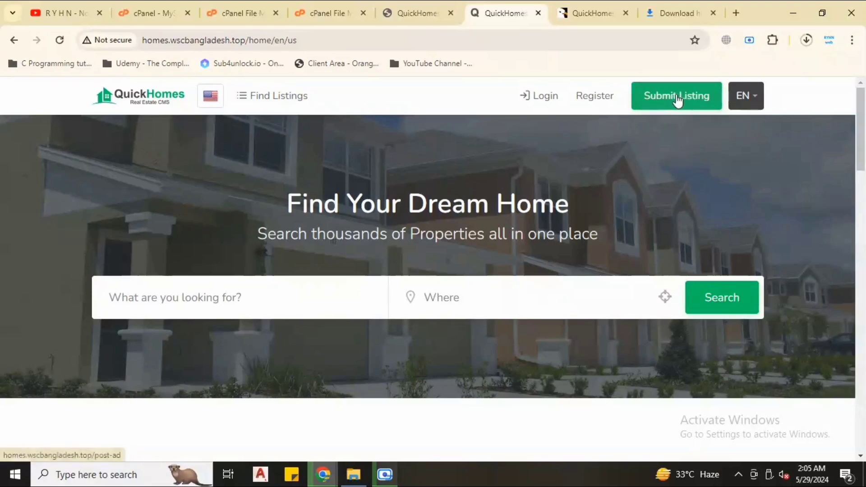
mouse_move(621, 149)
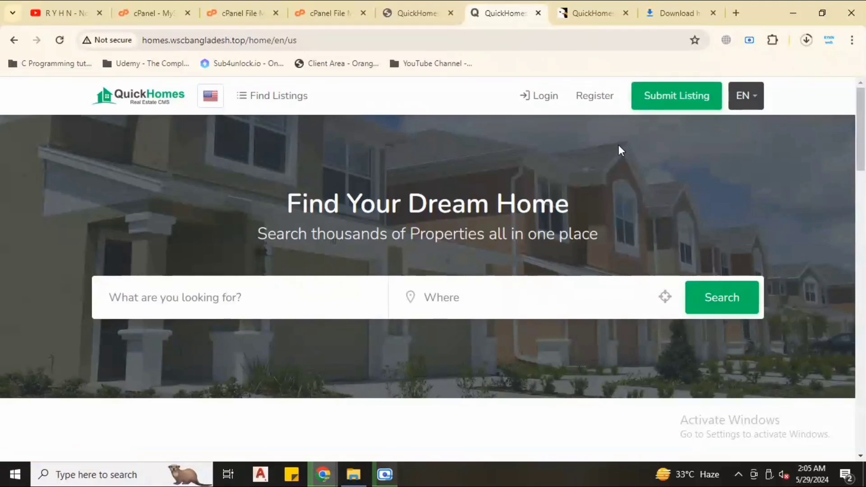
Step: From the installer's Admin link, log in to the admin area as admin with the password
left_click(416, 12)
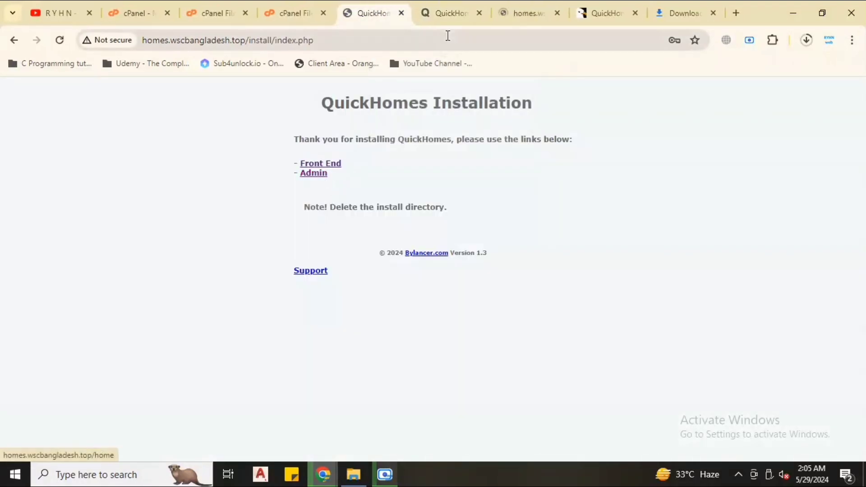
left_click(313, 172)
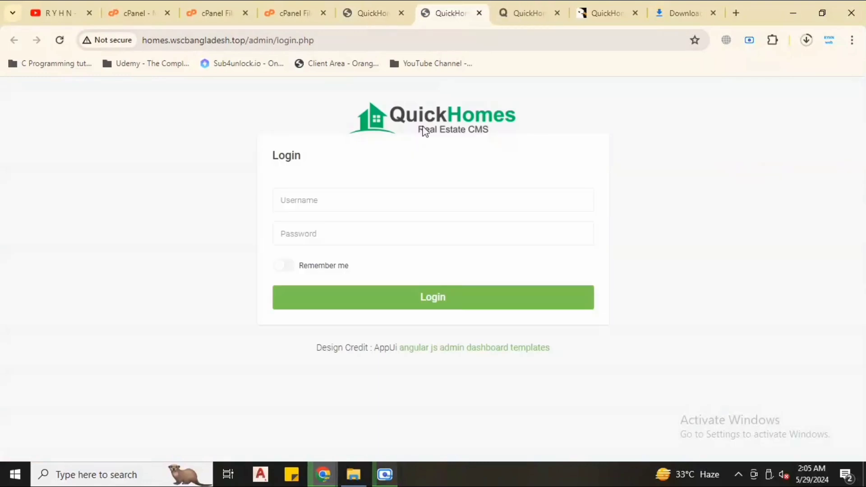
left_click(433, 200)
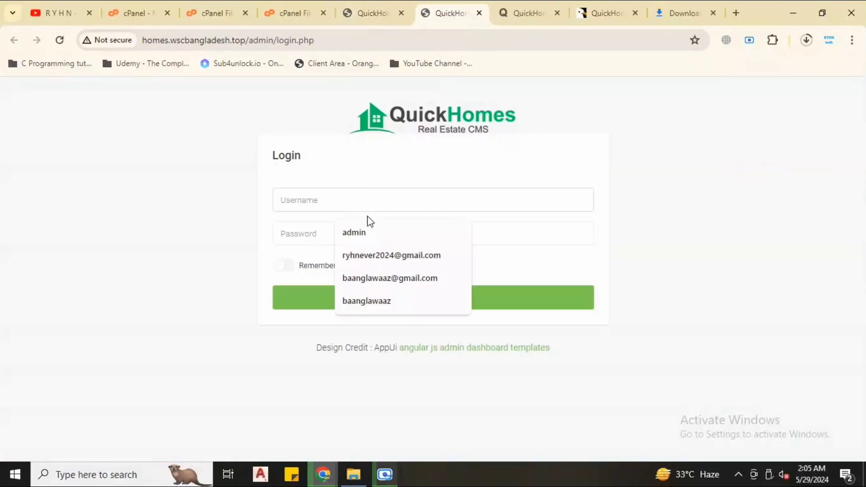
left_click(354, 233)
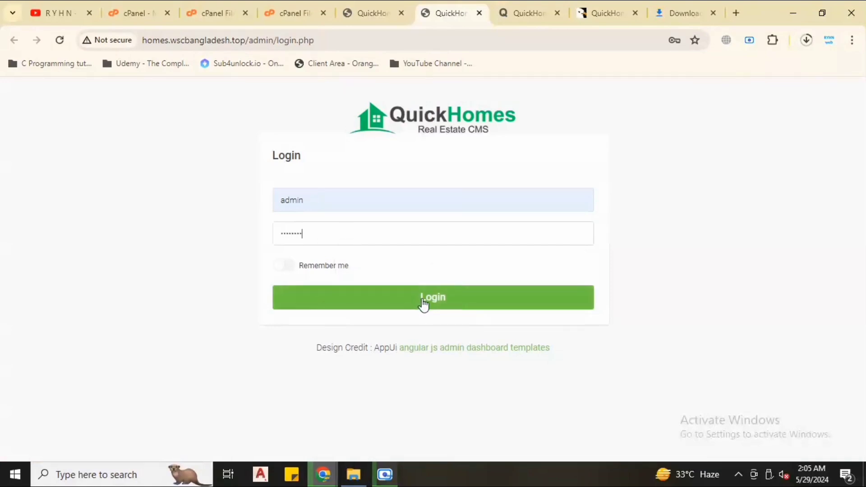
left_click(432, 298)
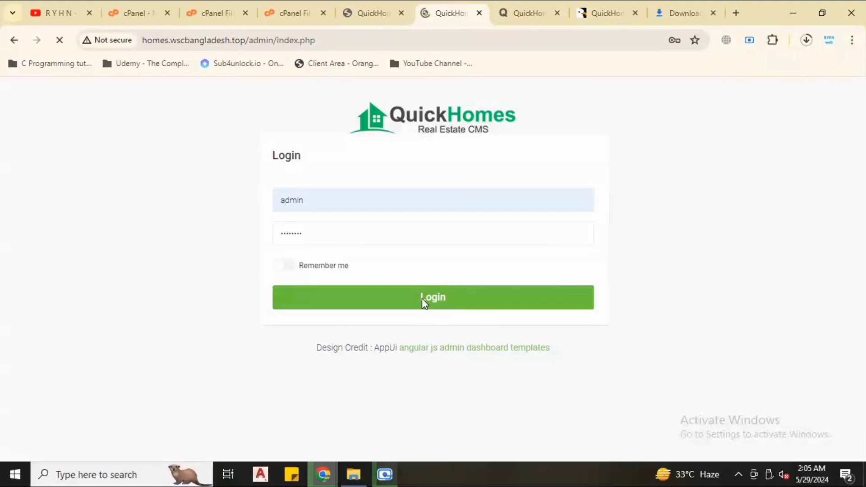
left_click(433, 298)
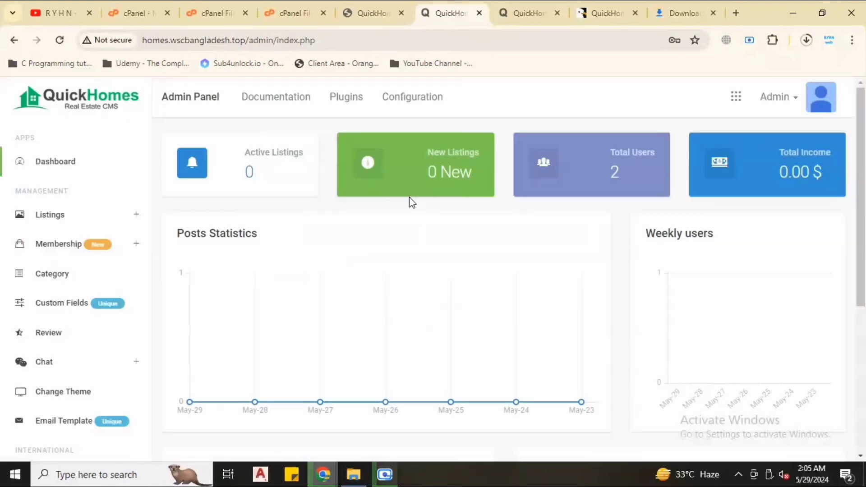
mouse_move(259, 309)
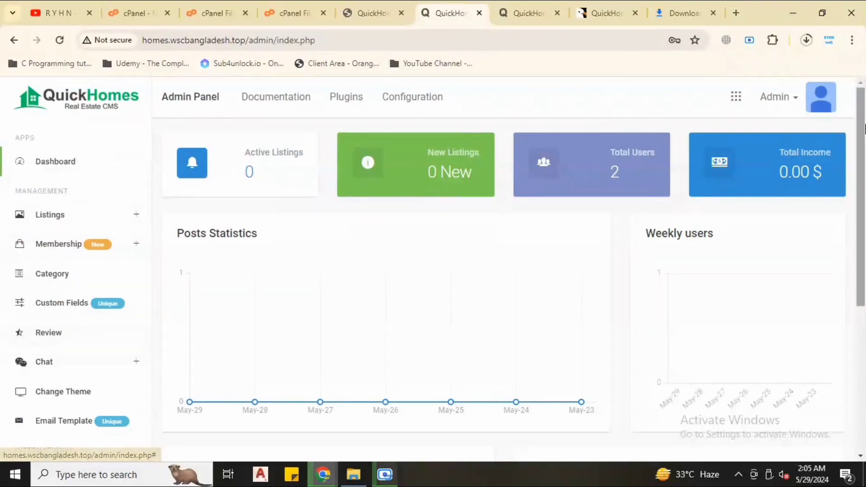
Step: Review the dashboard totals and browse the sidebar's membership and chat management sections
scroll("down", 3)
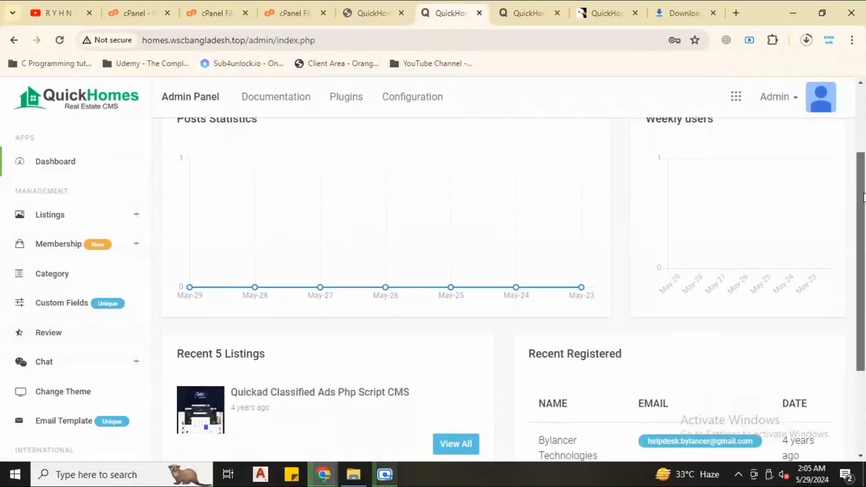
scroll("down", 3)
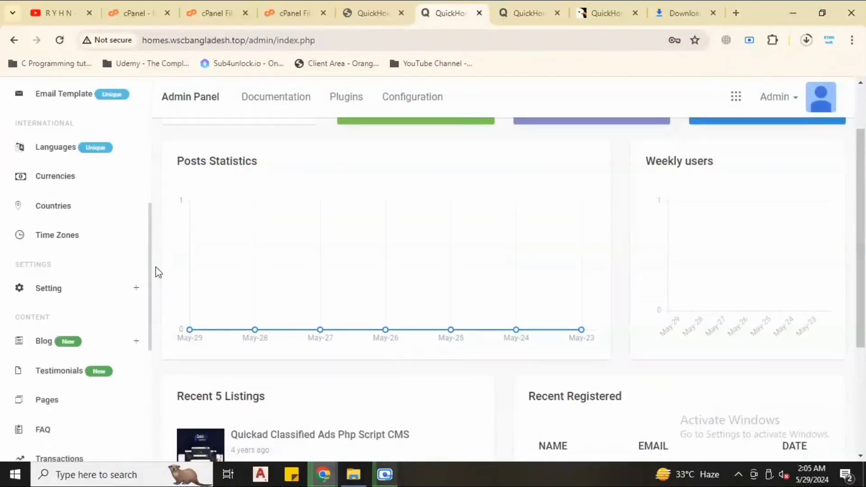
scroll("down", 3)
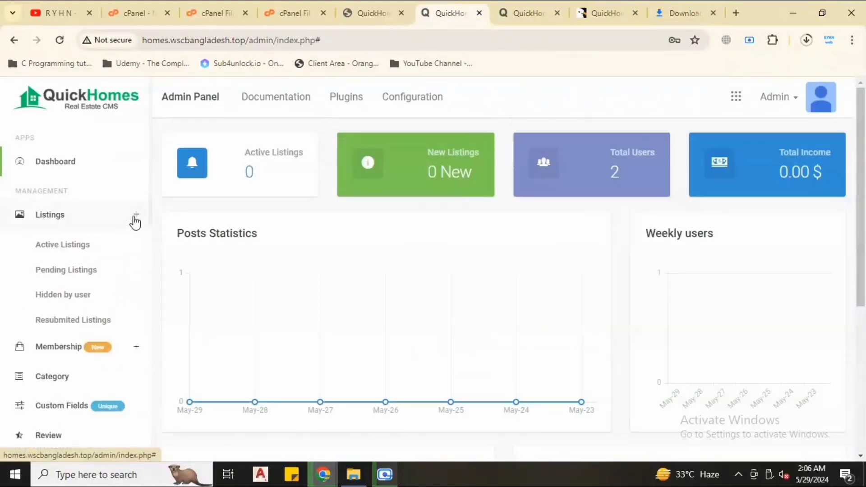
left_click(50, 215)
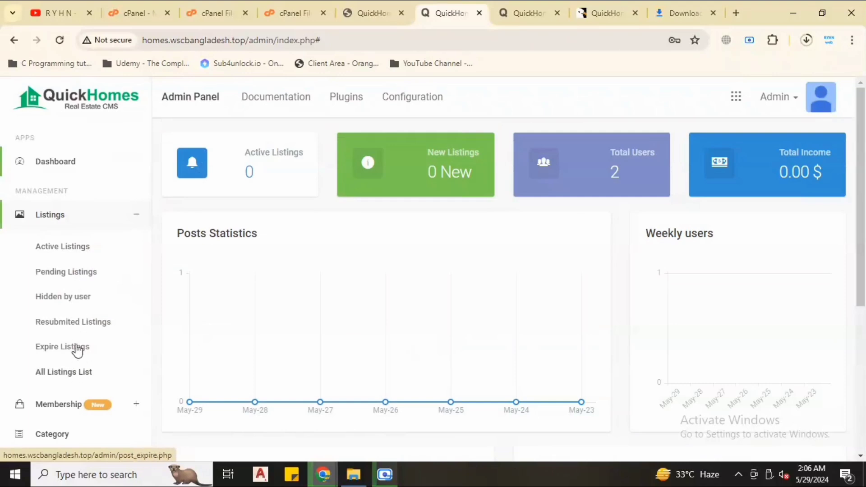
left_click(49, 215)
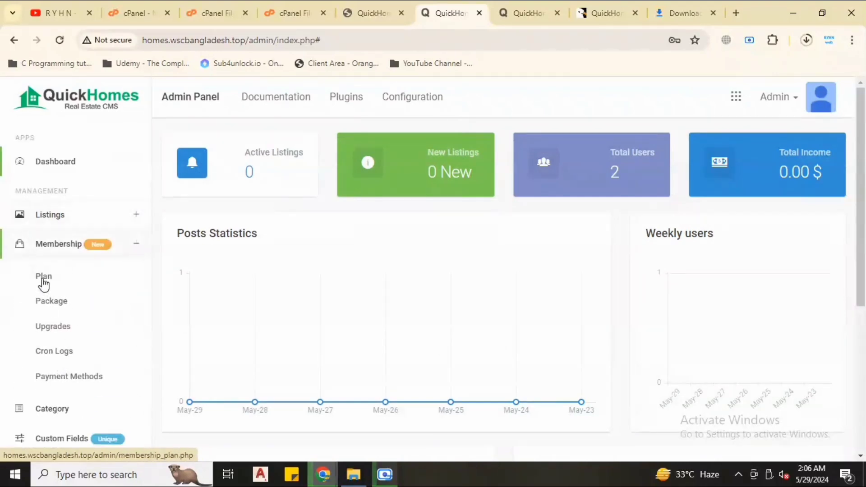
left_click(58, 243)
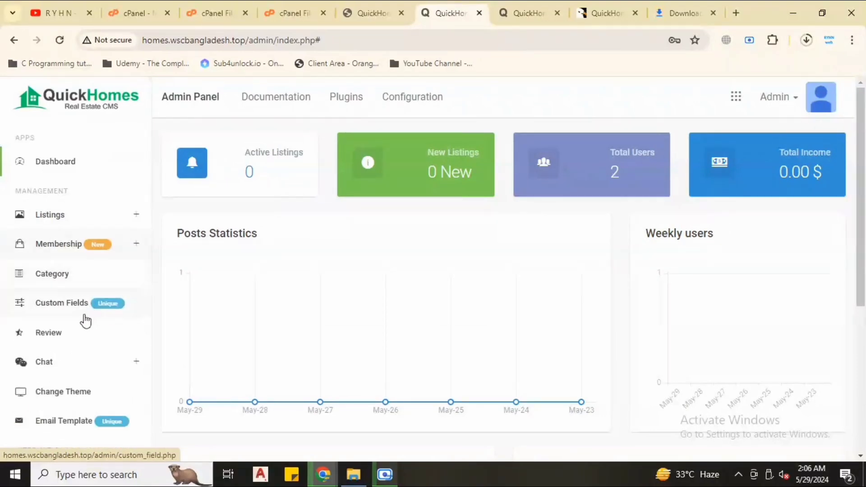
mouse_move(70, 309)
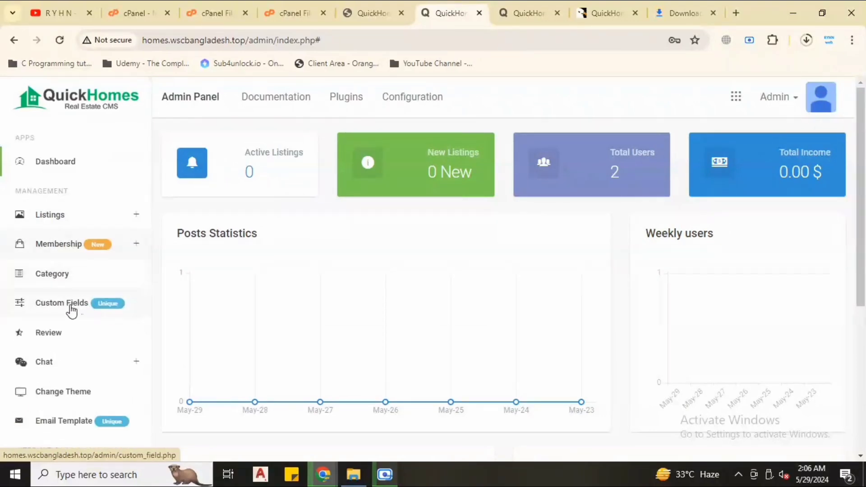
mouse_move(155, 220)
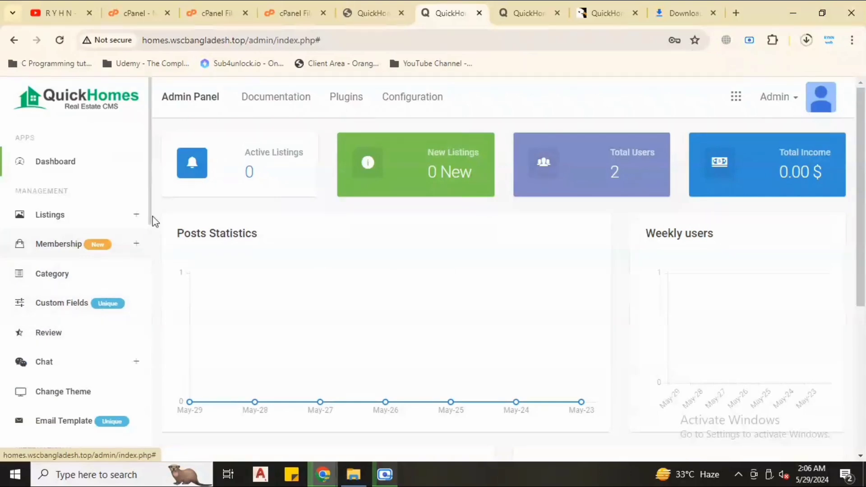
scroll("down", 3)
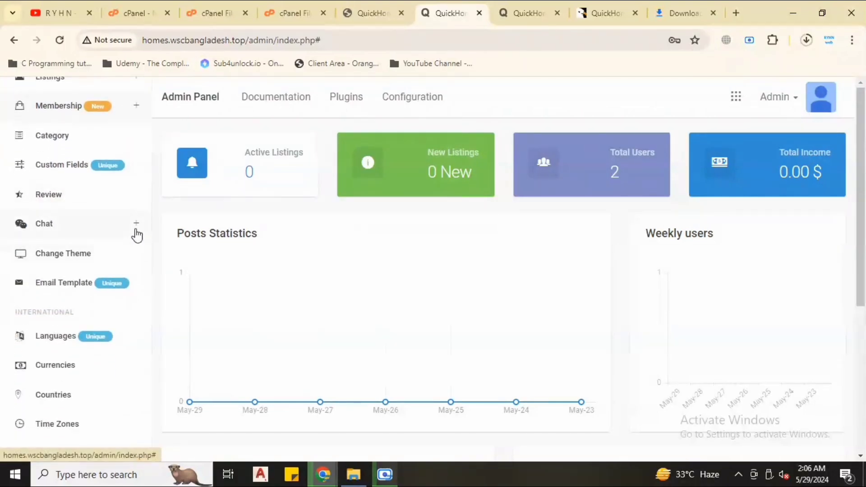
left_click(44, 224)
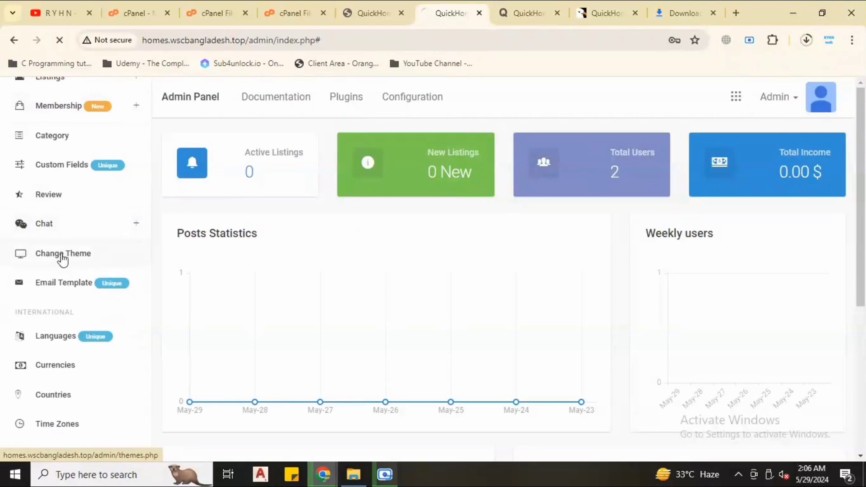
Step: Show the Change Theme page with Classic Theme current and expand the Setting section
left_click(63, 253)
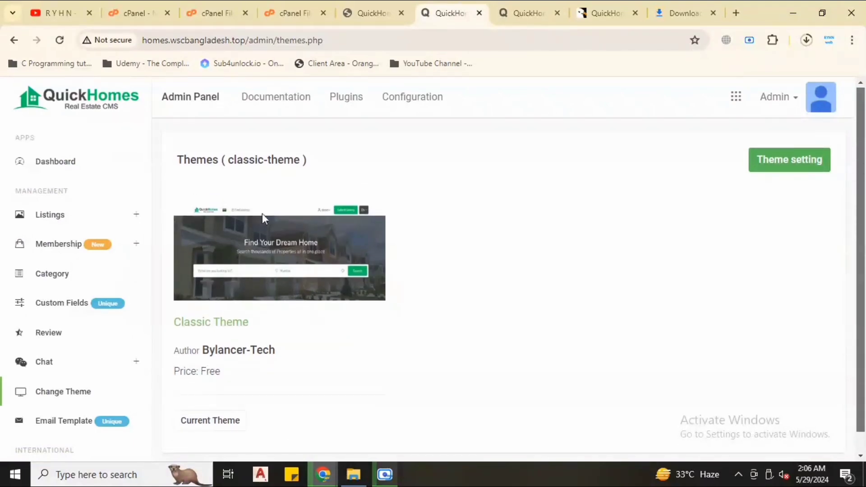
mouse_move(286, 253)
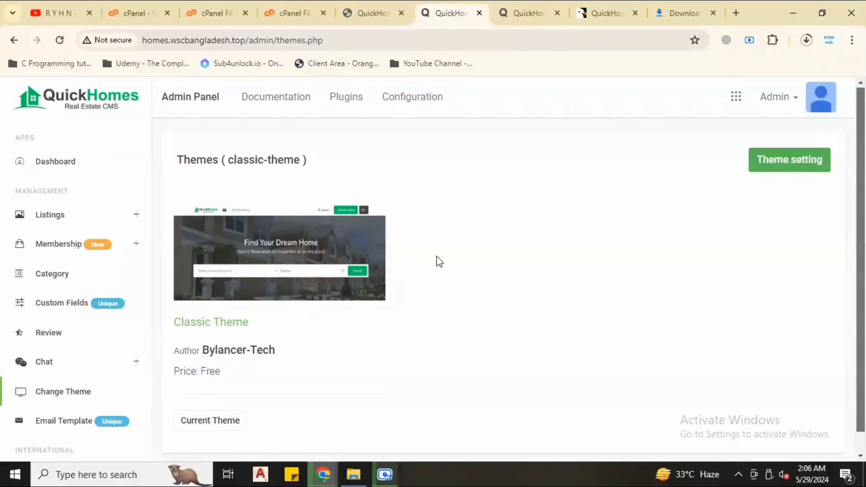
mouse_move(259, 256)
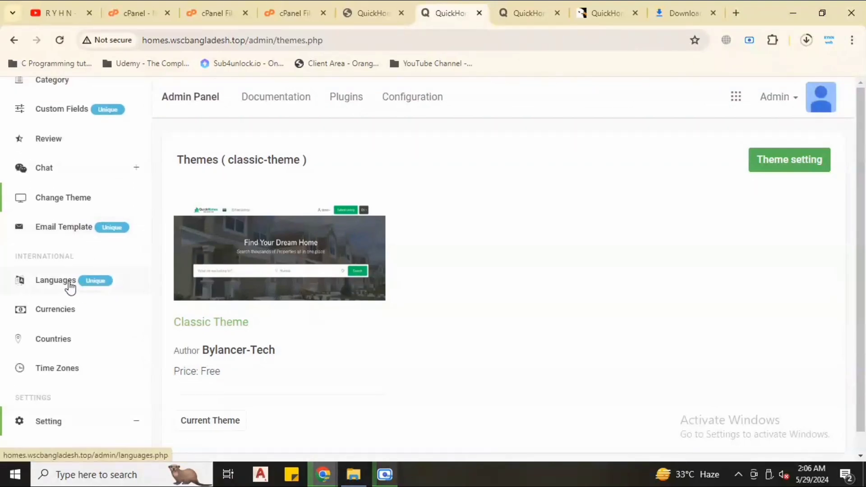
mouse_move(120, 289)
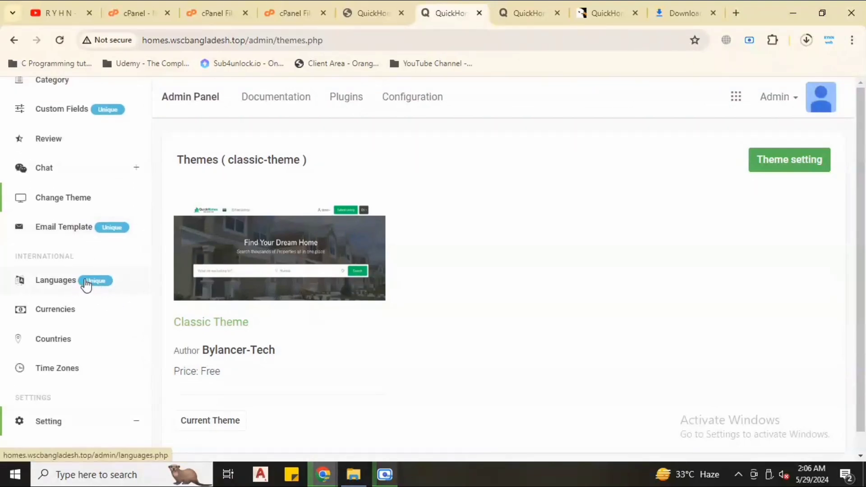
mouse_move(55, 309)
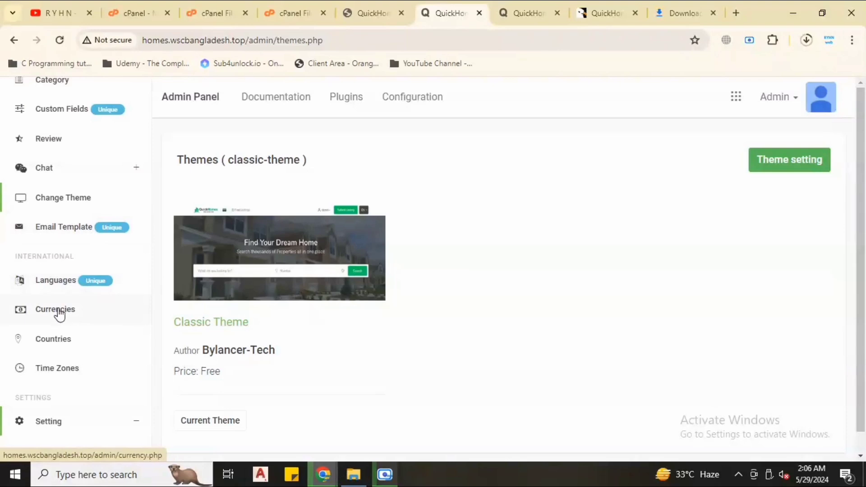
mouse_move(66, 377)
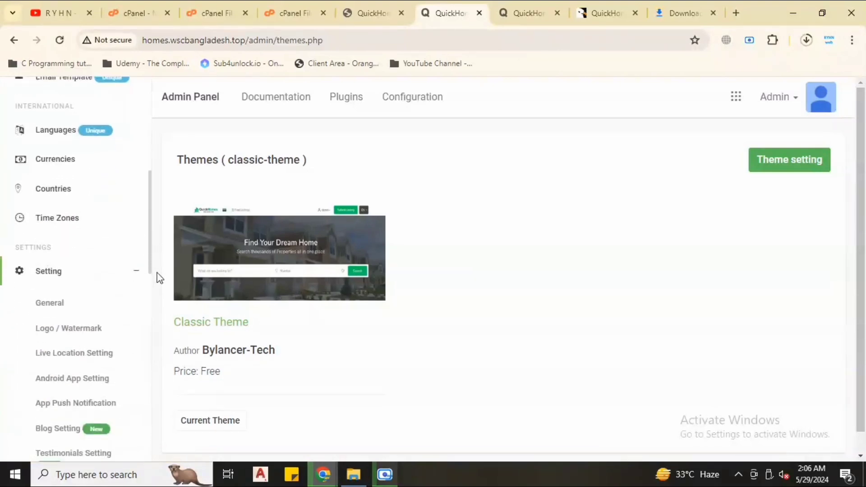
scroll("down", 3)
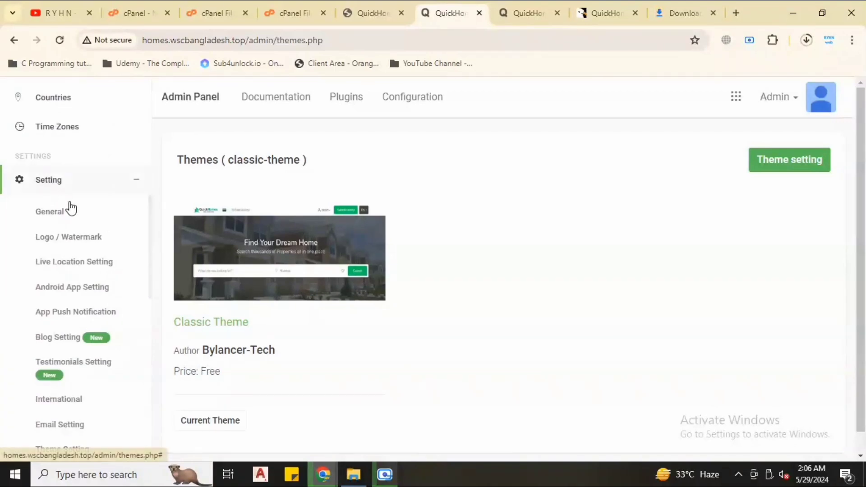
mouse_move(49, 224)
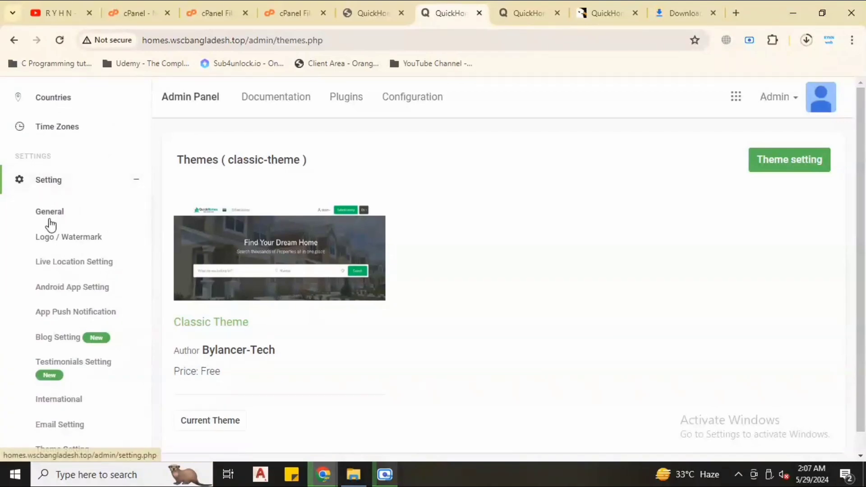
left_click(50, 211)
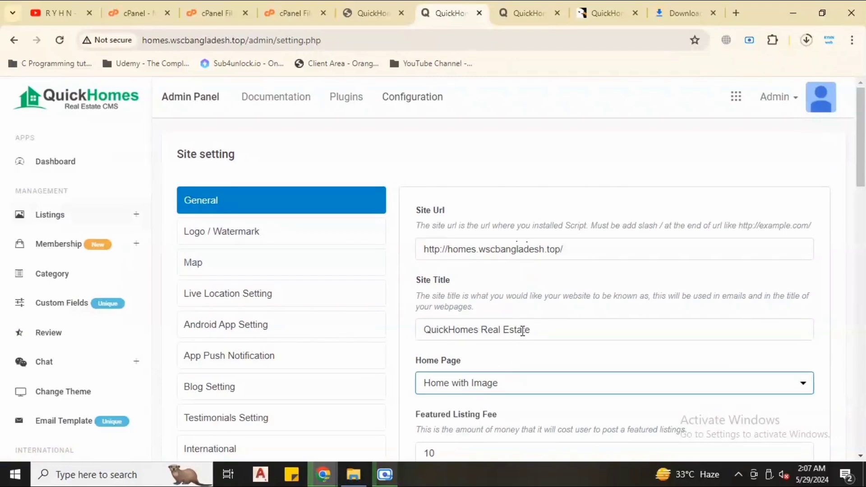
triple_click(496, 331)
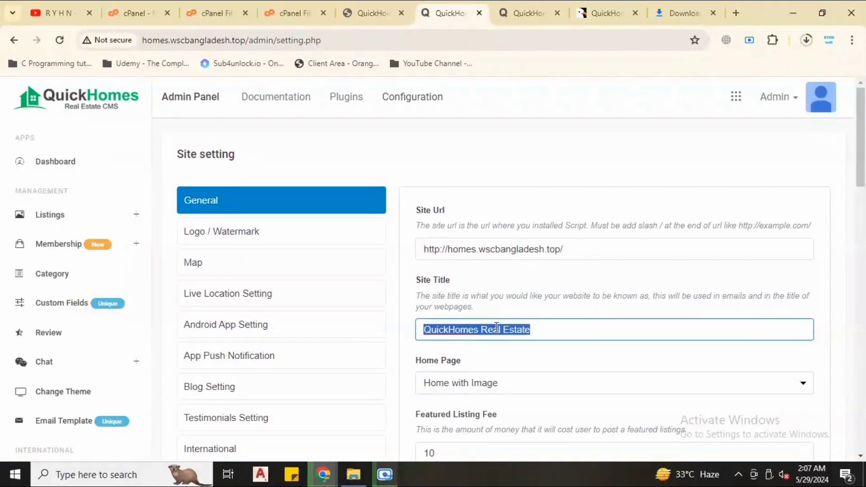
mouse_move(247, 401)
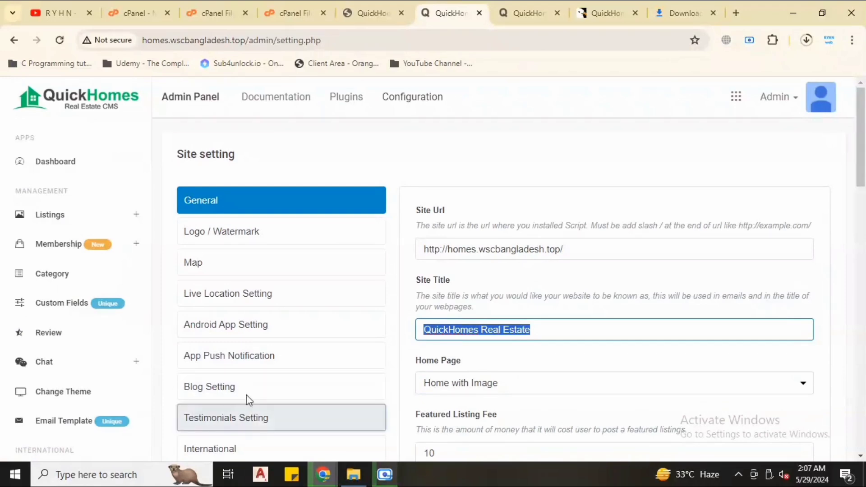
mouse_move(243, 362)
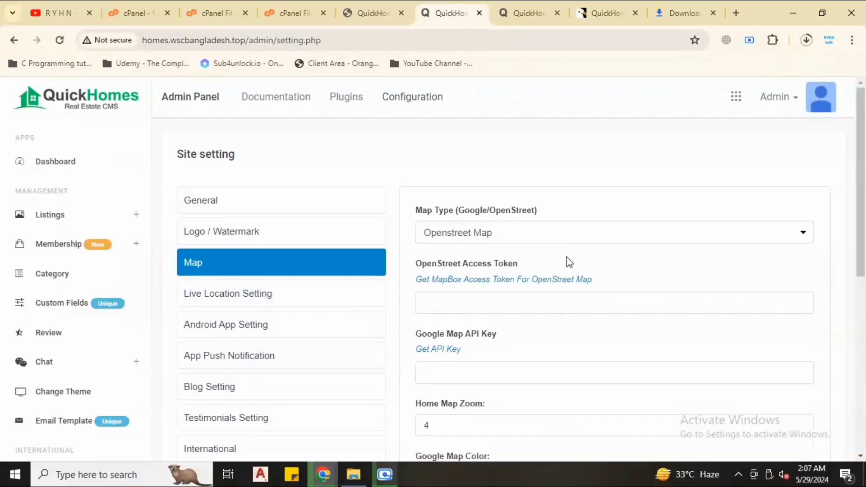
scroll("down", 3)
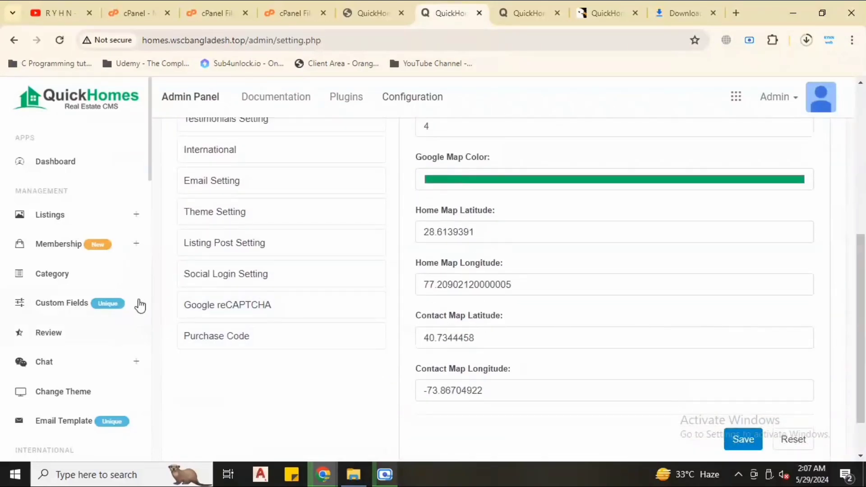
scroll("down", 3)
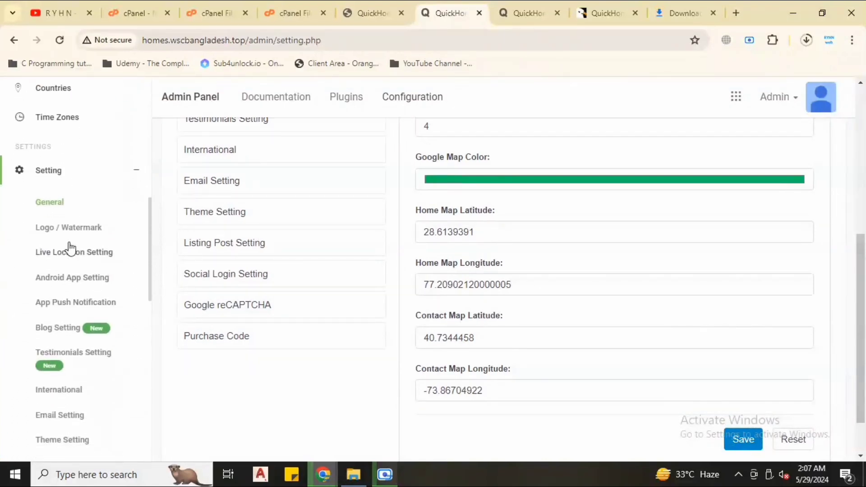
mouse_move(54, 258)
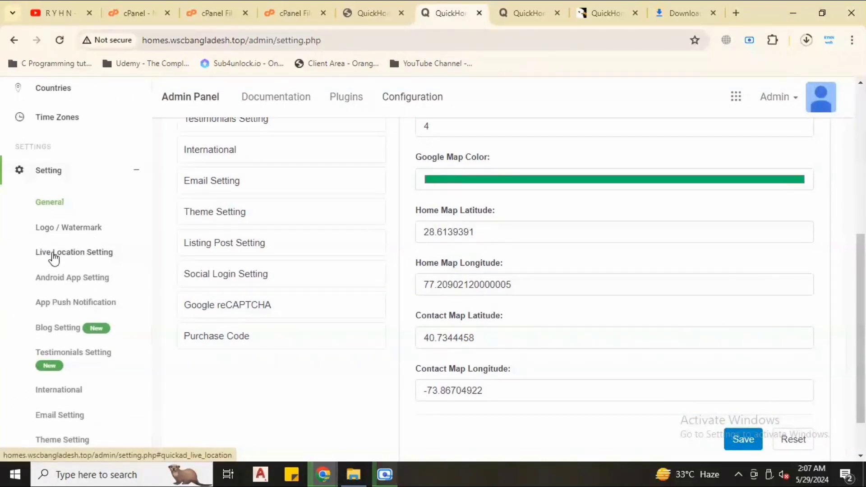
mouse_move(80, 234)
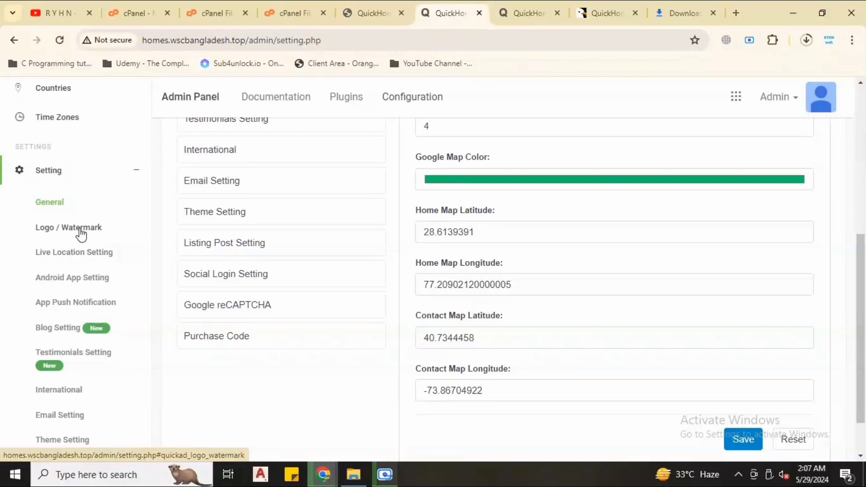
mouse_move(69, 289)
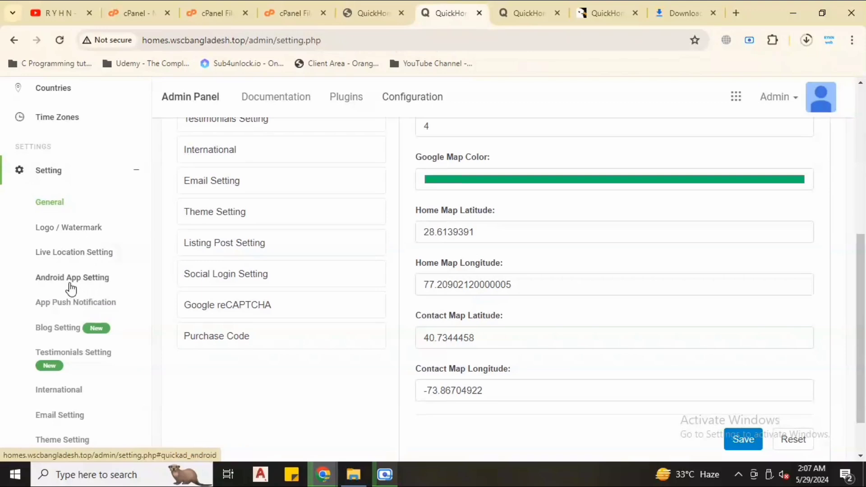
mouse_move(88, 285)
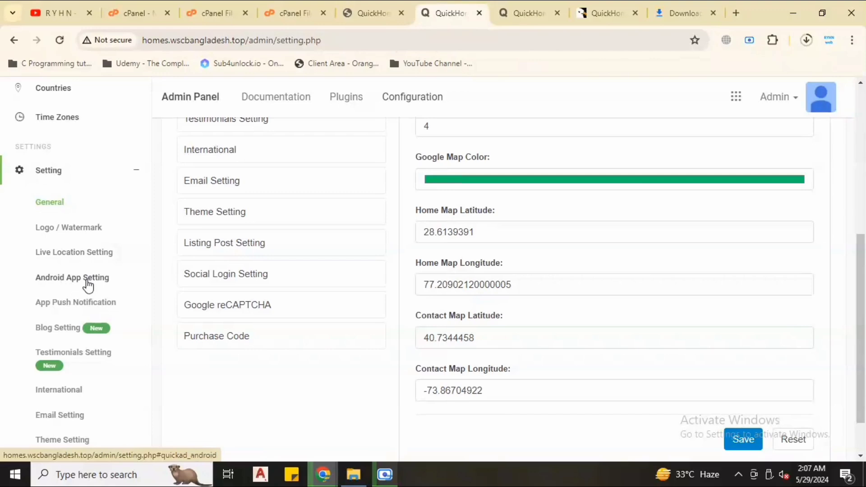
mouse_move(83, 282)
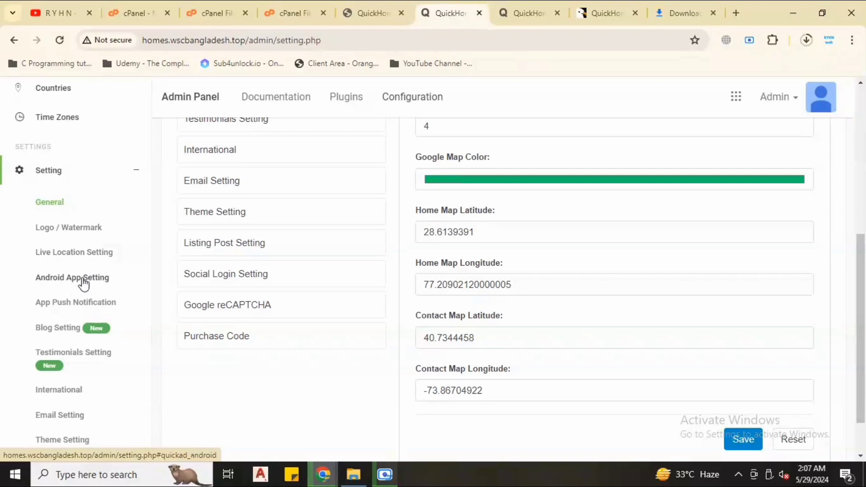
mouse_move(103, 282)
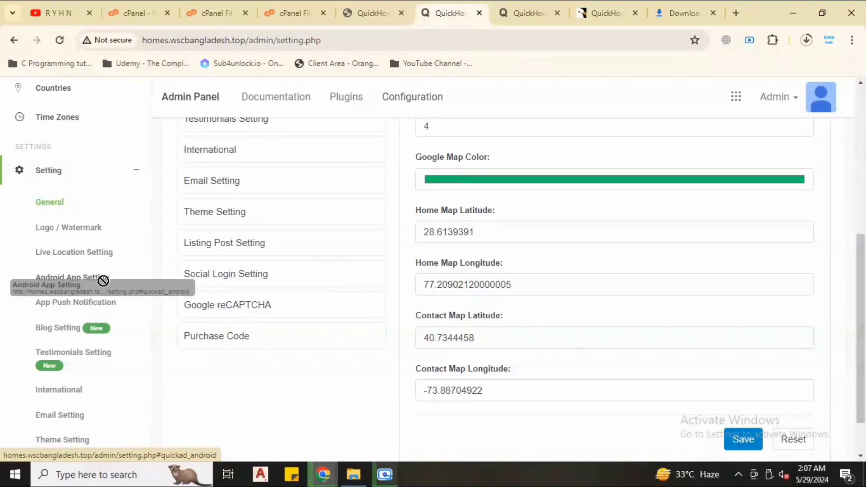
mouse_move(95, 283)
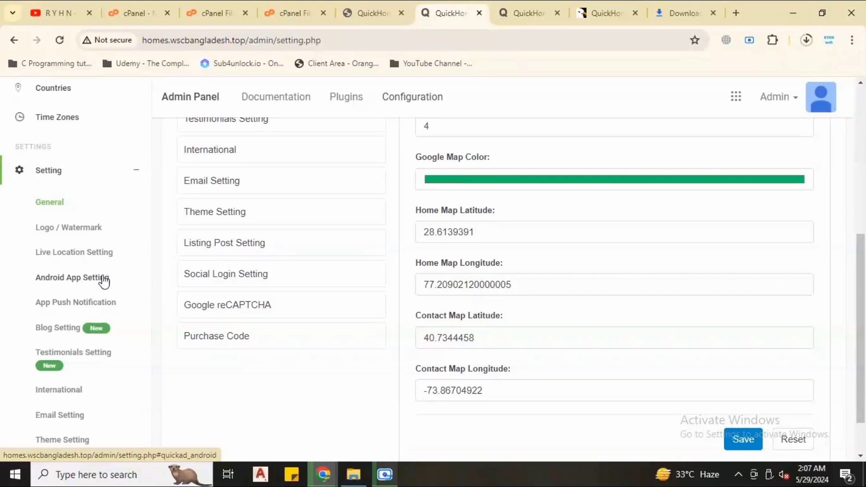
mouse_move(68, 287)
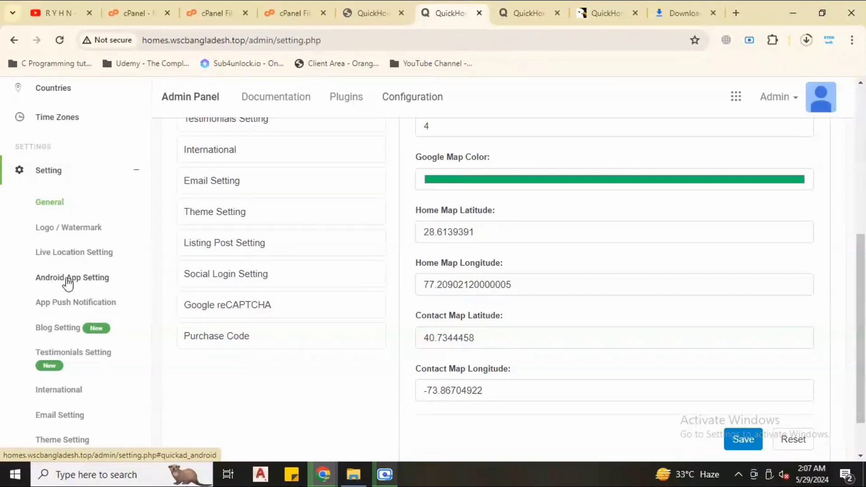
mouse_move(112, 302)
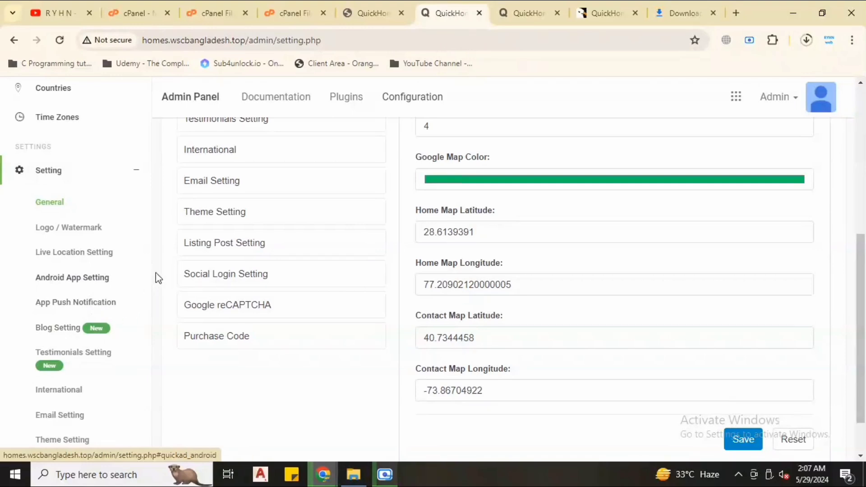
mouse_move(152, 242)
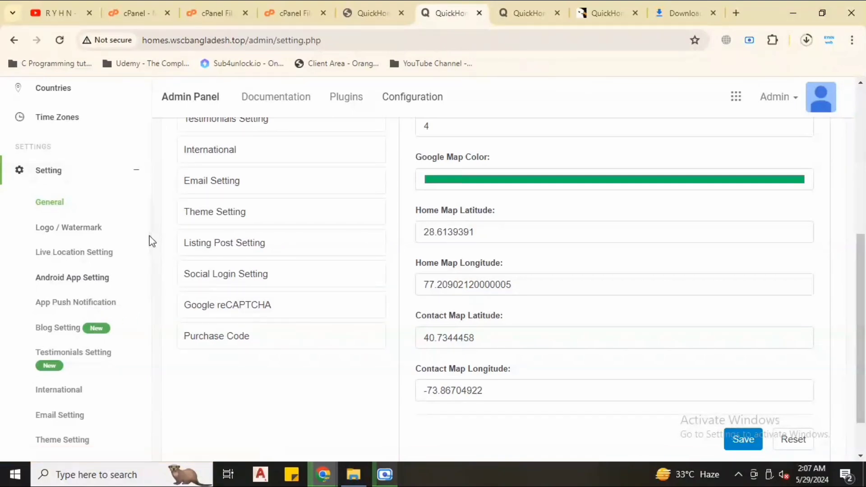
scroll("down", 3)
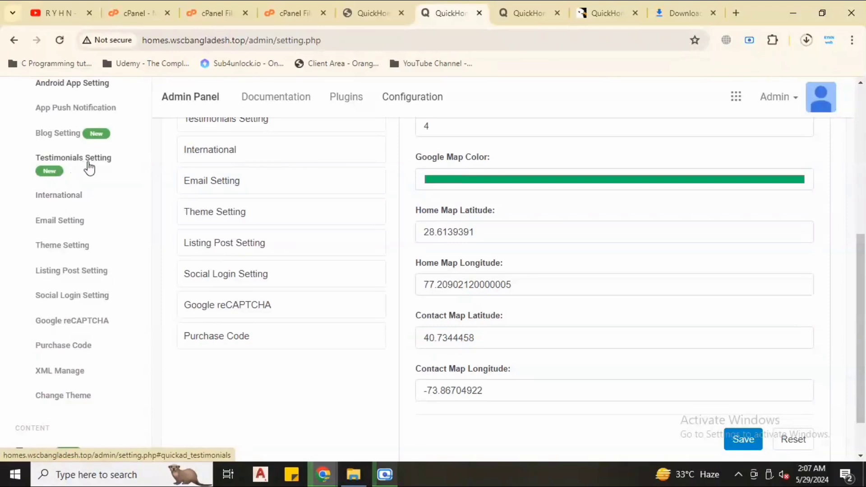
mouse_move(63, 198)
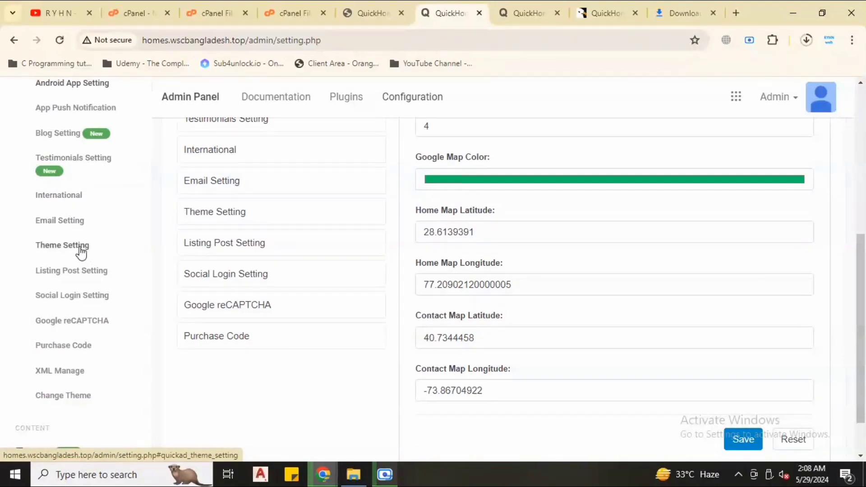
mouse_move(78, 307)
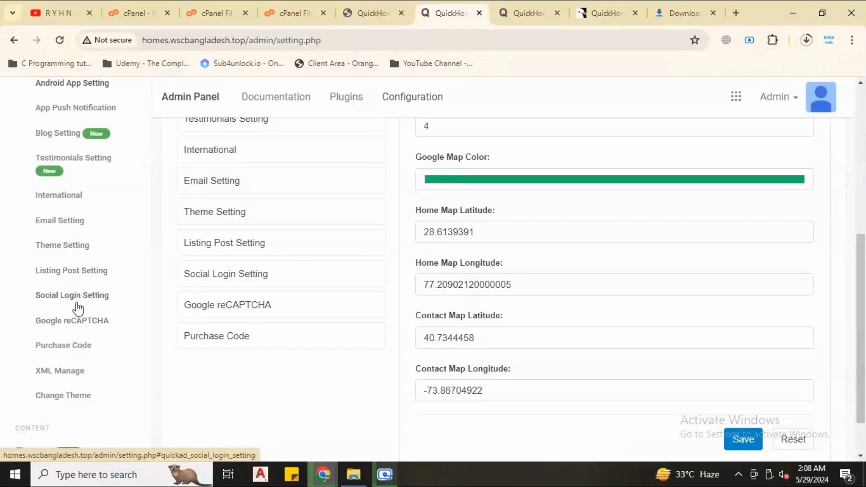
mouse_move(100, 303)
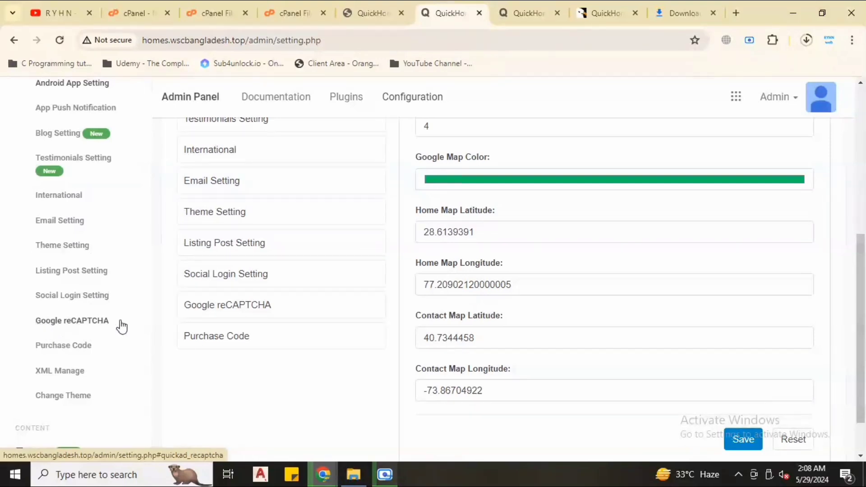
mouse_move(142, 354)
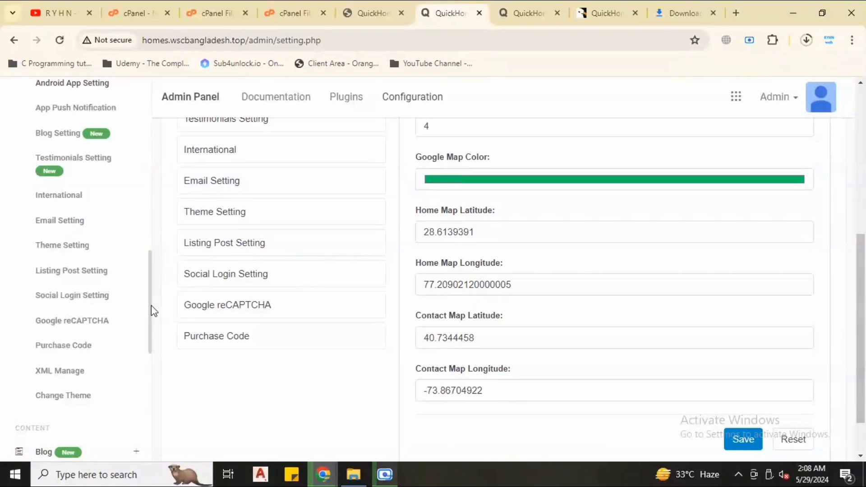
scroll("down", 3)
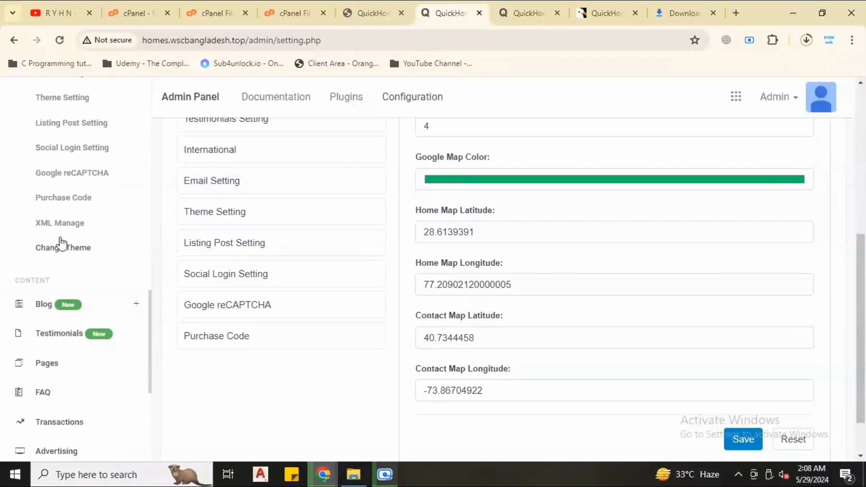
mouse_move(79, 229)
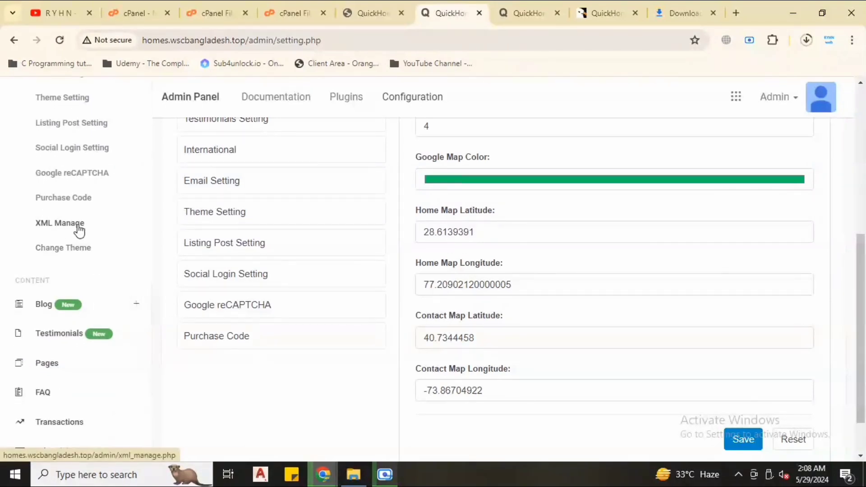
mouse_move(117, 227)
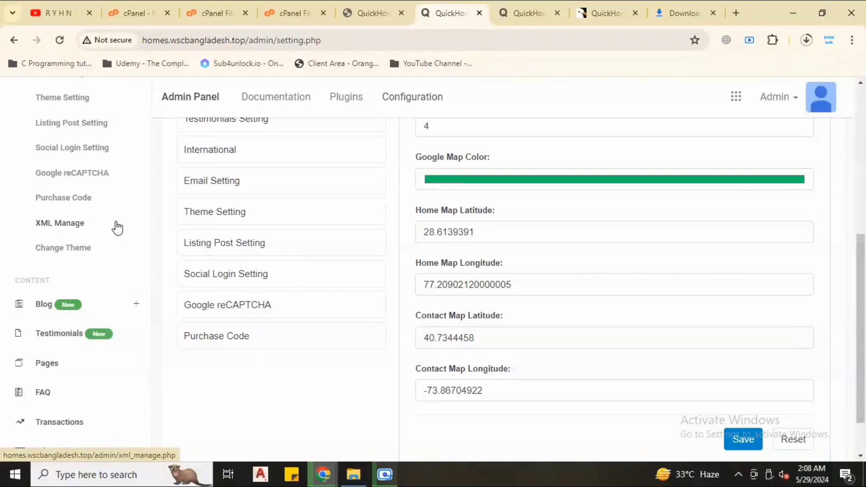
mouse_move(86, 258)
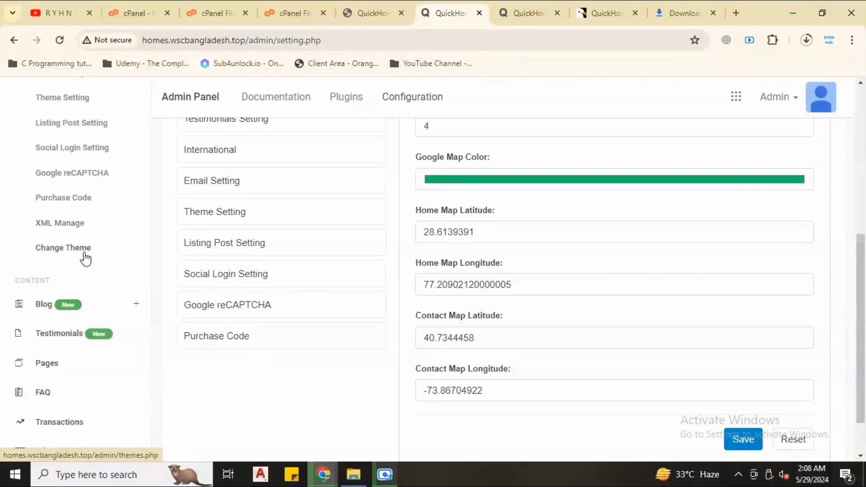
mouse_move(152, 260)
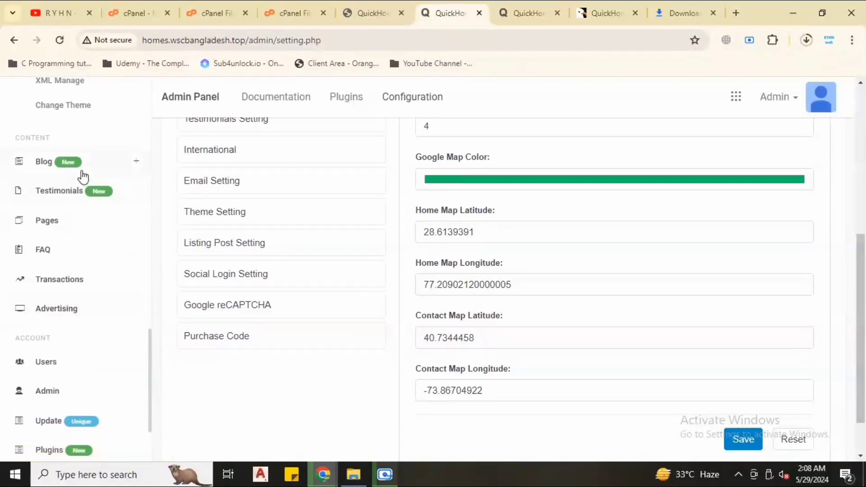
mouse_move(61, 224)
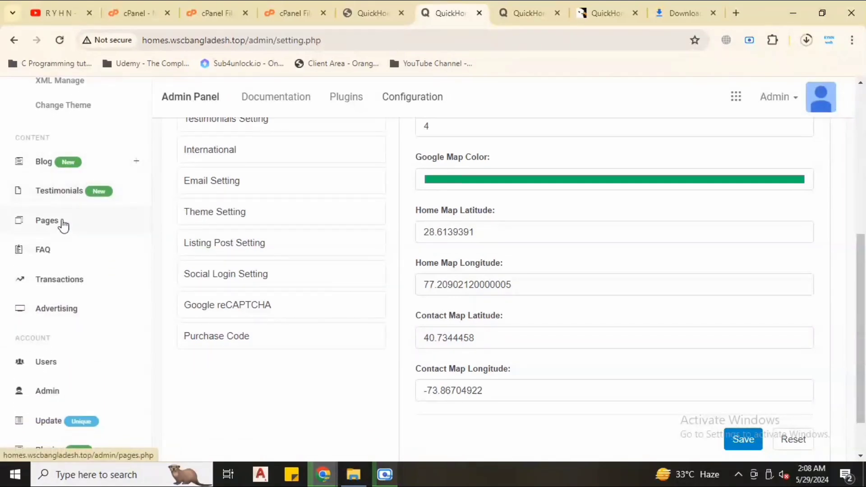
mouse_move(50, 255)
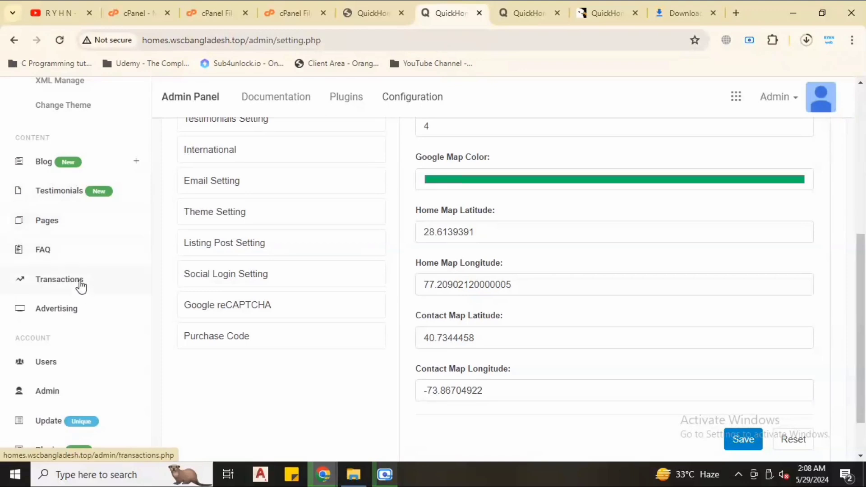
mouse_move(112, 285)
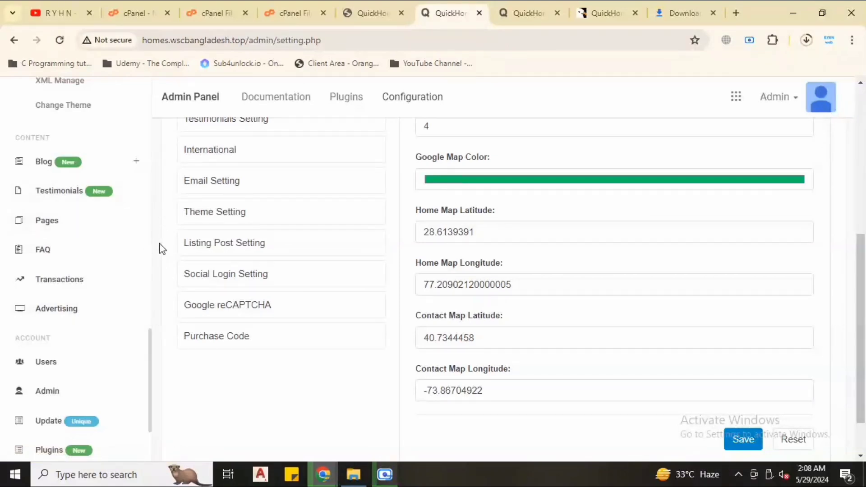
scroll("down", 3)
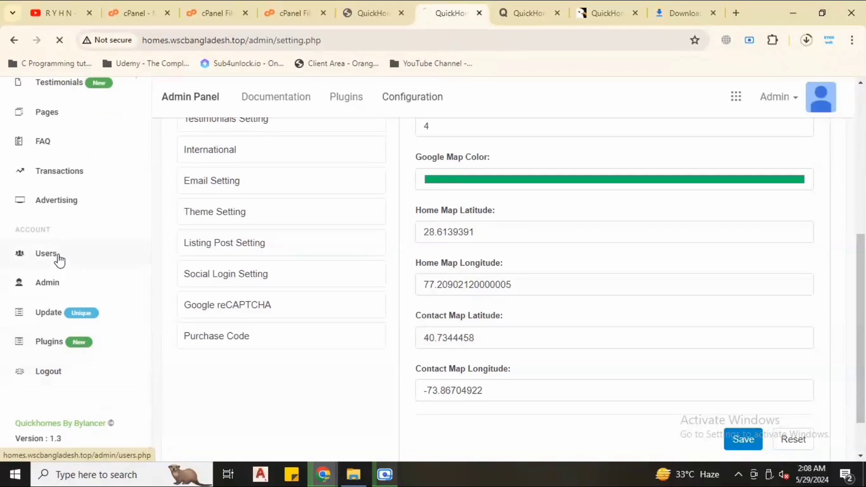
Step: Review the two demo users, then the single admin account on the admin users page
left_click(41, 252)
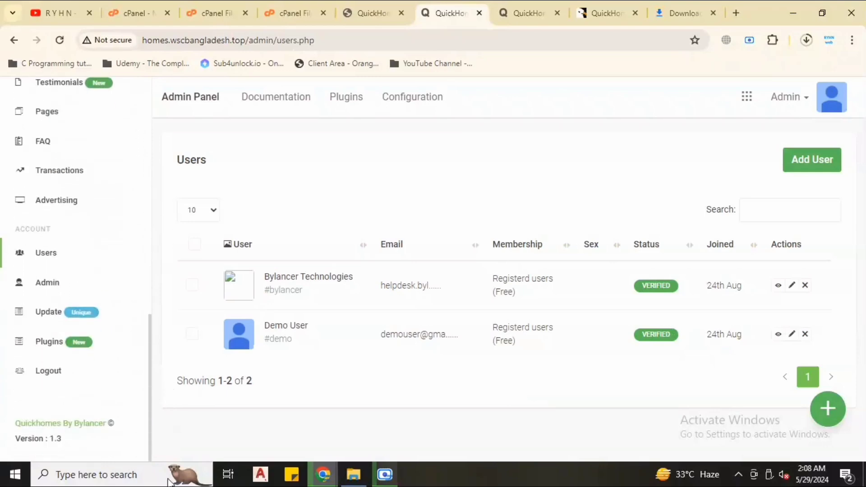
mouse_move(175, 354)
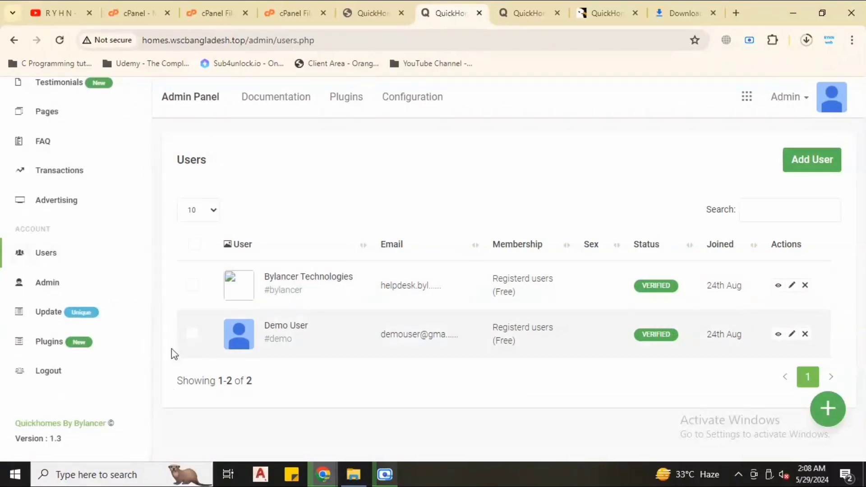
mouse_move(419, 371)
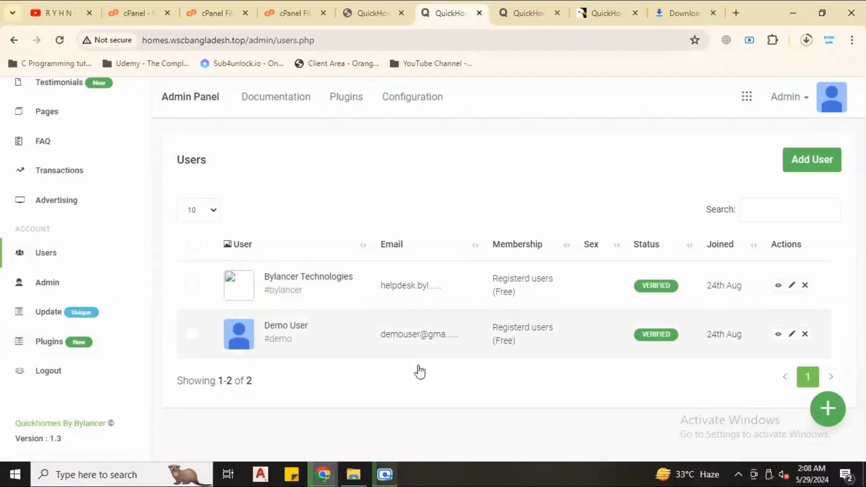
left_click(47, 283)
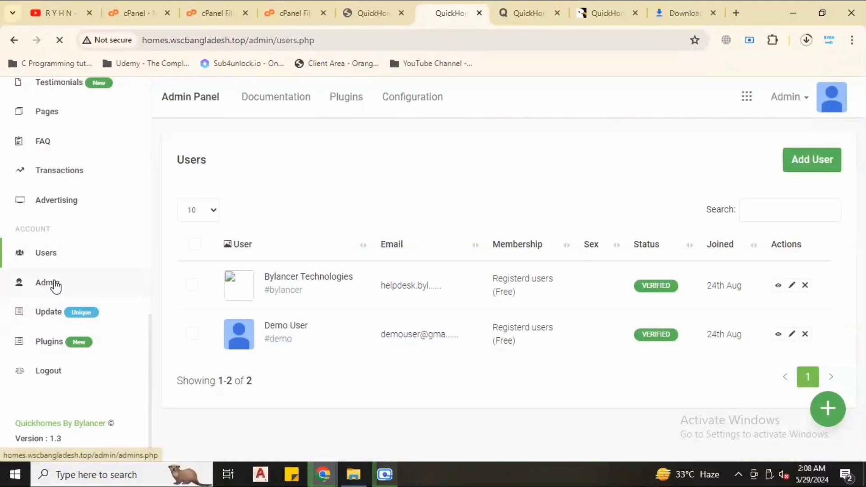
left_click(44, 283)
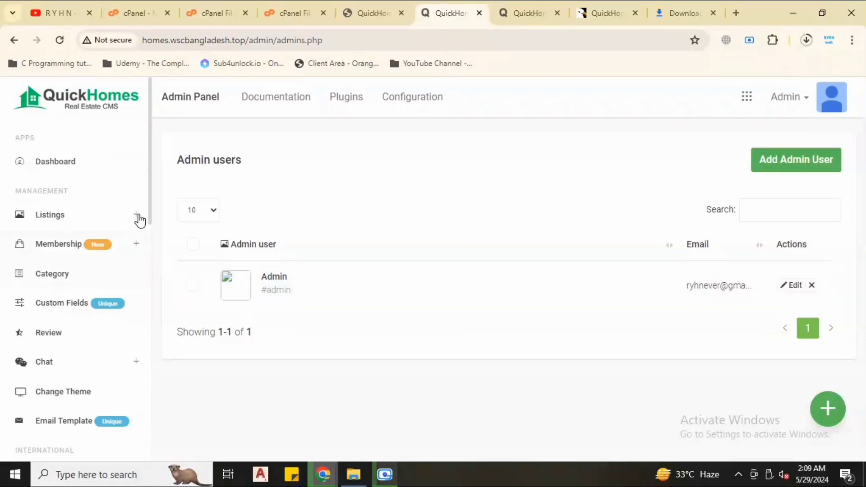
mouse_move(151, 213)
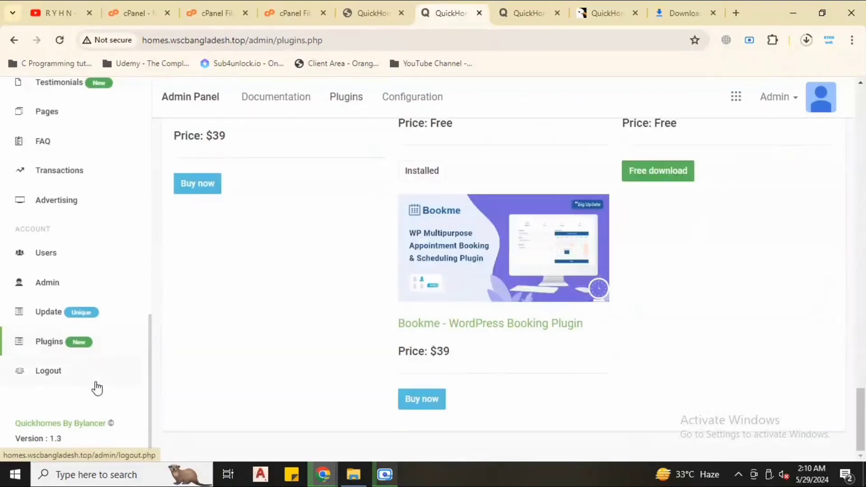
mouse_move(53, 378)
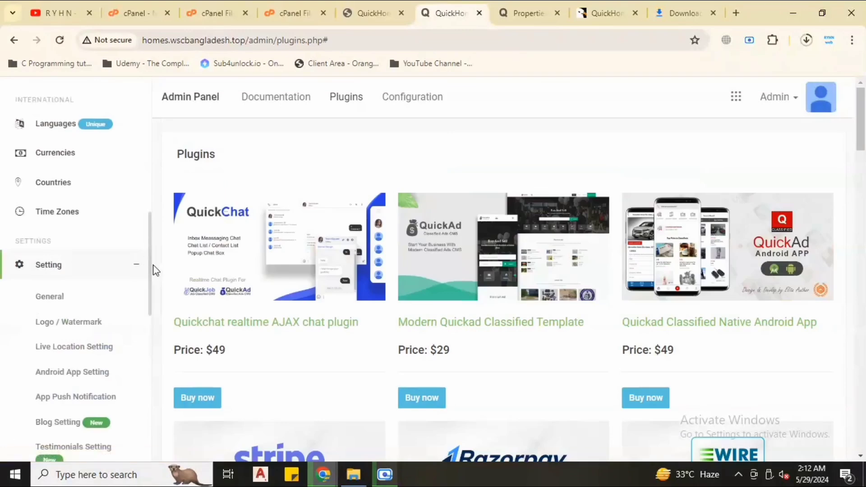
Step: Scroll through the General site settings and expand the two home page layout choices
scroll("down", 3)
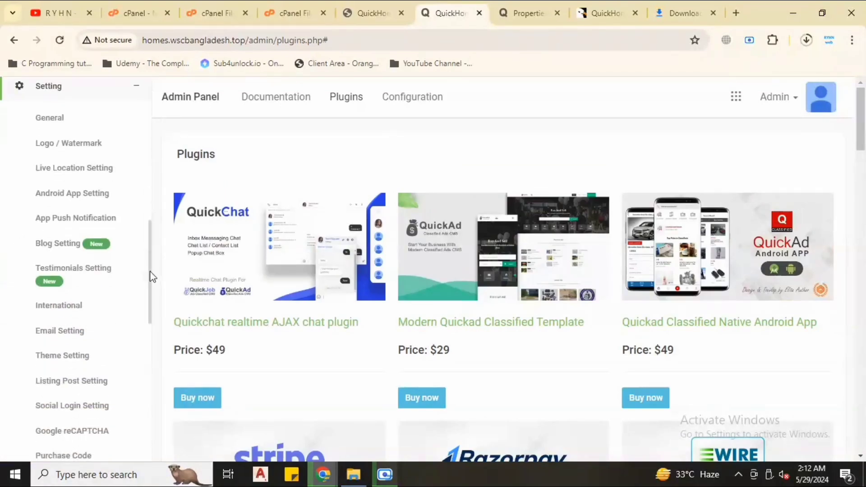
scroll("down", 3)
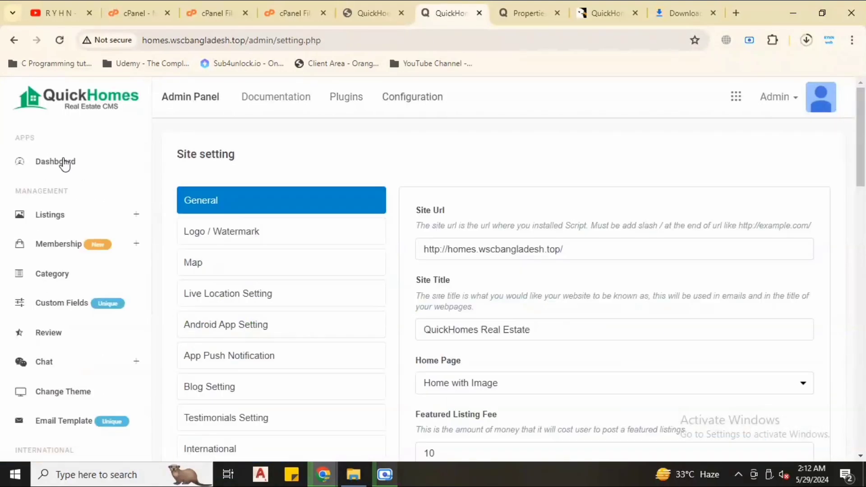
mouse_move(579, 317)
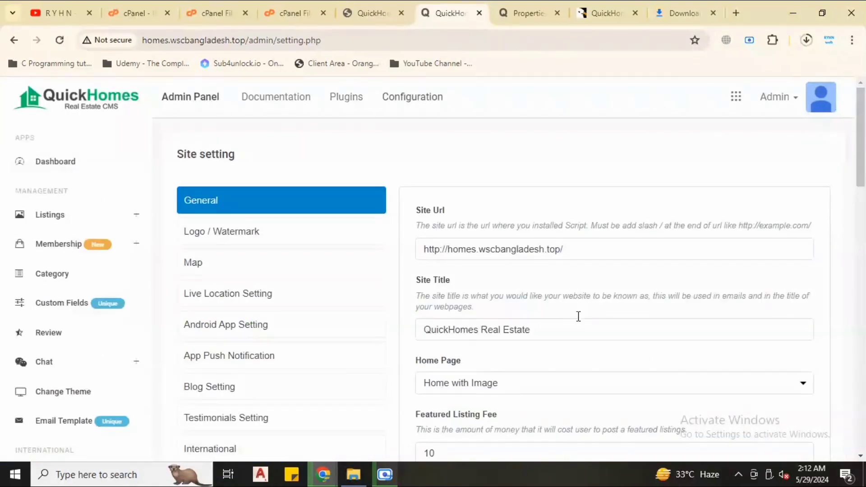
mouse_move(238, 240)
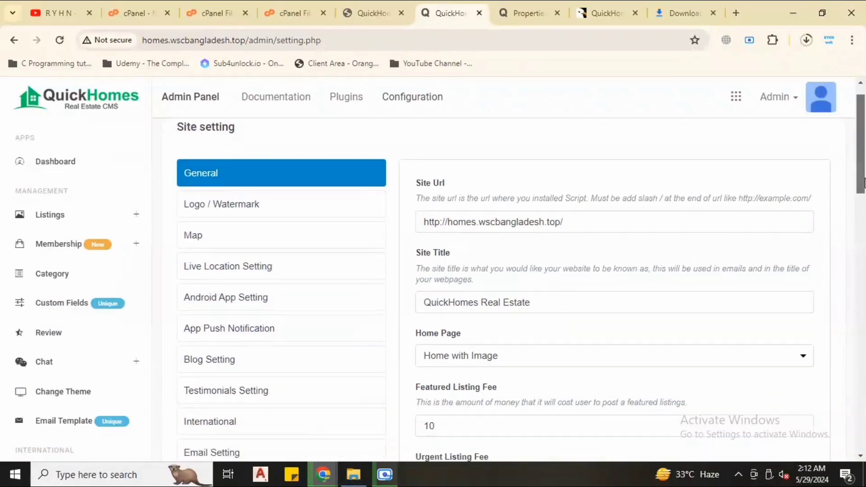
scroll("down", 3)
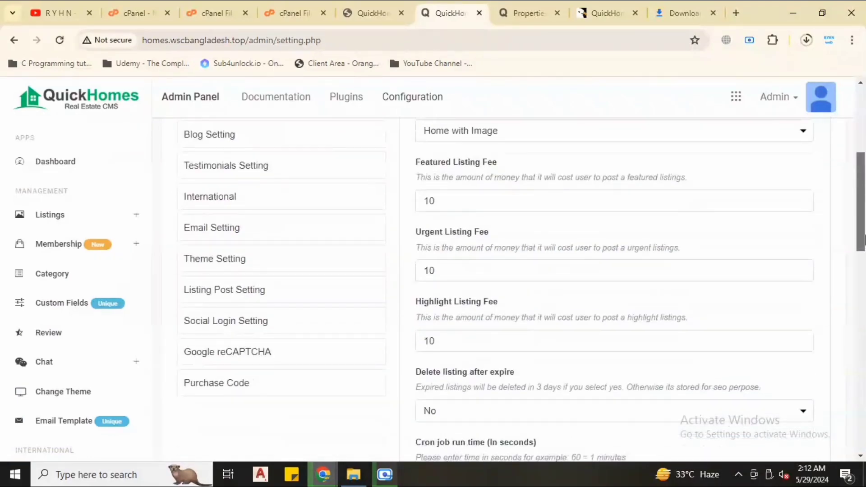
scroll("down", 3)
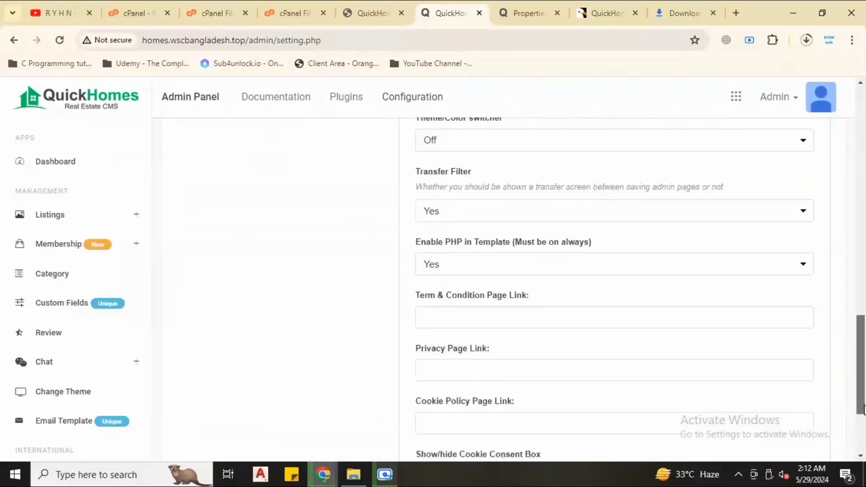
scroll("down", 3)
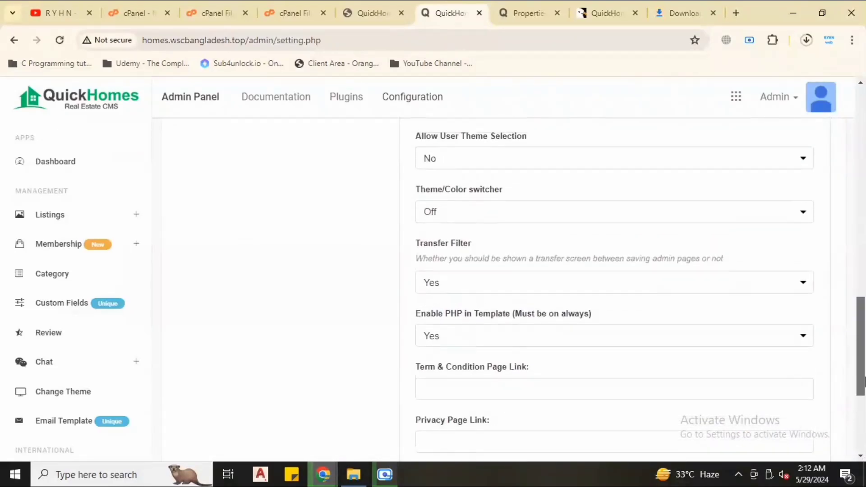
scroll("up", 3)
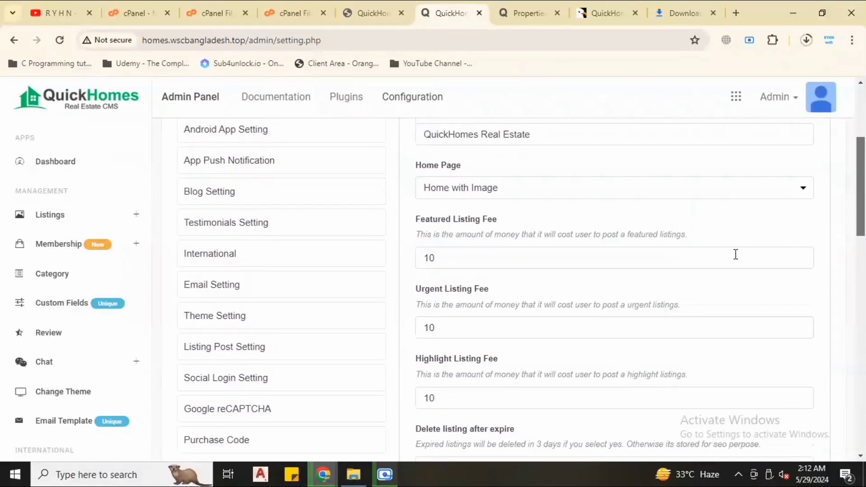
left_click(608, 188)
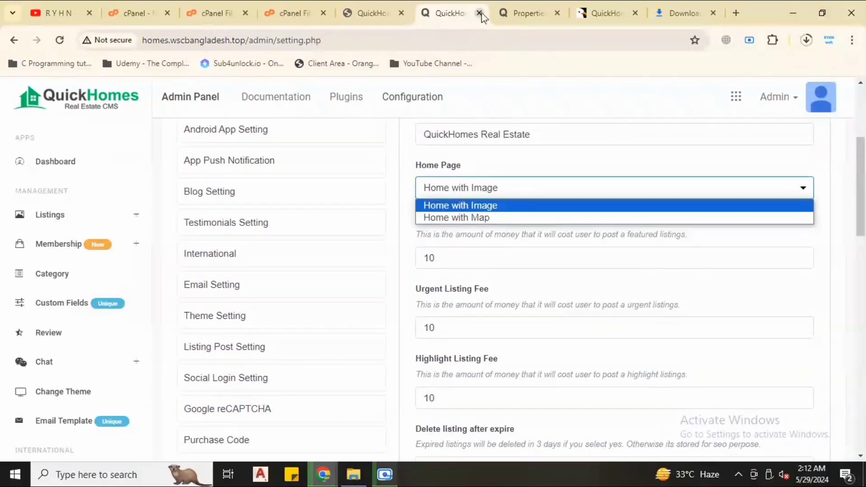
mouse_move(502, 218)
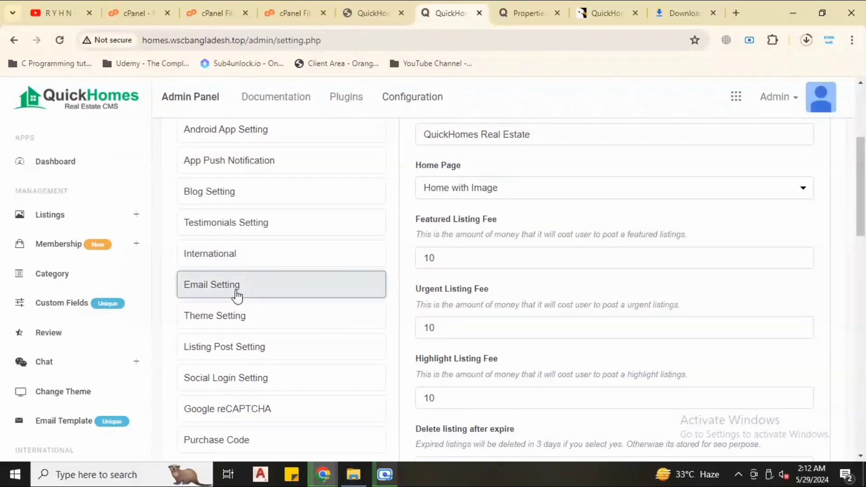
Step: Set the International settings timezone to Asia/Karachi
left_click(209, 254)
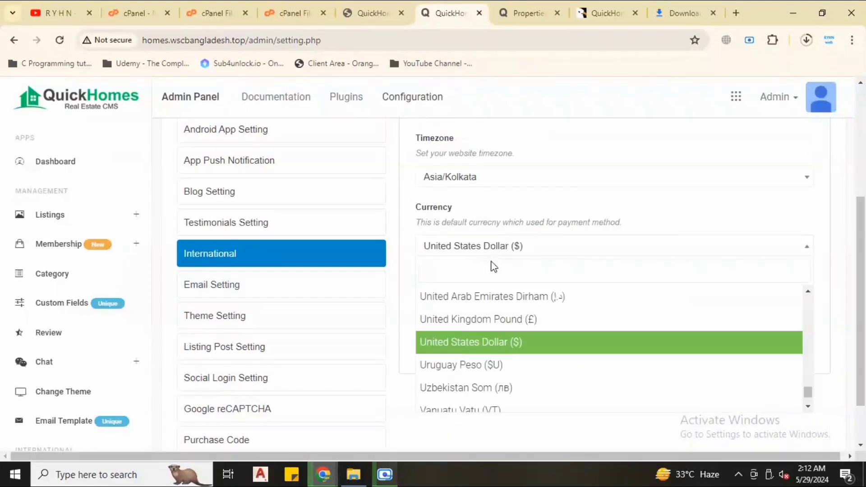
mouse_move(541, 323)
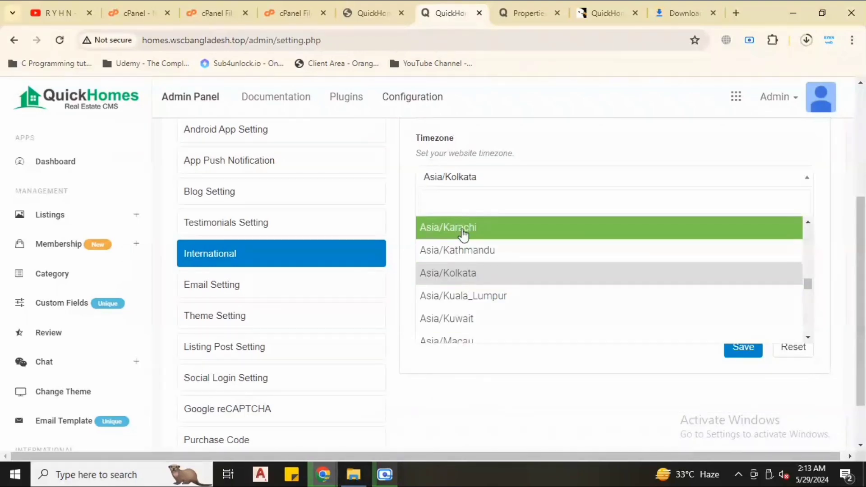
left_click(448, 227)
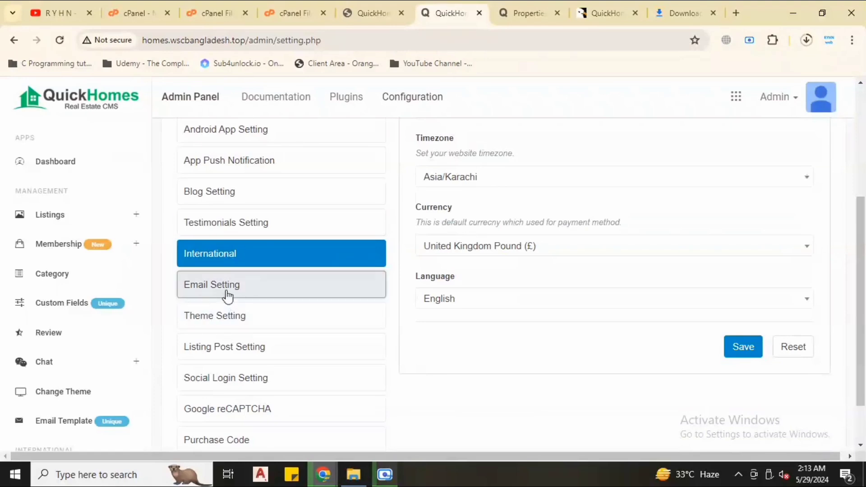
mouse_move(399, 239)
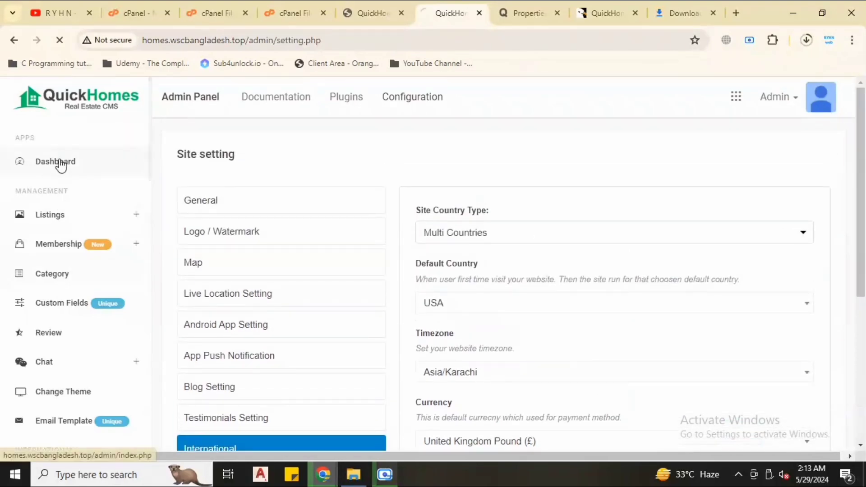
Step: Log out of the admin panel, landing on the login form with its design credit line
left_click(55, 162)
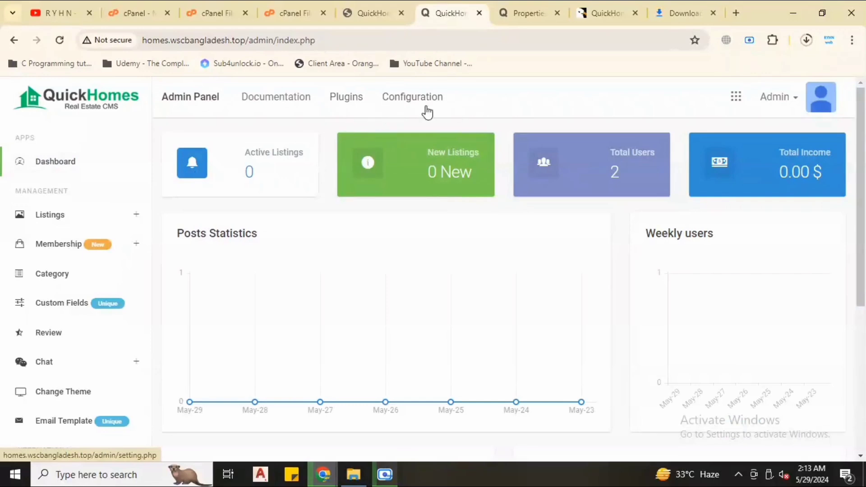
left_click(412, 96)
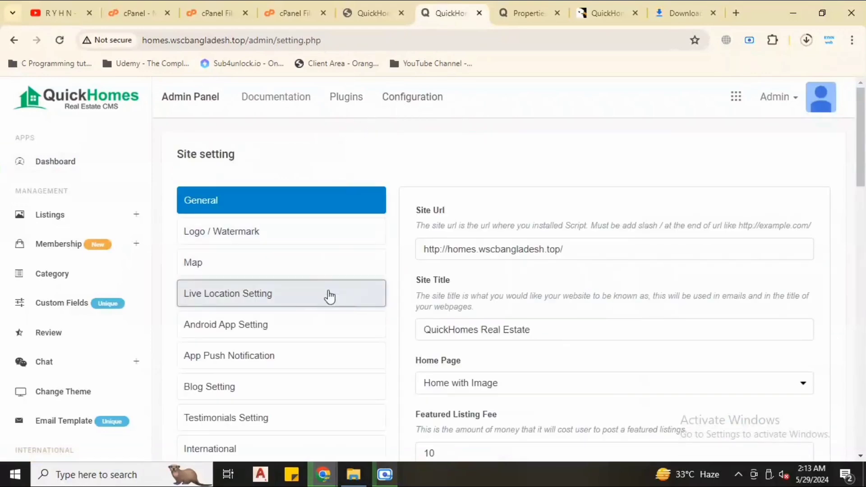
mouse_move(274, 109)
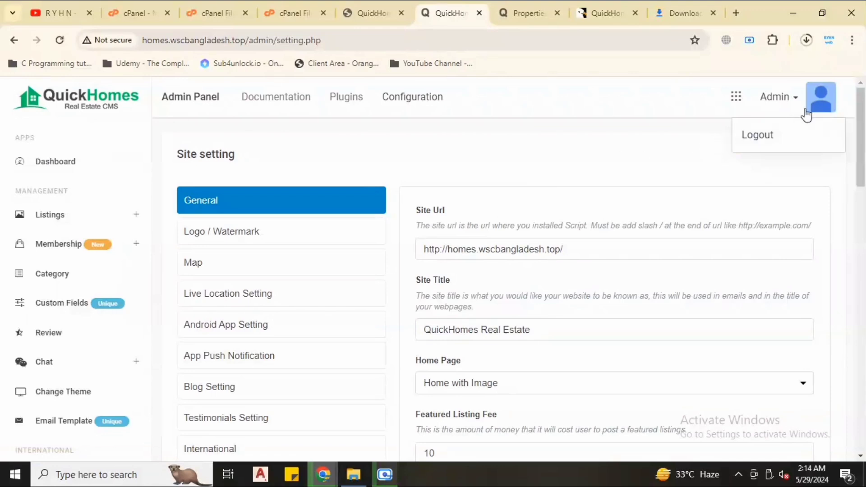
left_click(757, 135)
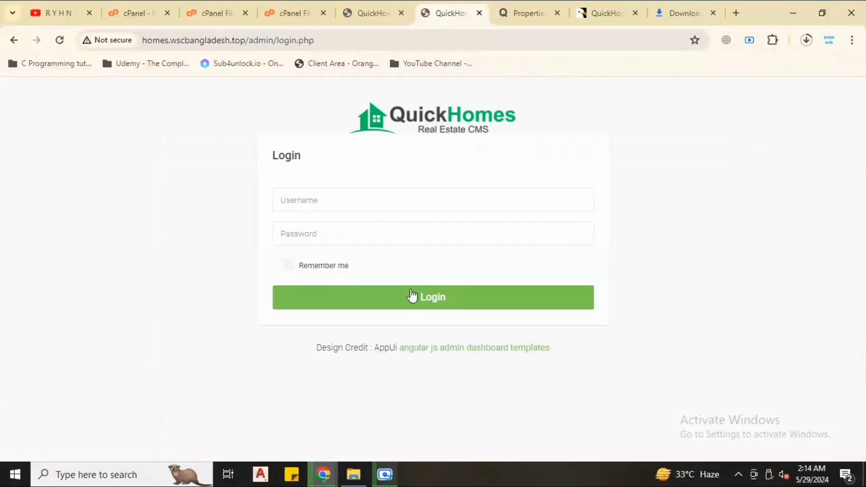
left_click(432, 200)
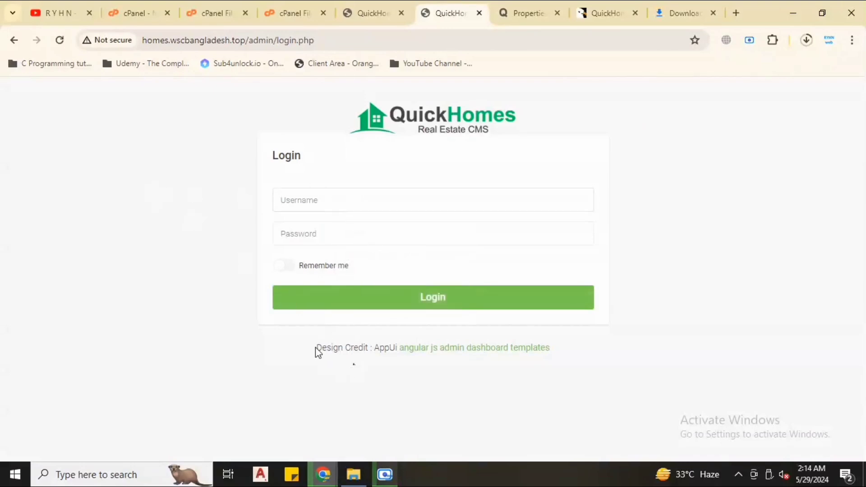
left_click_drag(316, 347, 552, 347)
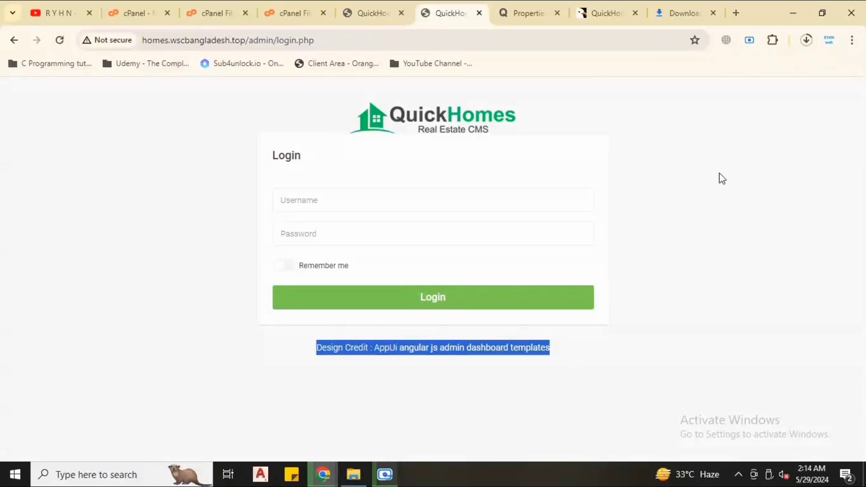
Step: Switch to the frontend properties page showing zero properties found
left_click(527, 12)
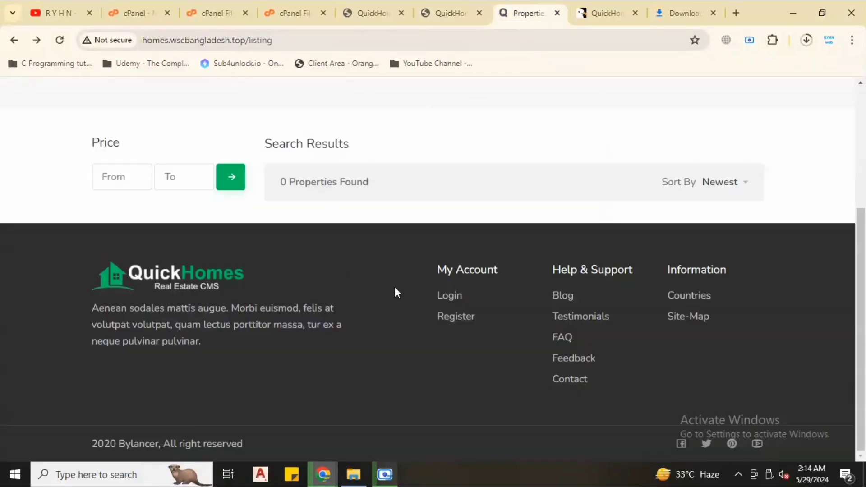
Step: Switch the frontend language to French so the home page reads "Trouvez la maison de vos rêves"
scroll("up", 3)
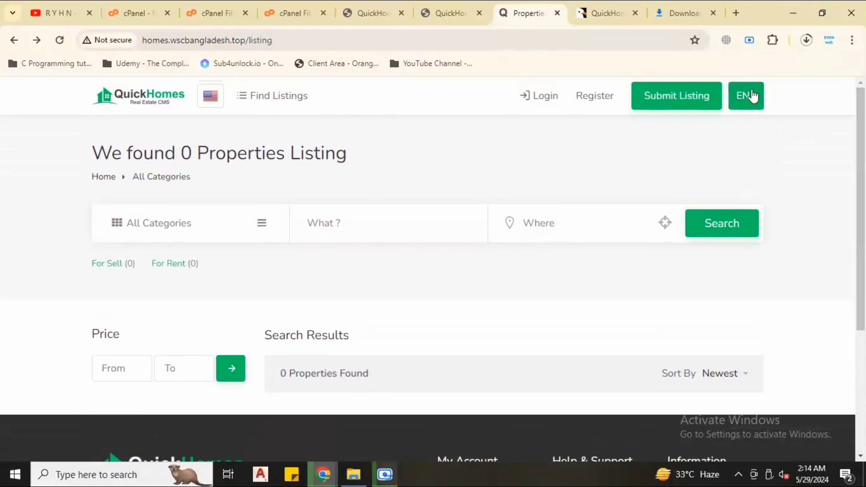
left_click(745, 95)
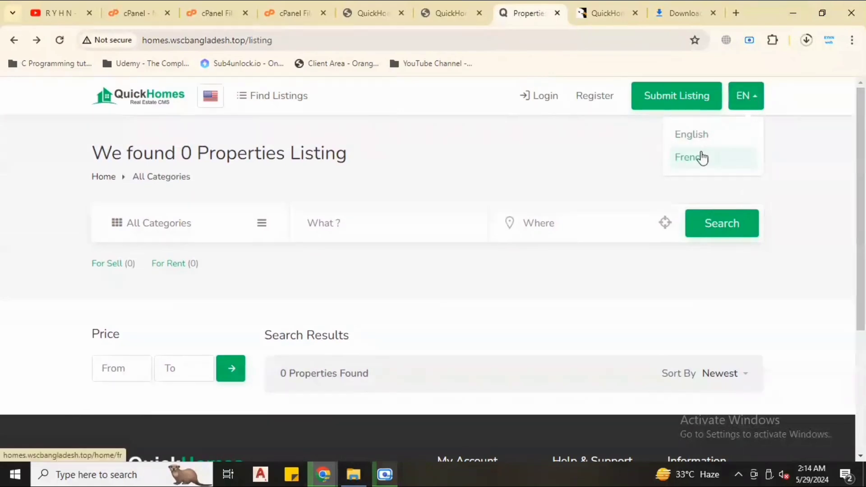
left_click(690, 157)
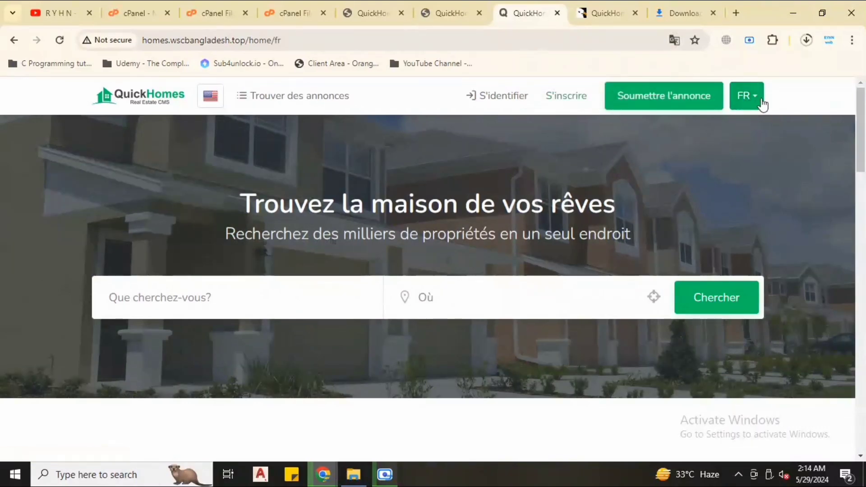
left_click(747, 96)
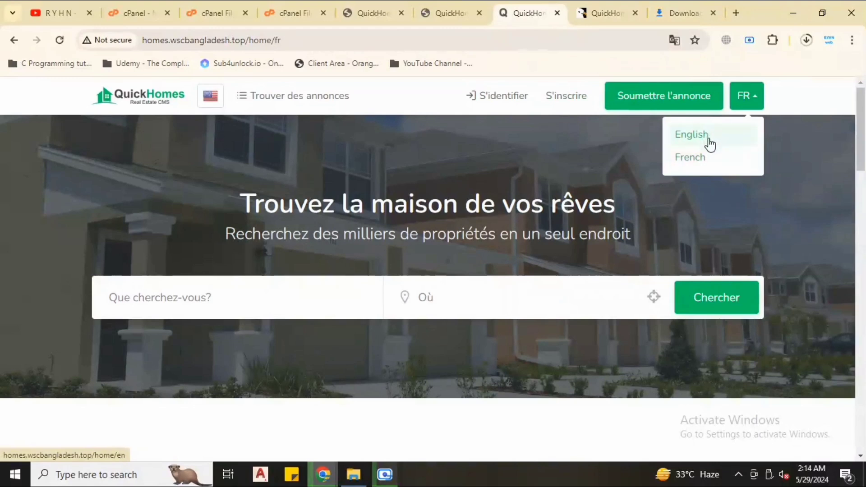
mouse_move(714, 137)
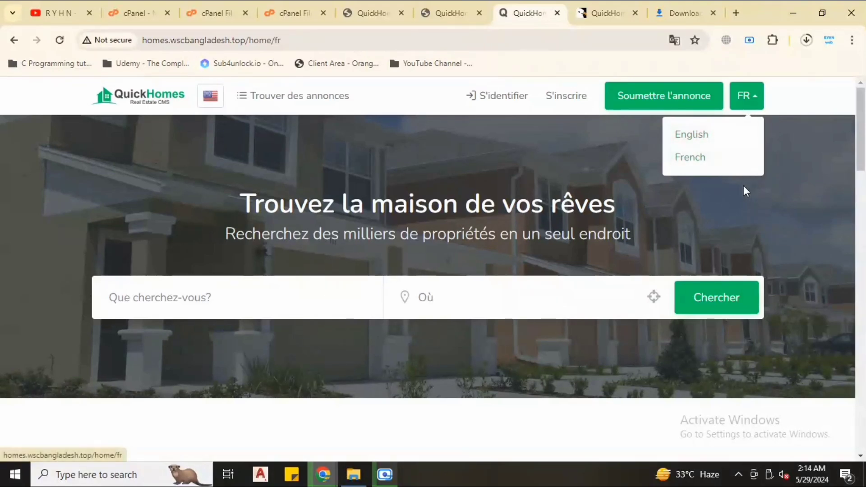
left_click(748, 96)
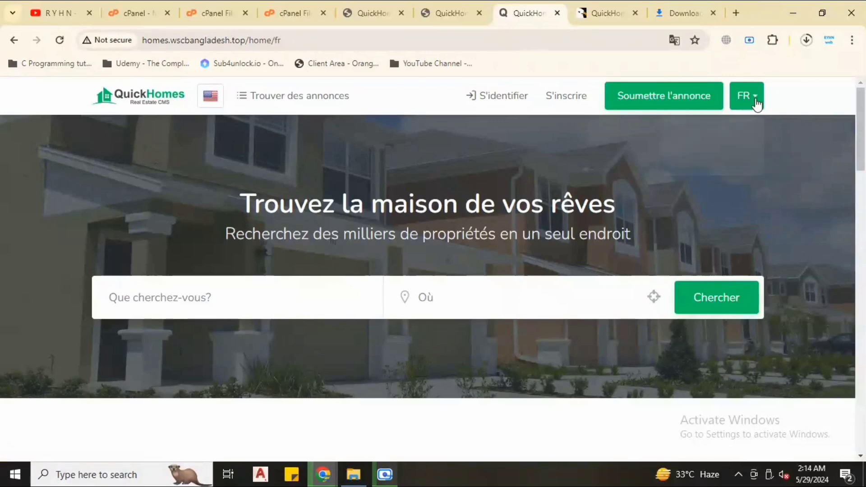
scroll("down", 3)
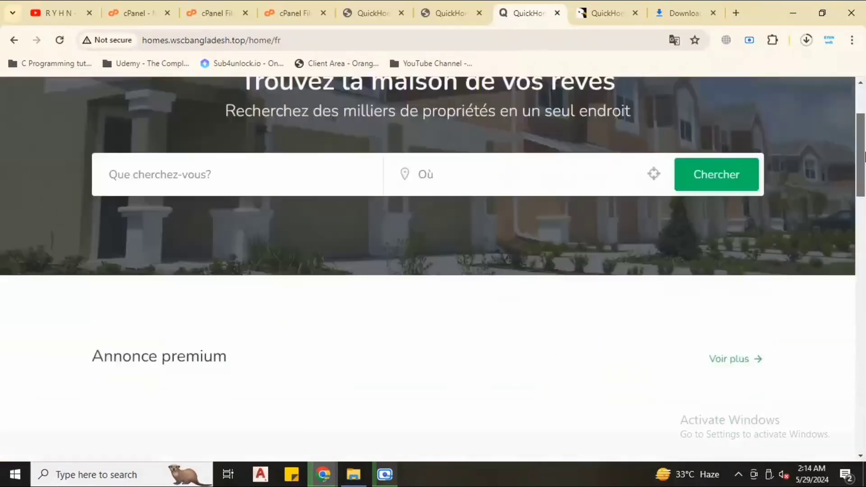